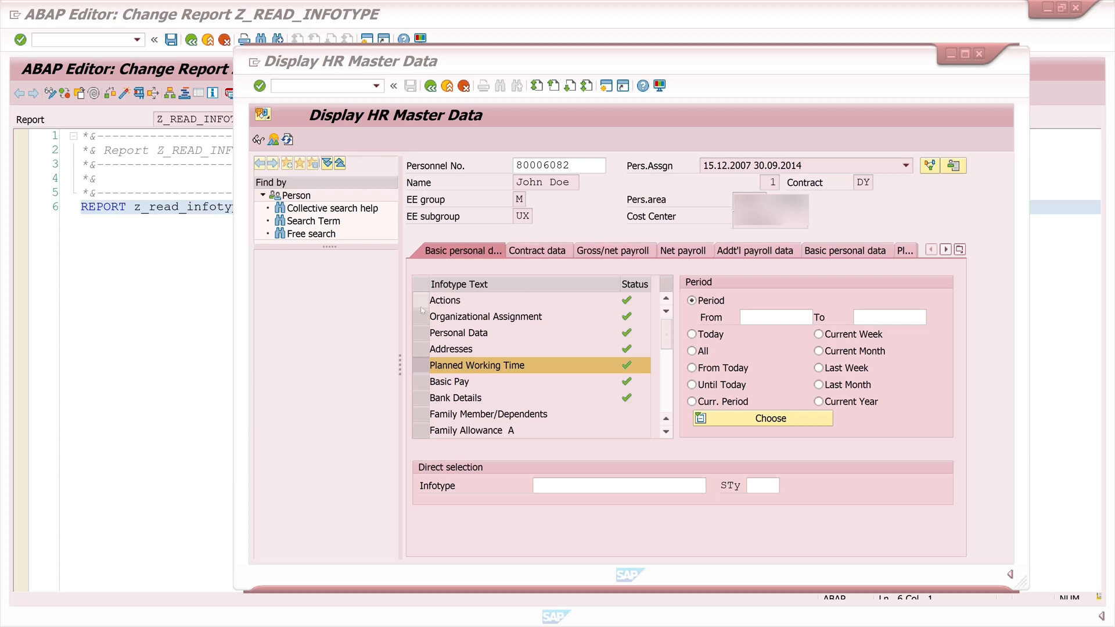
Step: Browse the infotype list for 80006082, trying Organizational Assignment then Absences in Direct selection
left_click(459, 332)
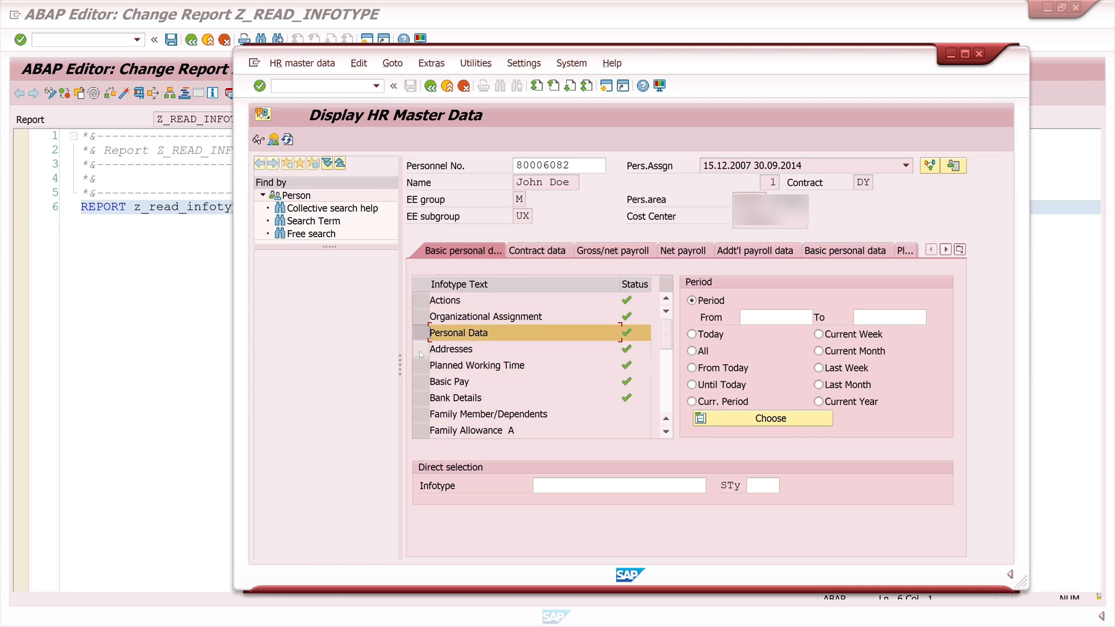
left_click(486, 316)
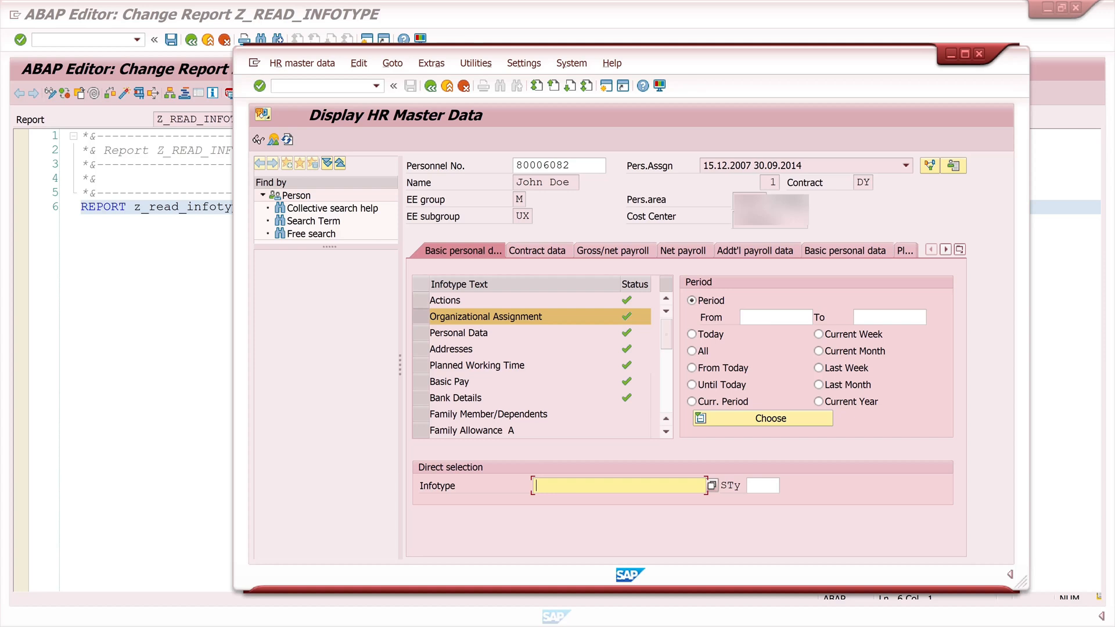
double_click(485, 316)
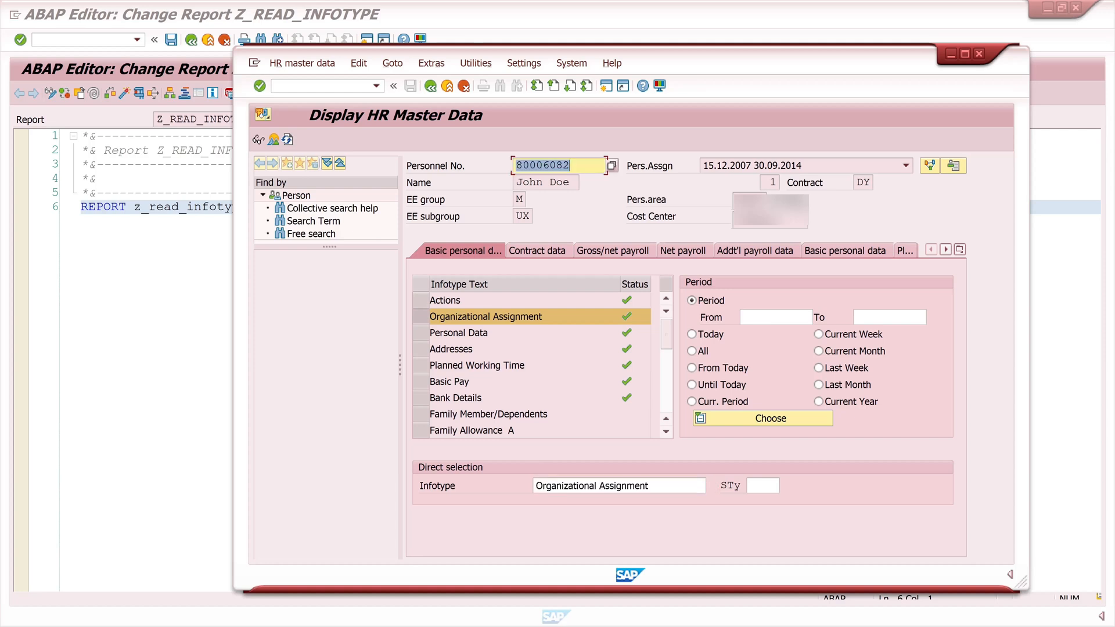
left_click(617, 485)
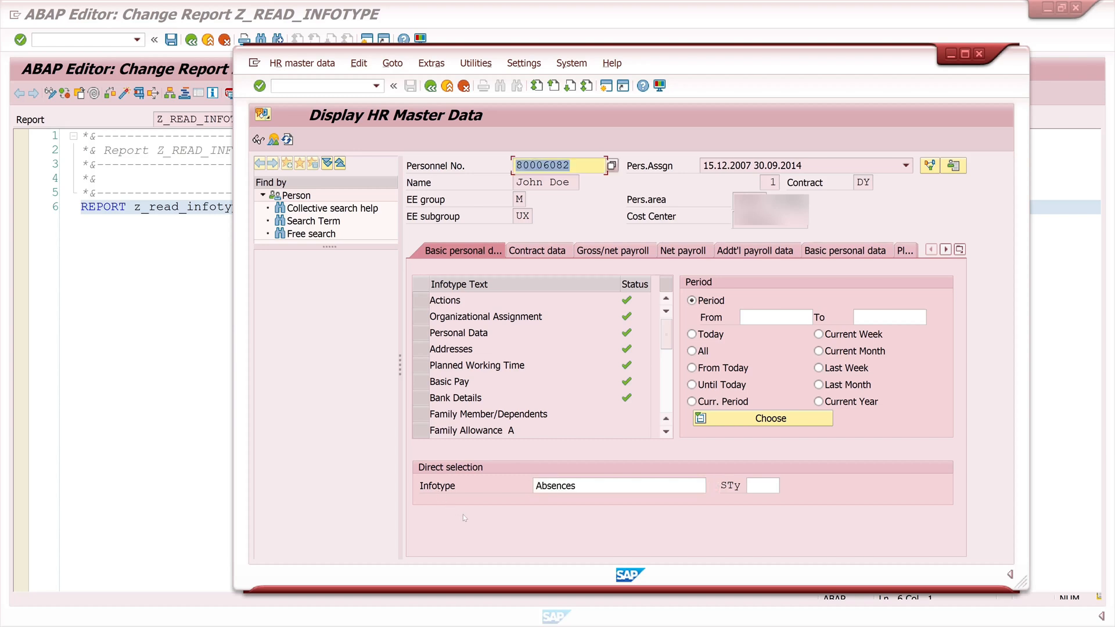
left_click(617, 486)
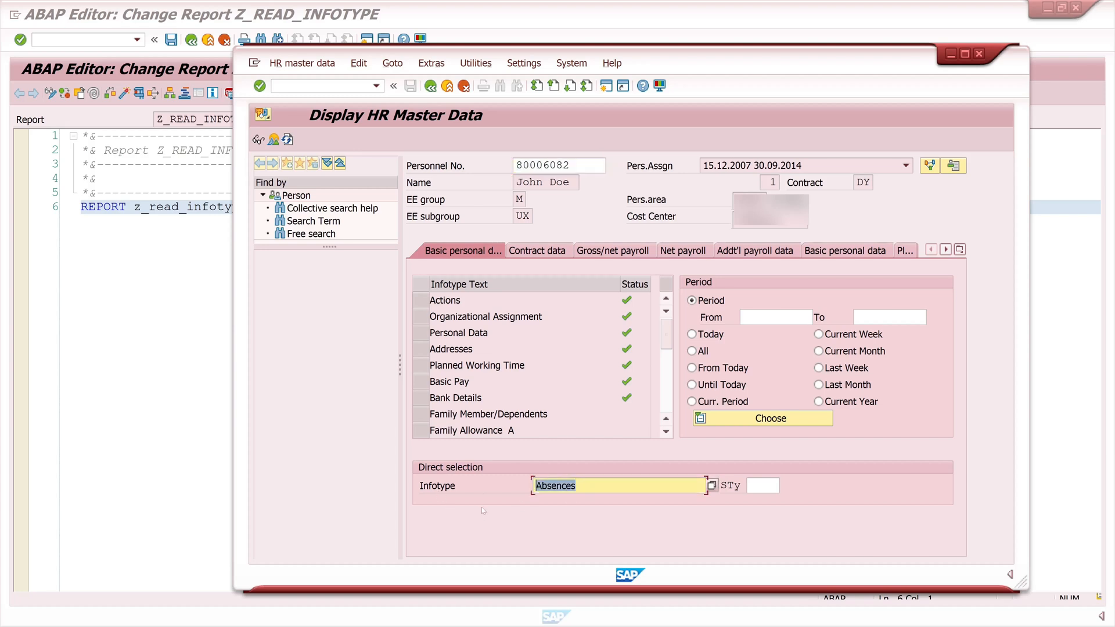
double_click(450, 381)
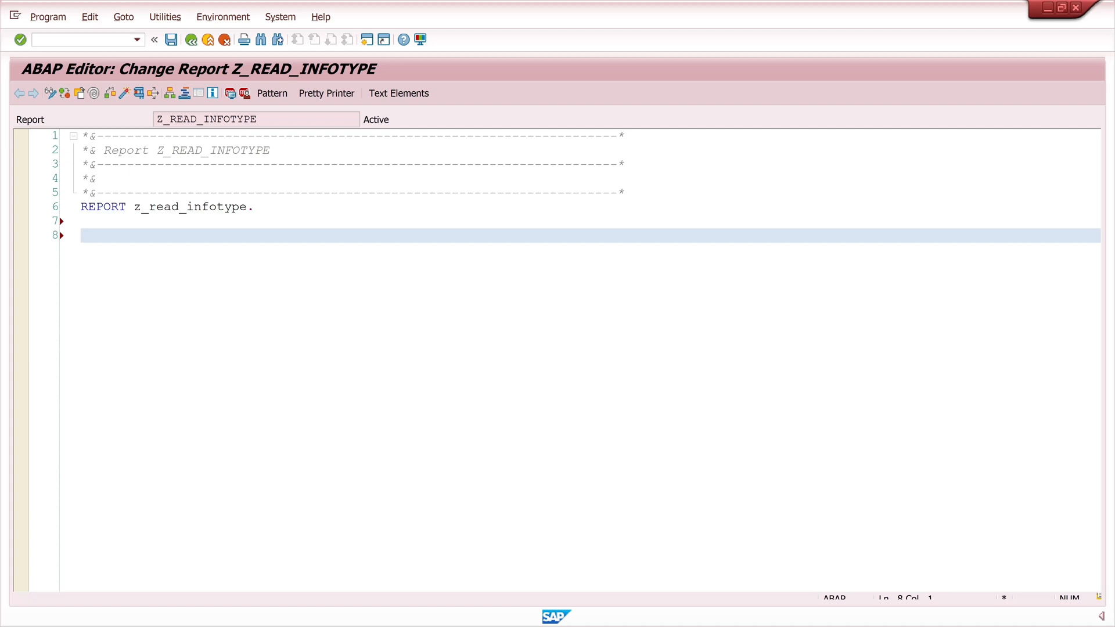
type("\"select table")
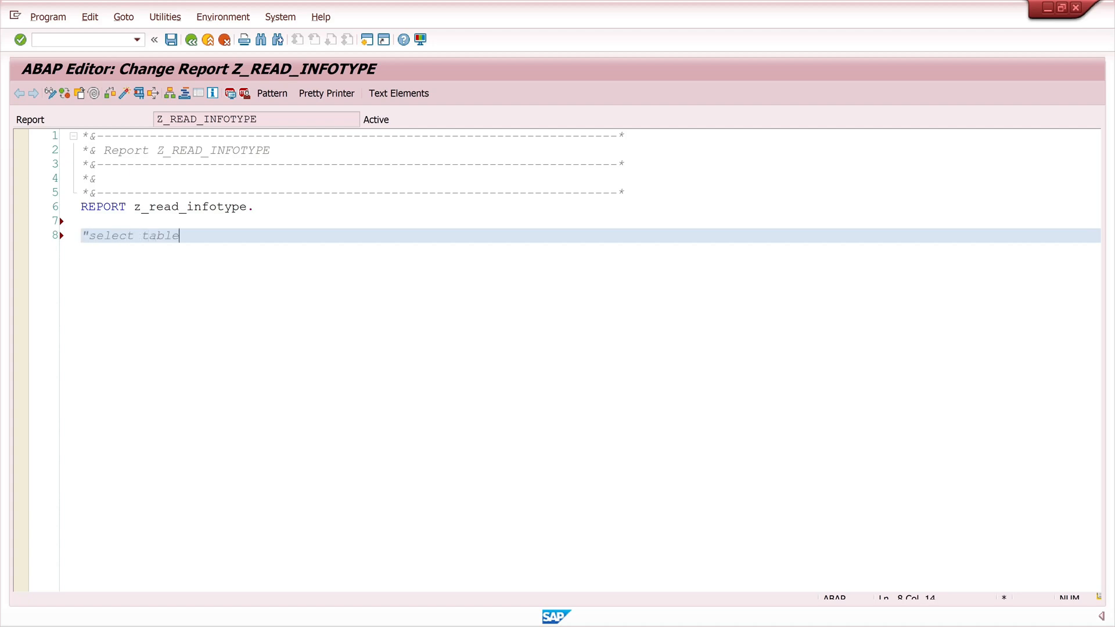
type("select")
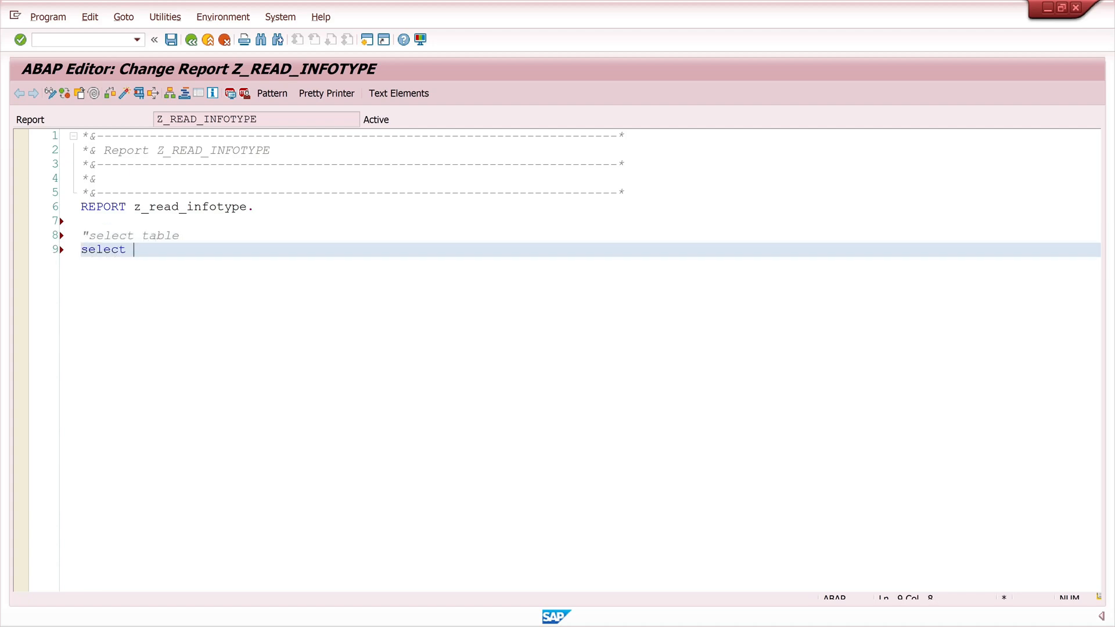
type("* from p")
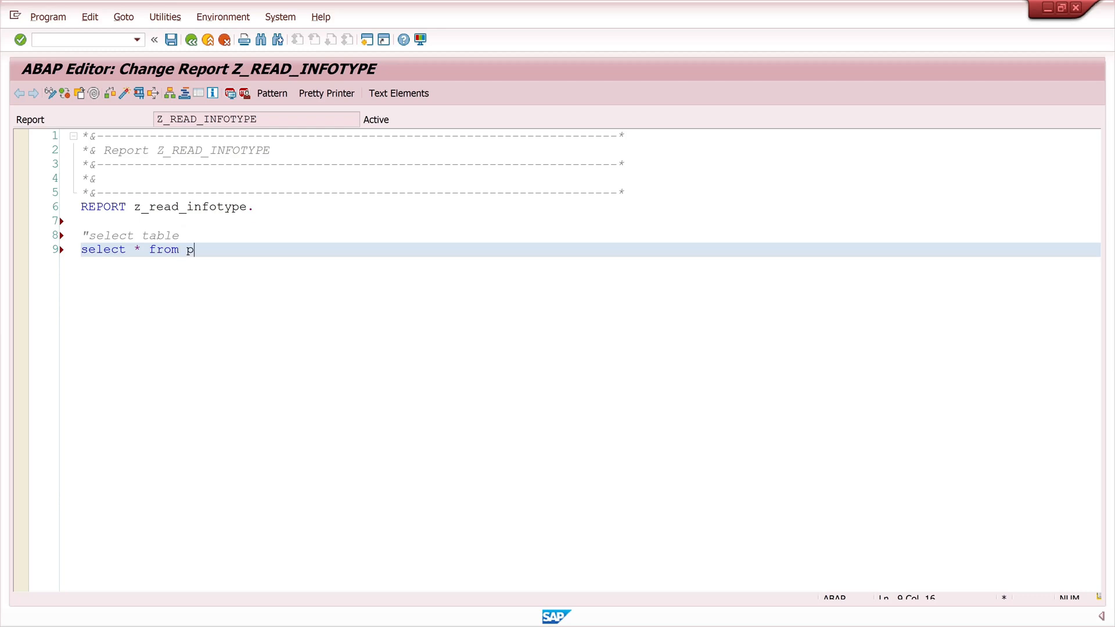
type("a0105")
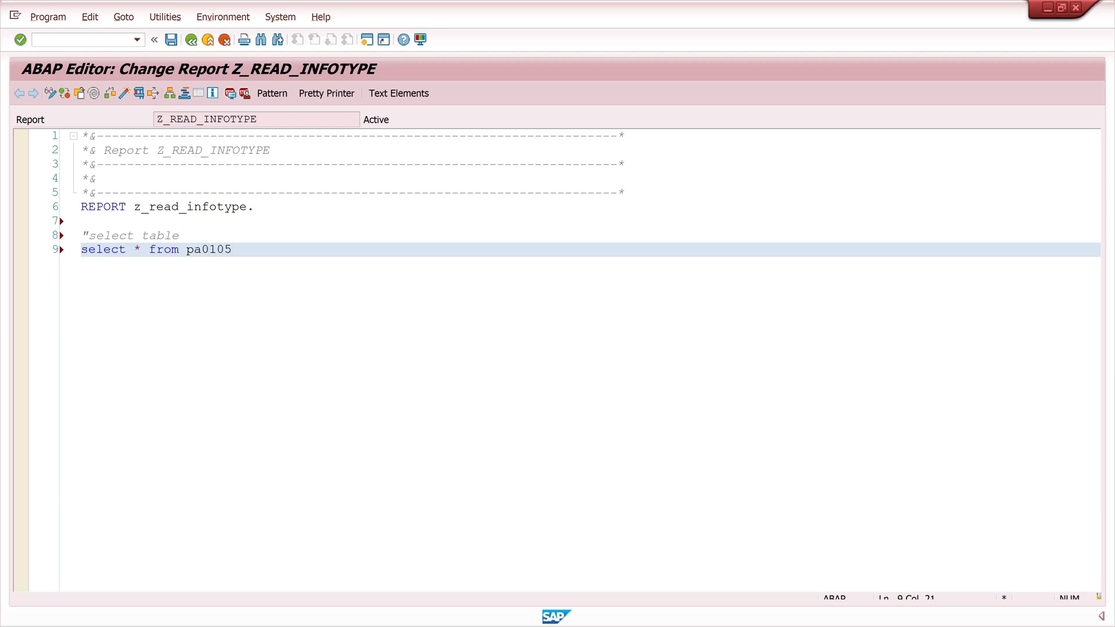
type("into TABLE")
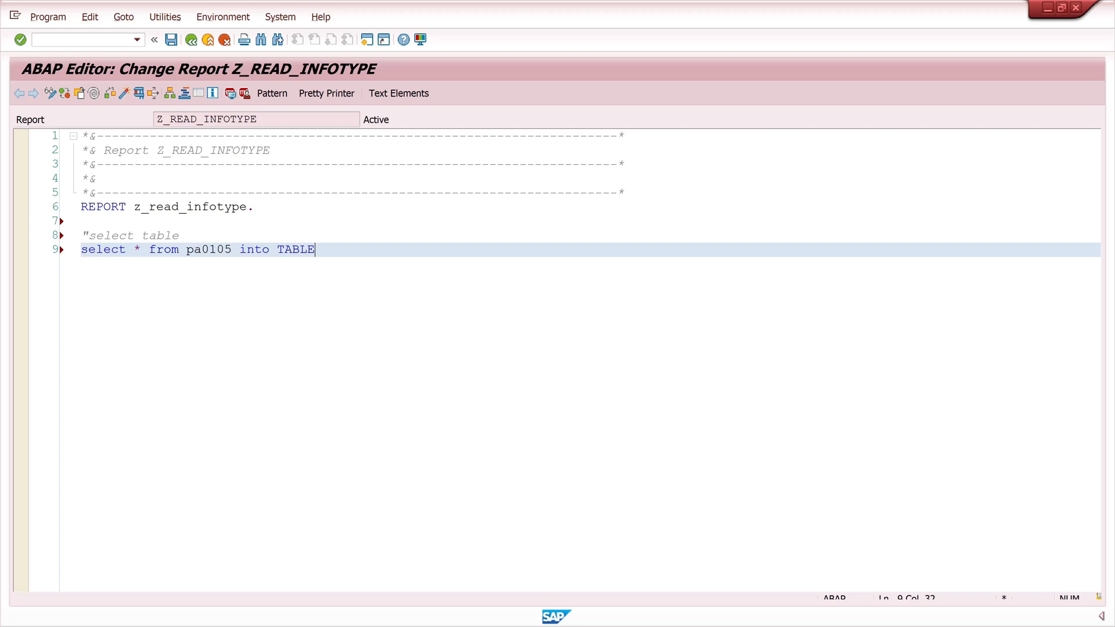
type("@da")
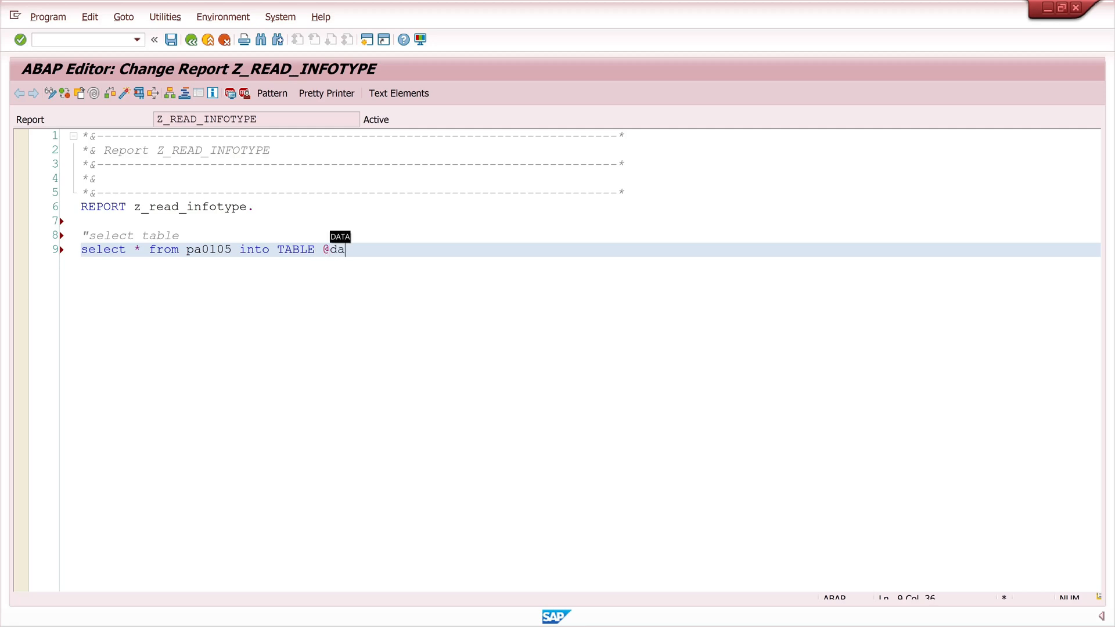
type("ta(l")
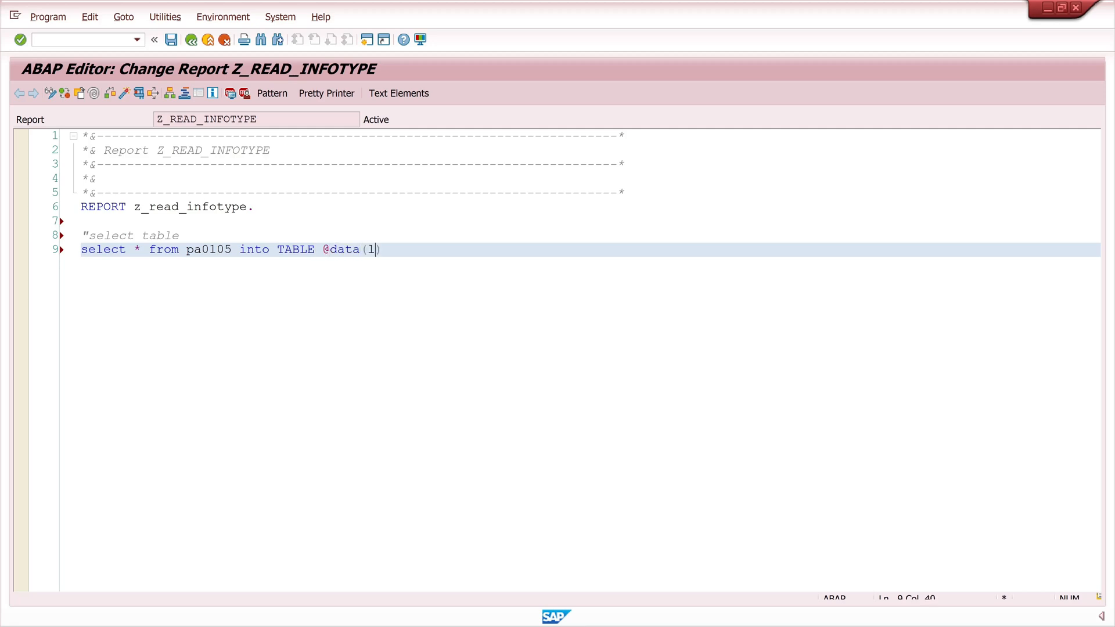
type("s_infotype")
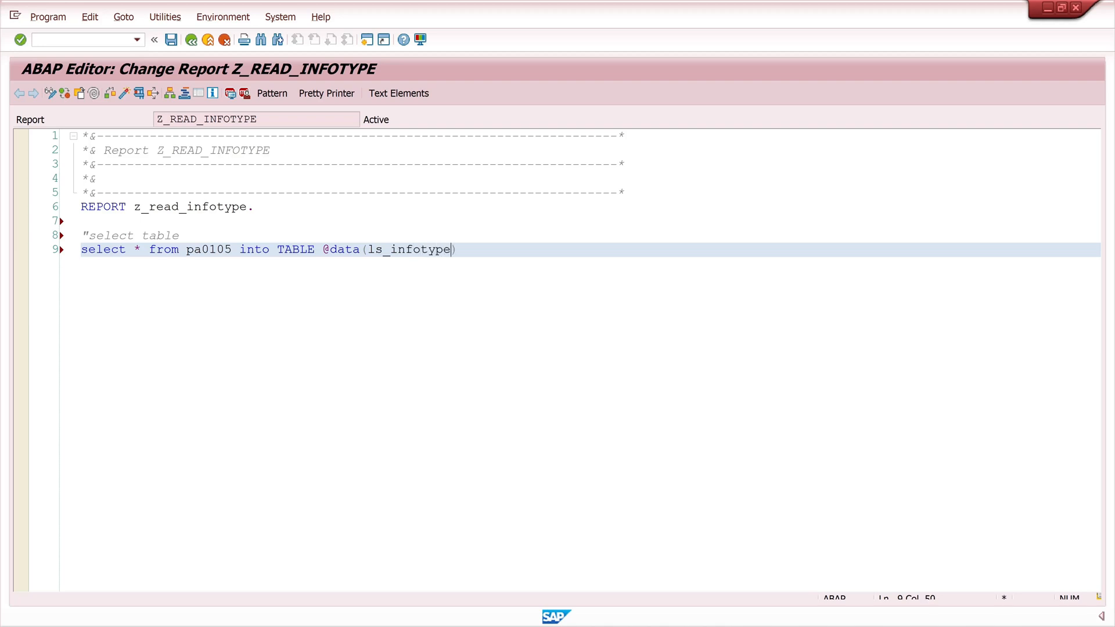
type("_0105")
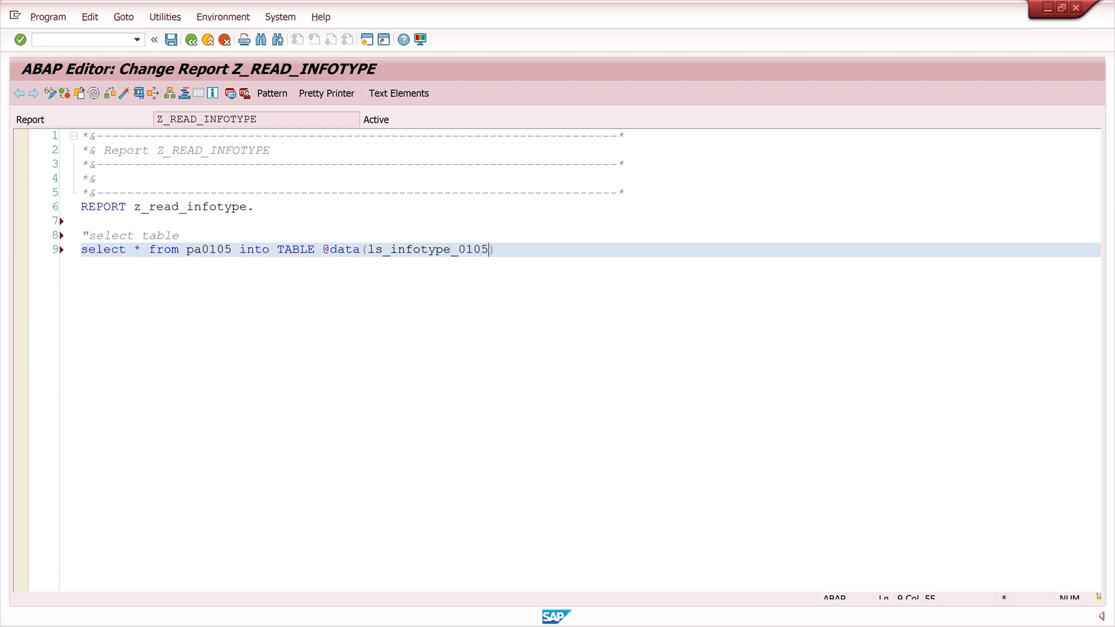
type("where p")
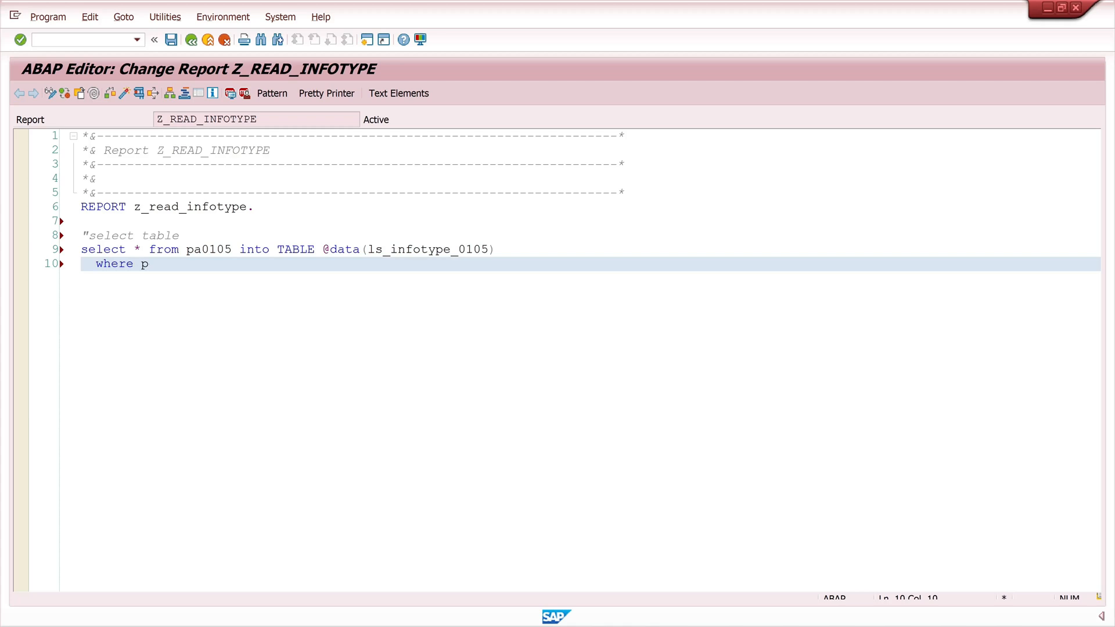
type("ernr =")
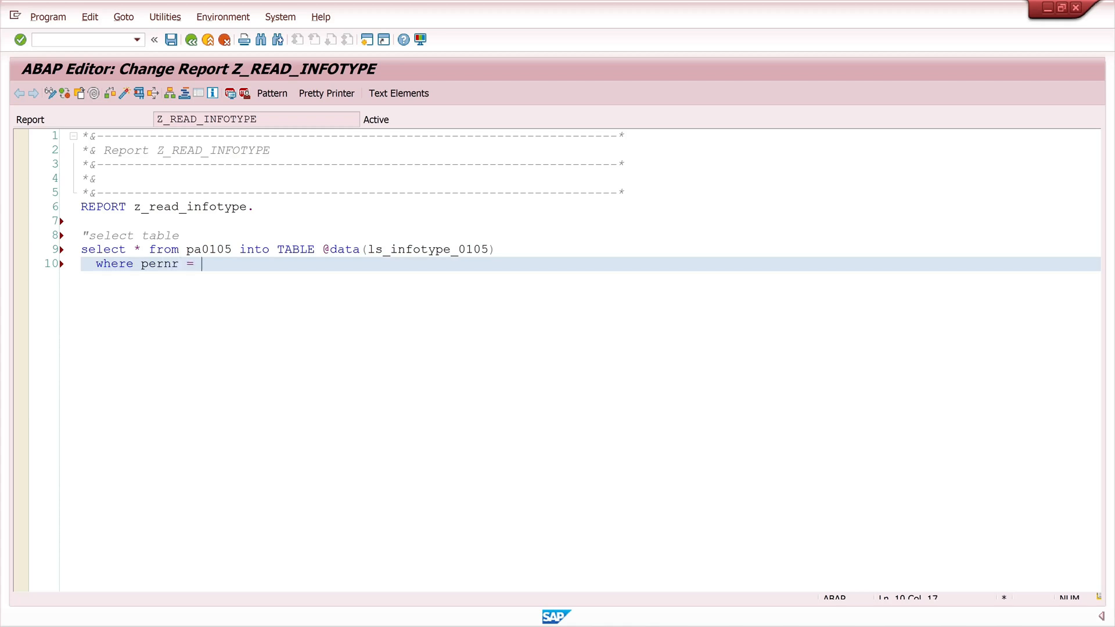
type("'80'")
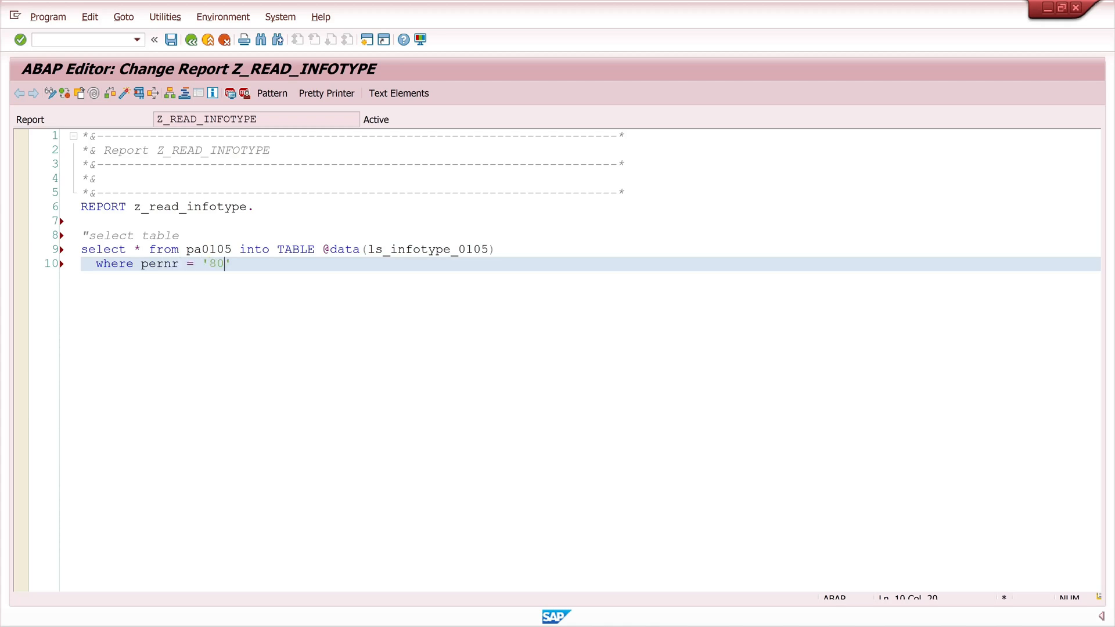
type("006082")
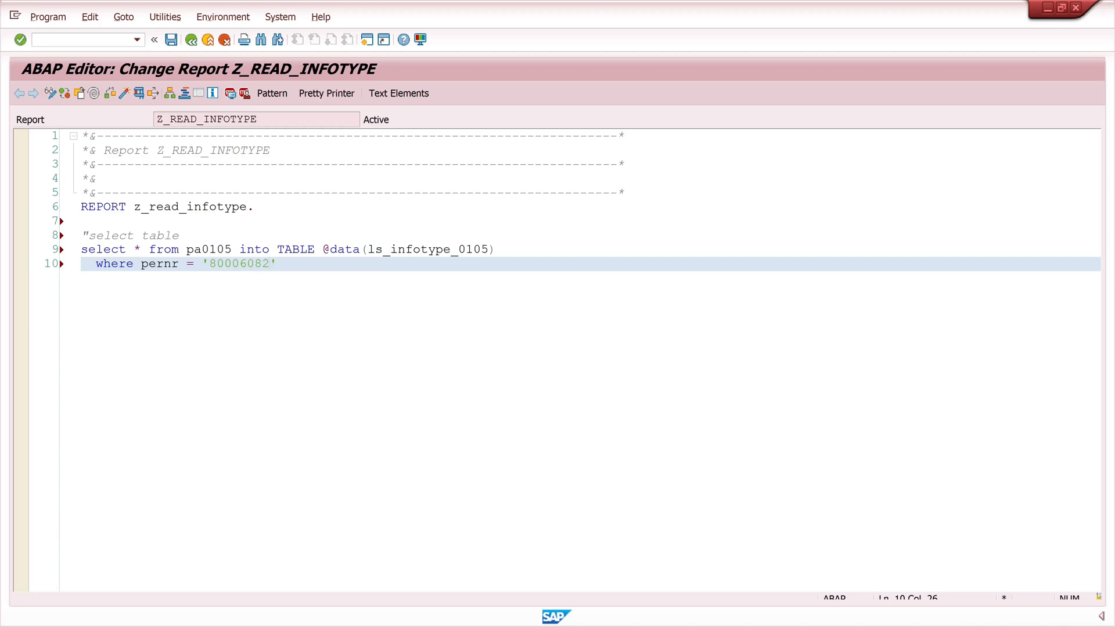
type(".")
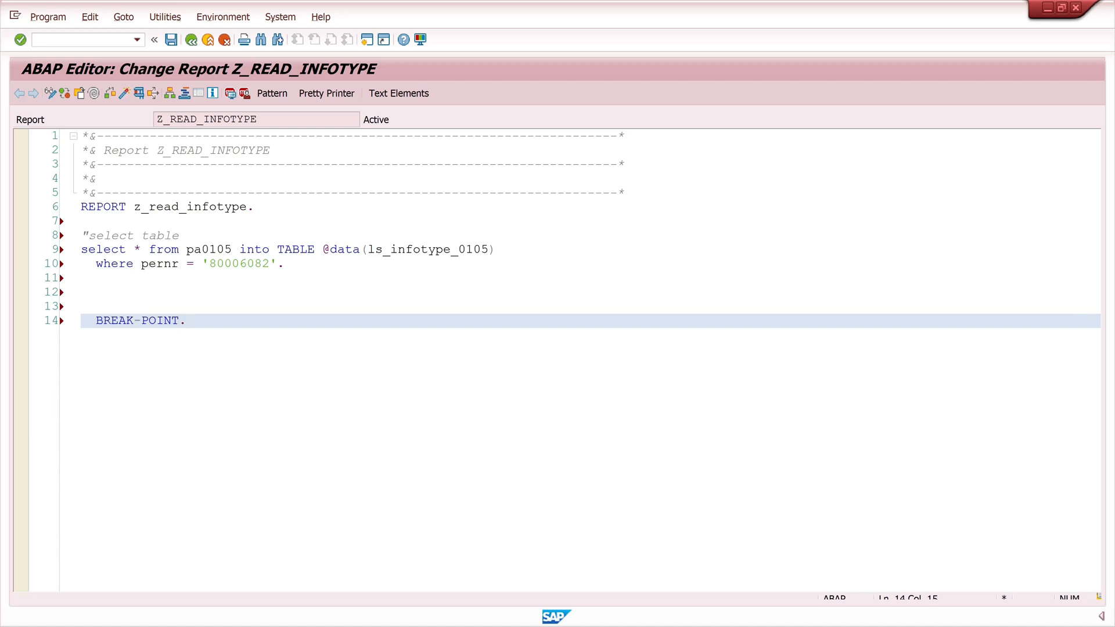
left_click(325, 93)
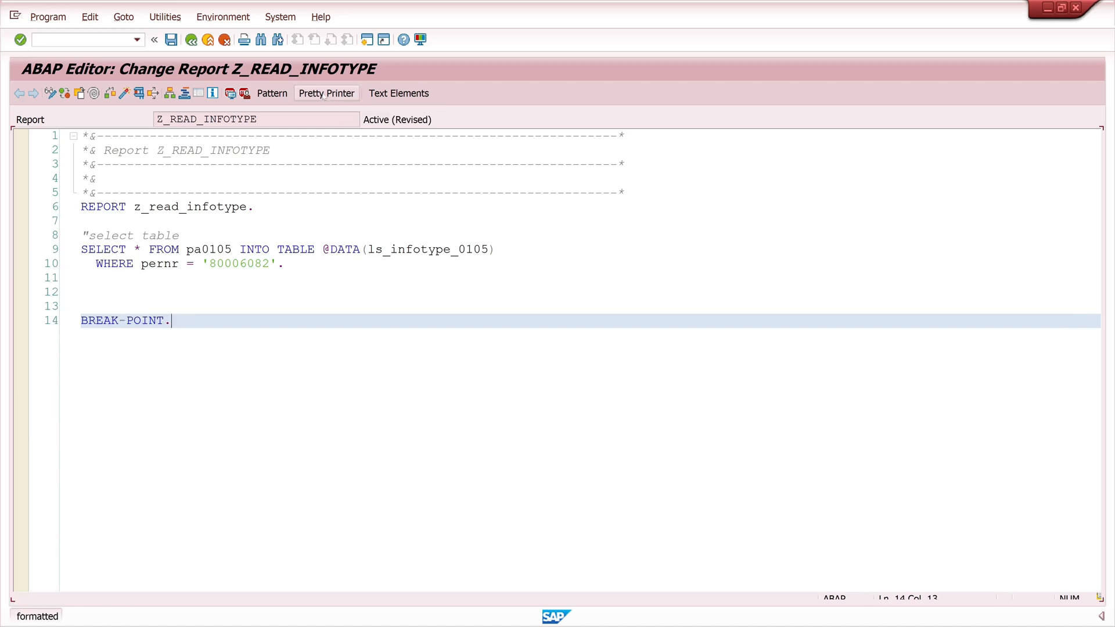
Step: Run the report to the breakpoint, view LS_INFOTYPE_0105's single row, and return to the code
left_click(136, 93)
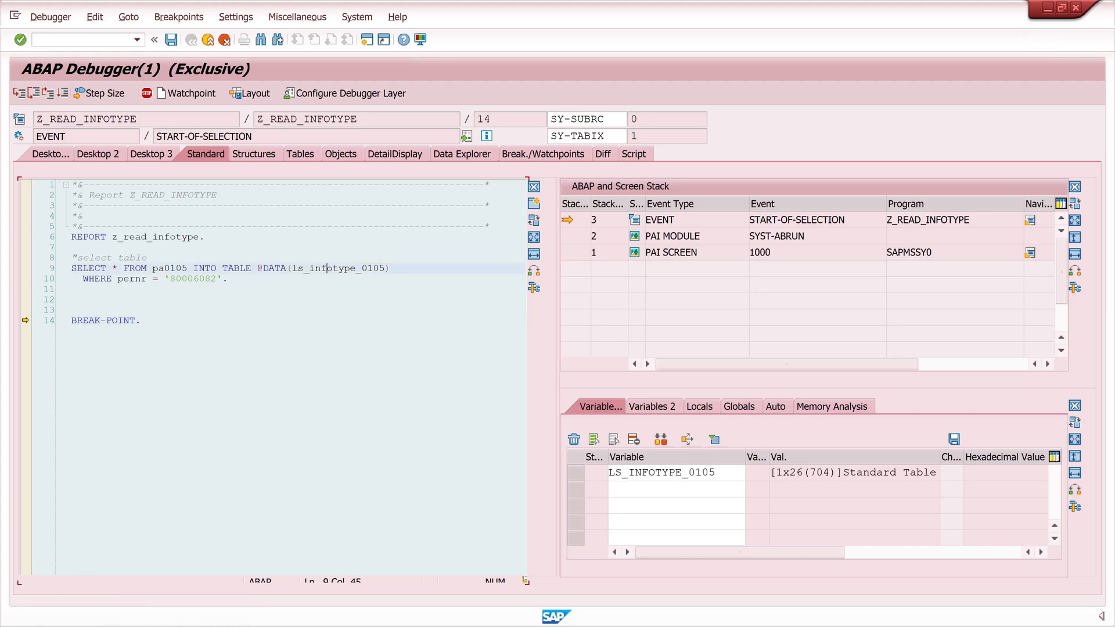
left_click(303, 154)
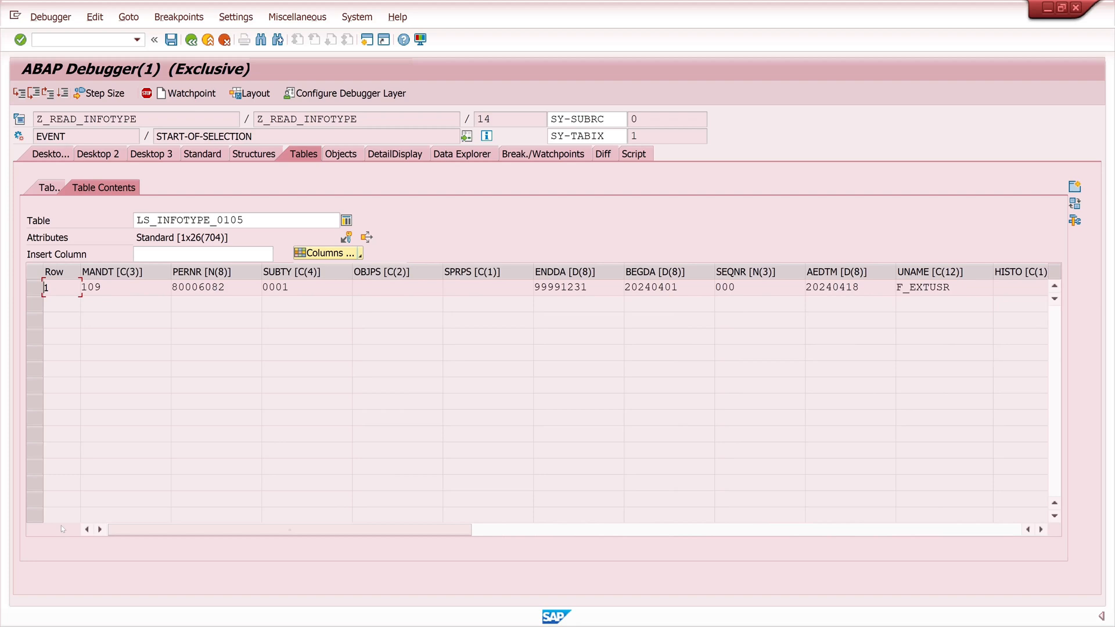
left_click(151, 154)
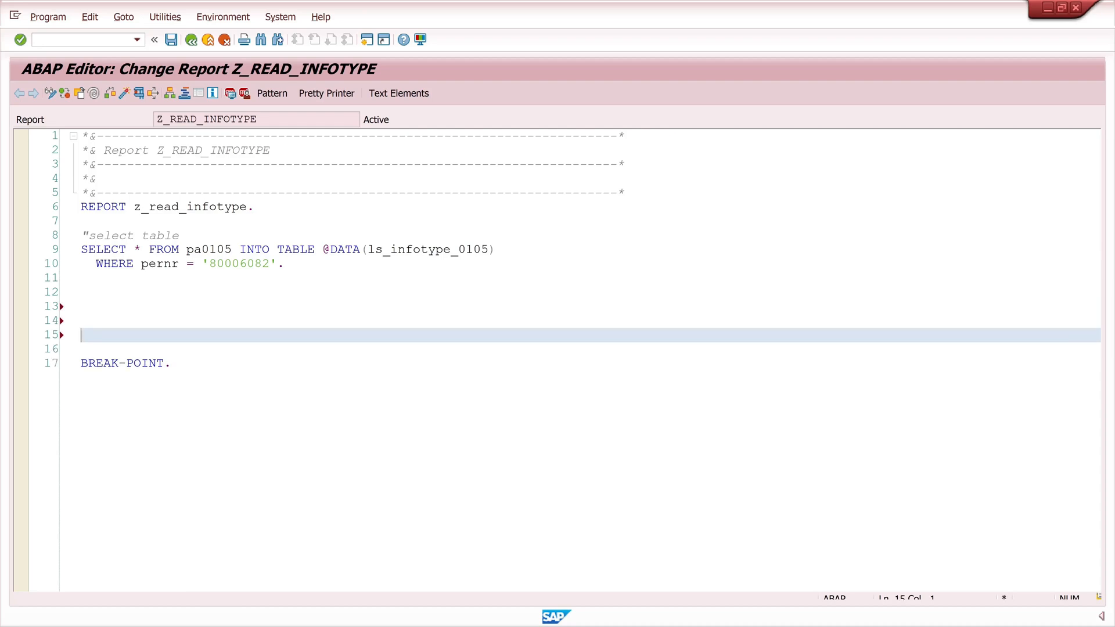
Step: Add a 'function module' comment and insert a CALL FUNCTION HR_READ_INFOTYPE pattern
type("\"function module")
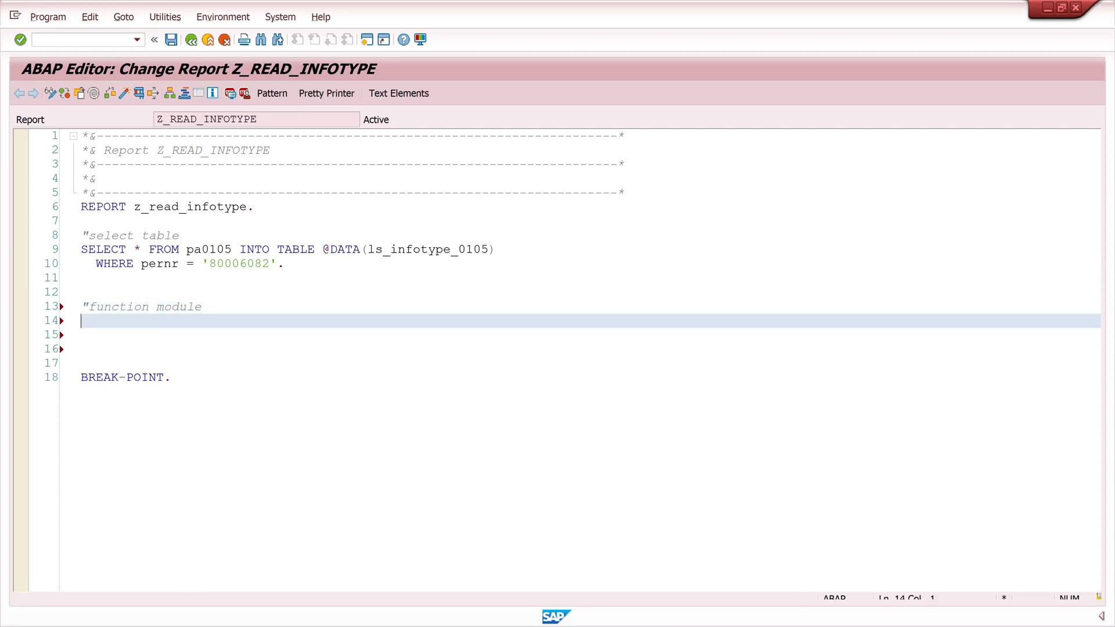
left_click(270, 93)
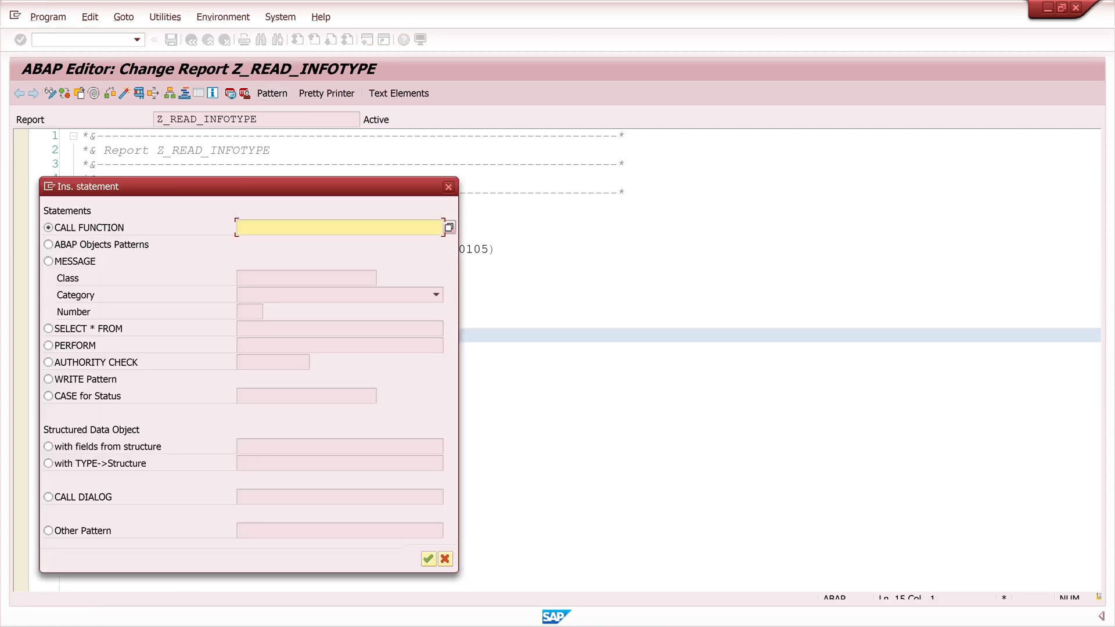
type("HR_READ_INFOTYPE")
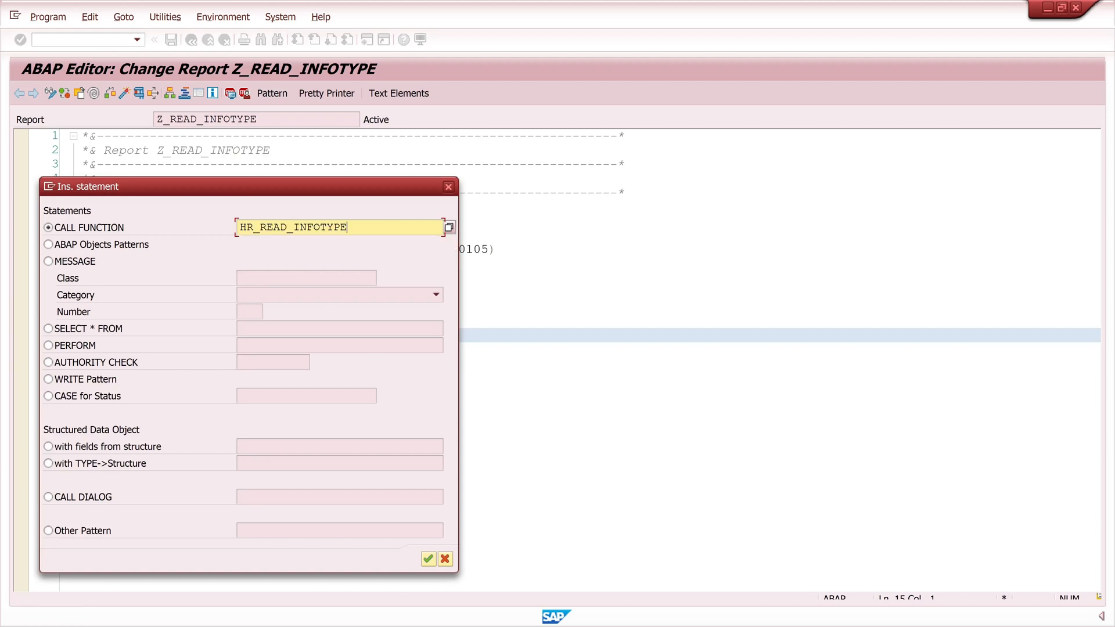
left_click(429, 558)
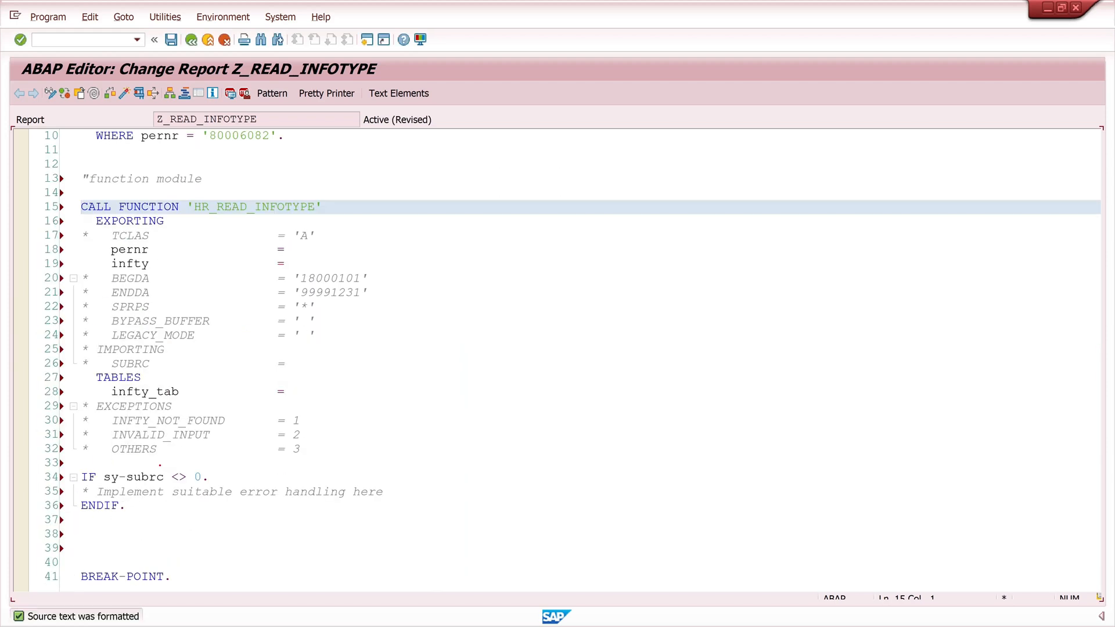
left_click(130, 236)
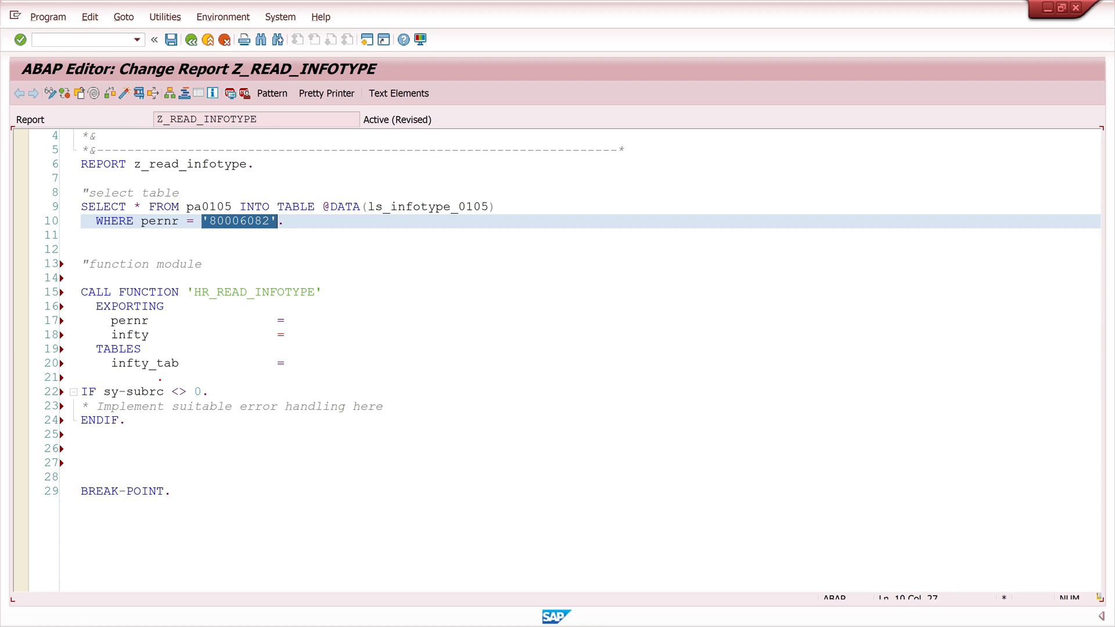
type("'80006082'")
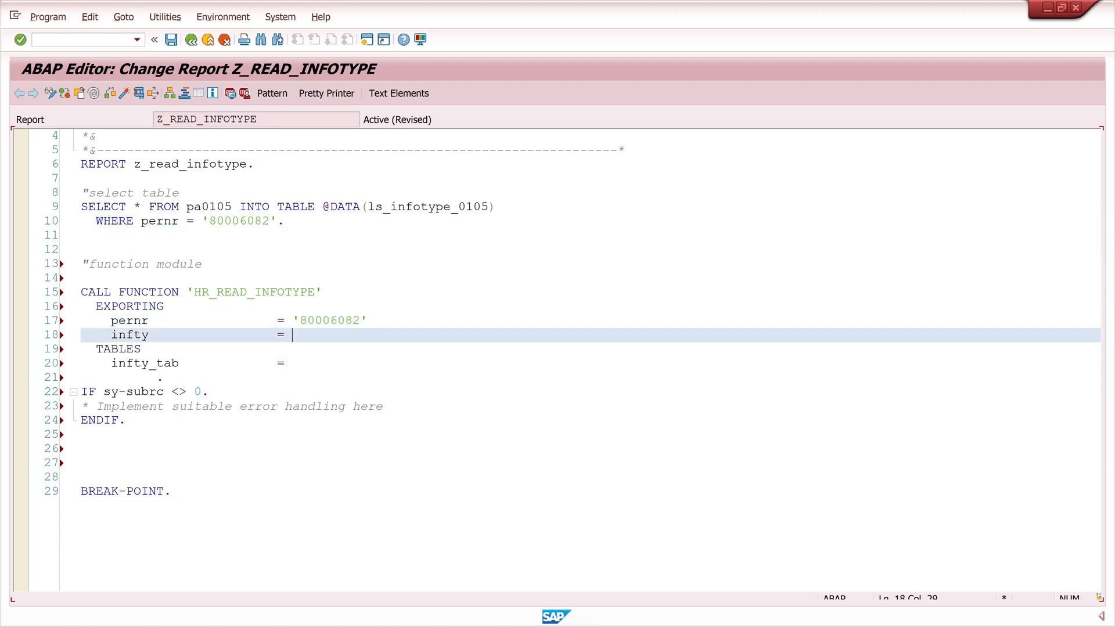
type("'0105'")
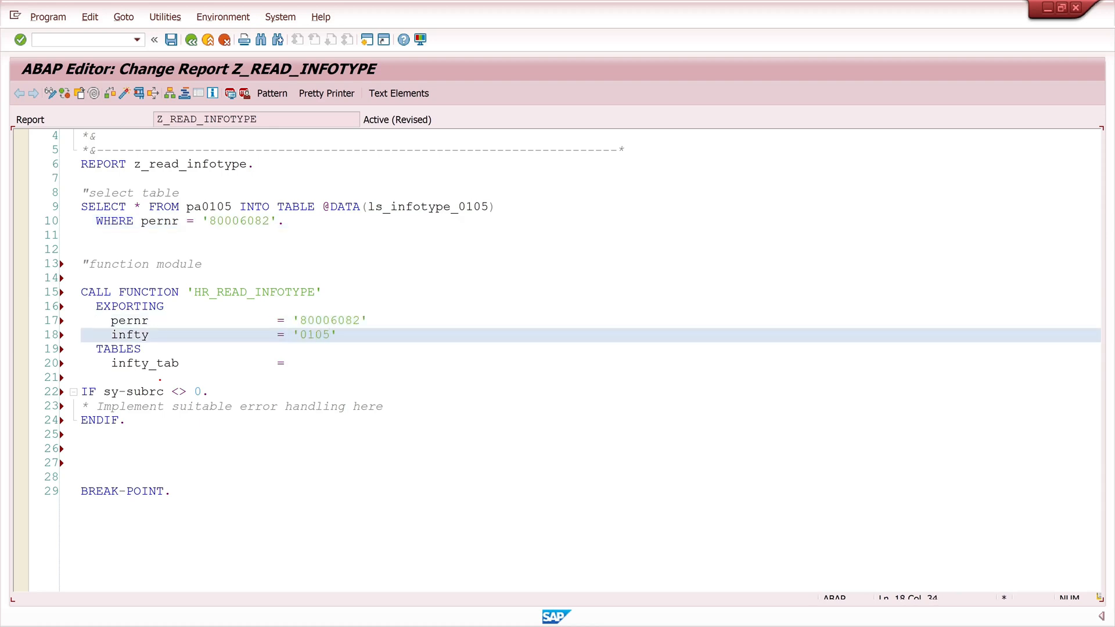
left_click(293, 364)
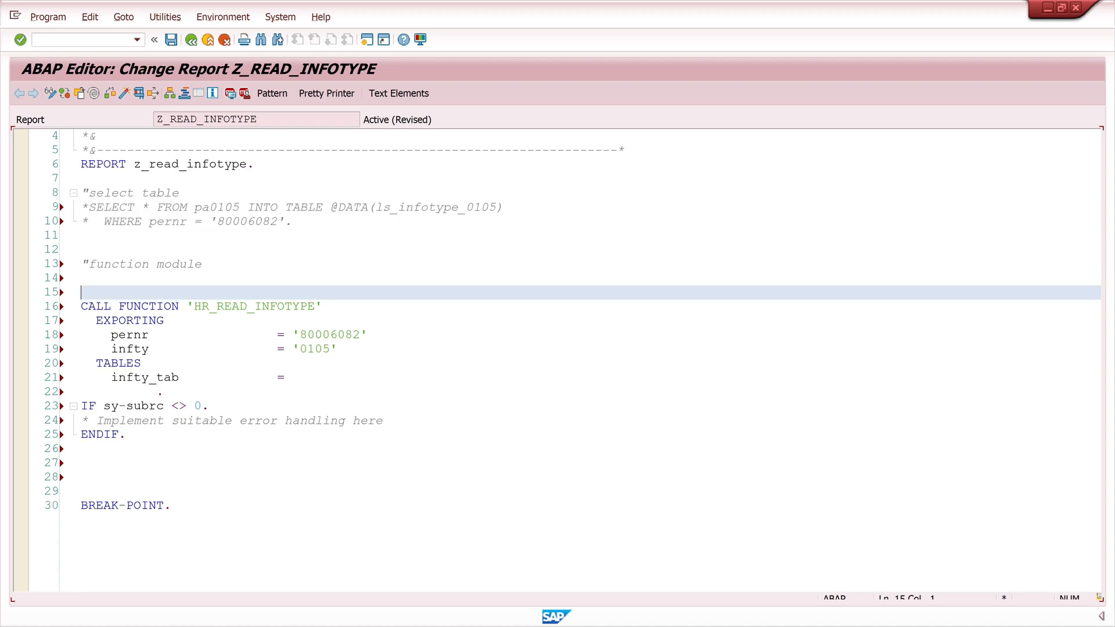
Step: Declare DATA ls_infotype_0105 TYPE TABLE OF pa0105 and pass it as infty_tab
type("Data")
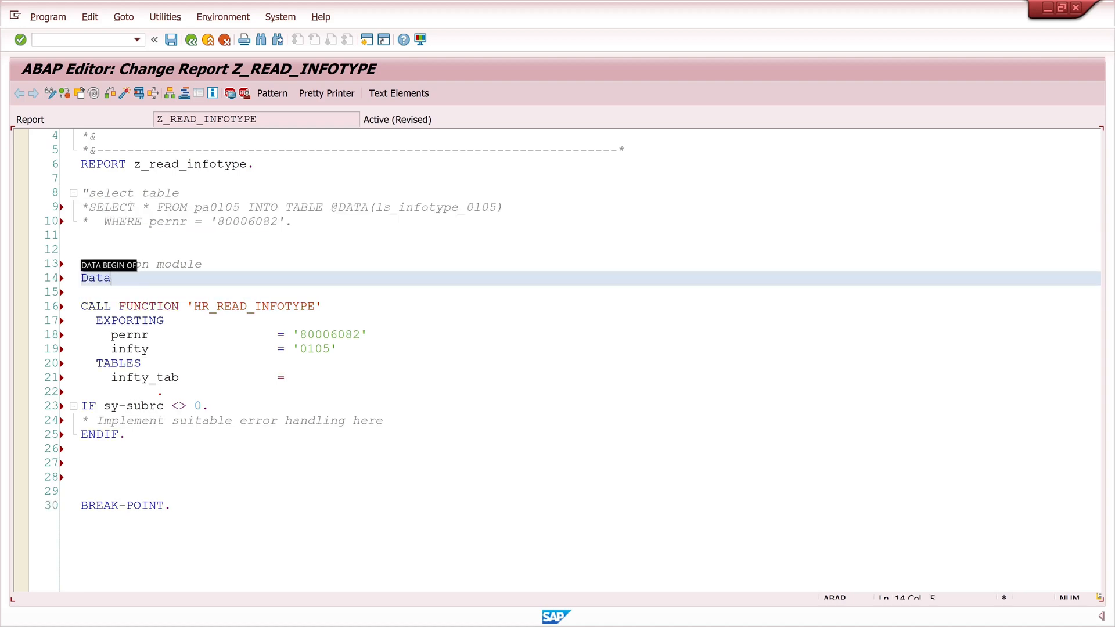
type("ls_infotyp")
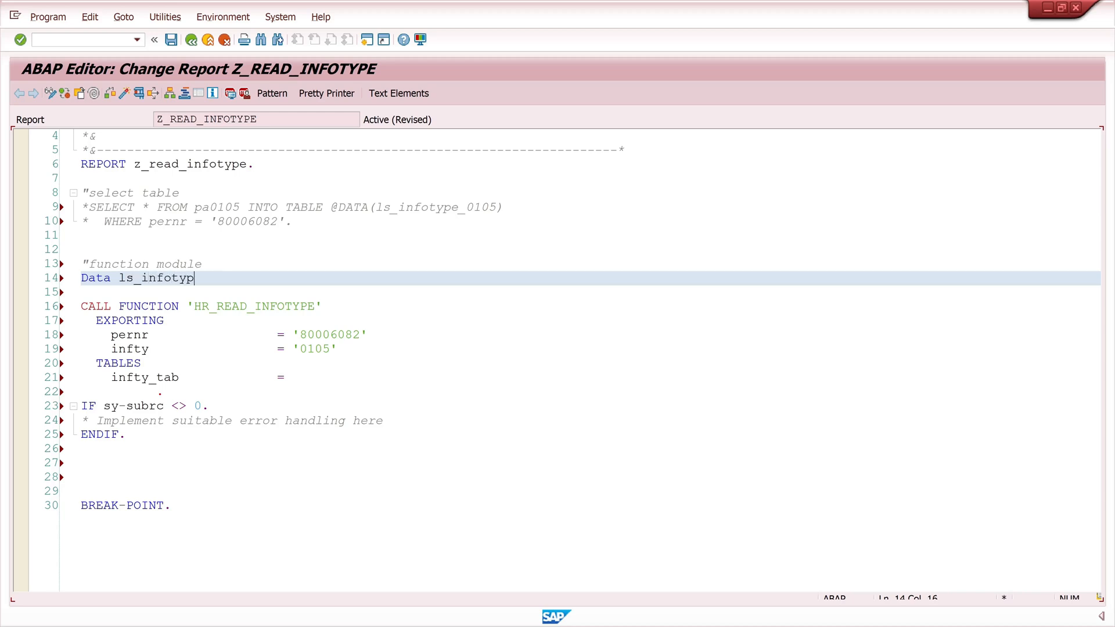
type("_01")
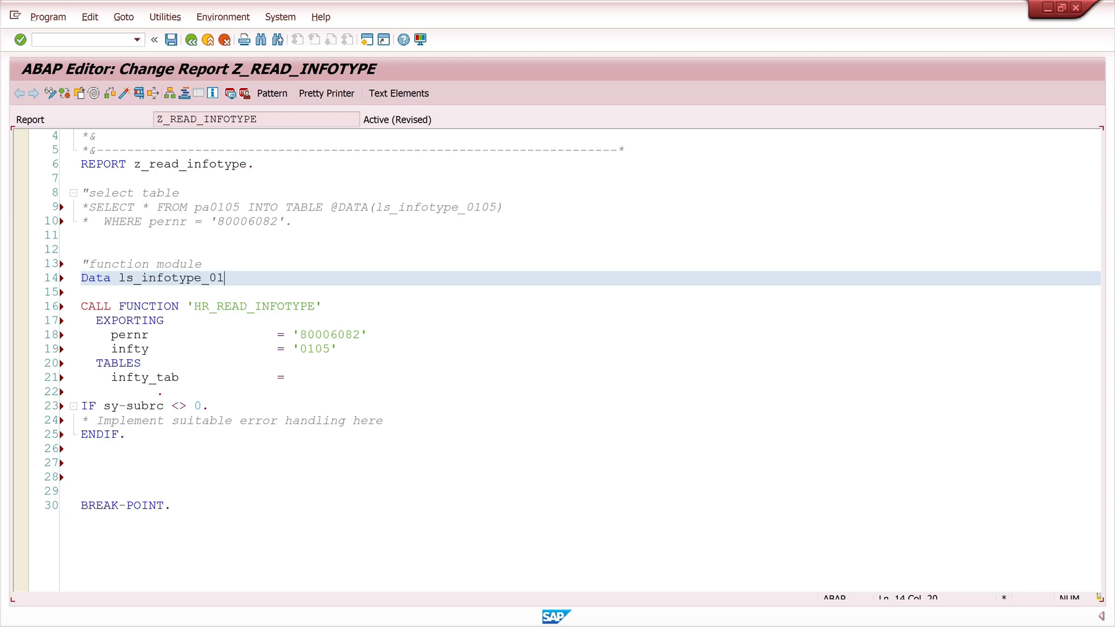
type("05")
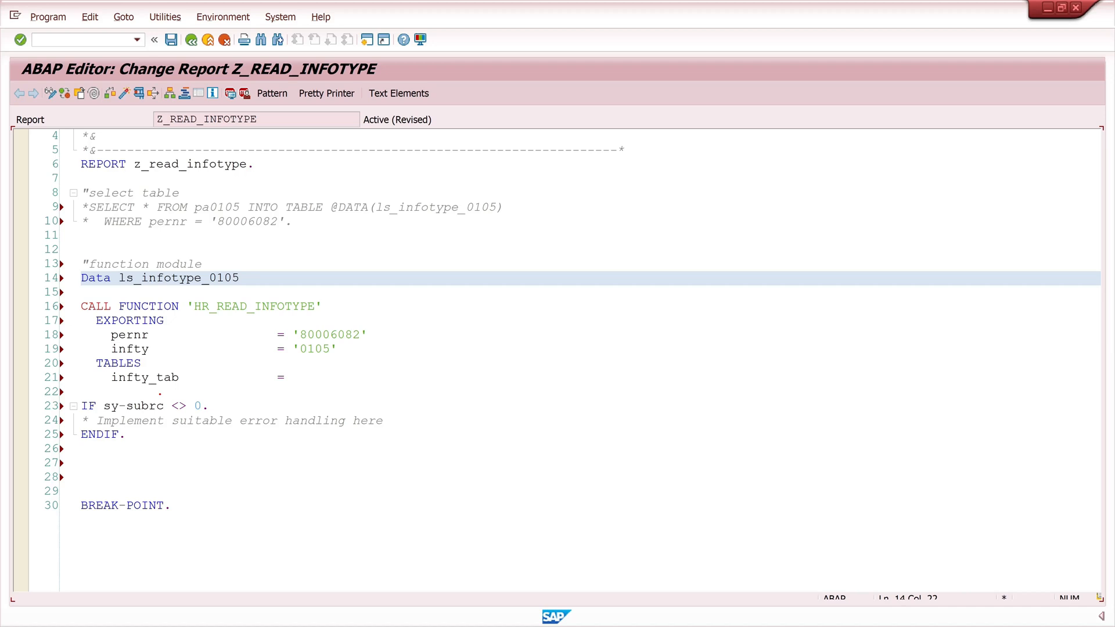
type("type")
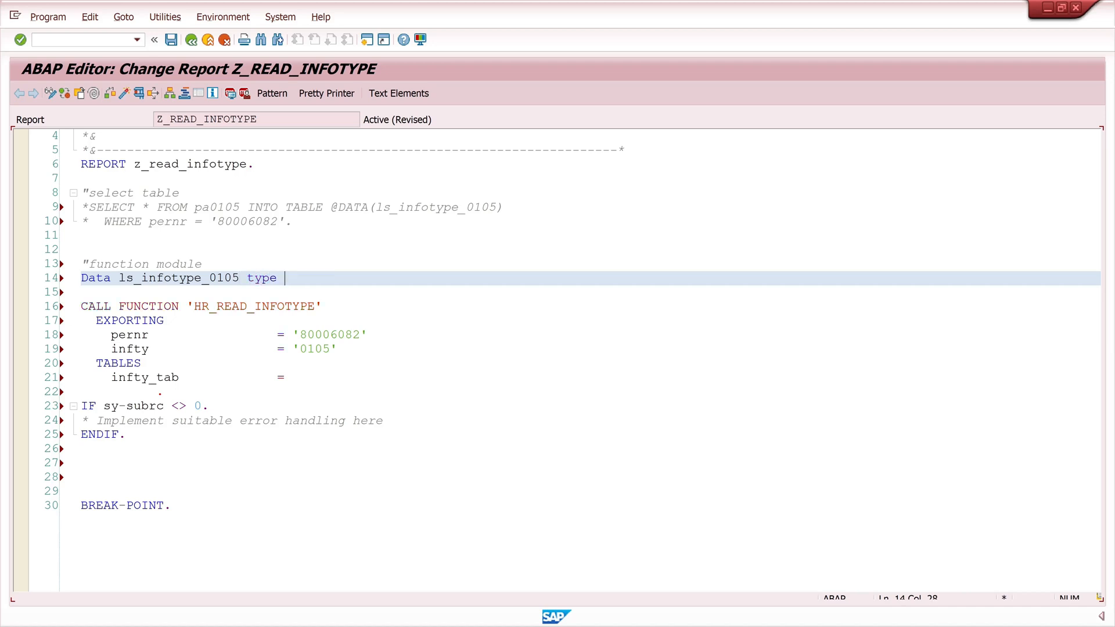
type("TABLE OF p")
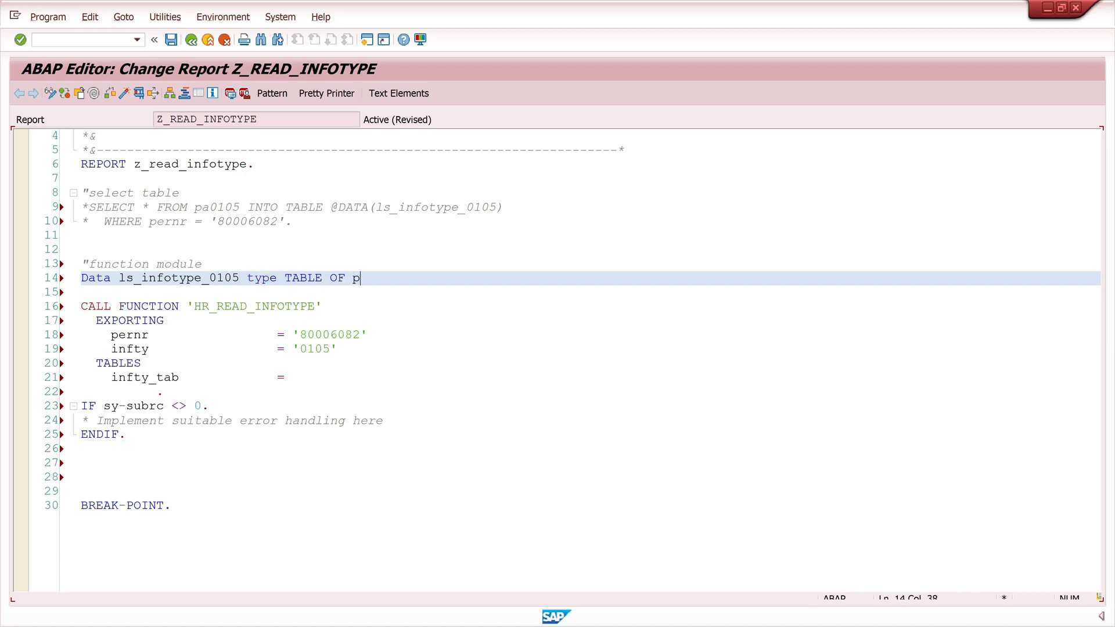
type("a0105.")
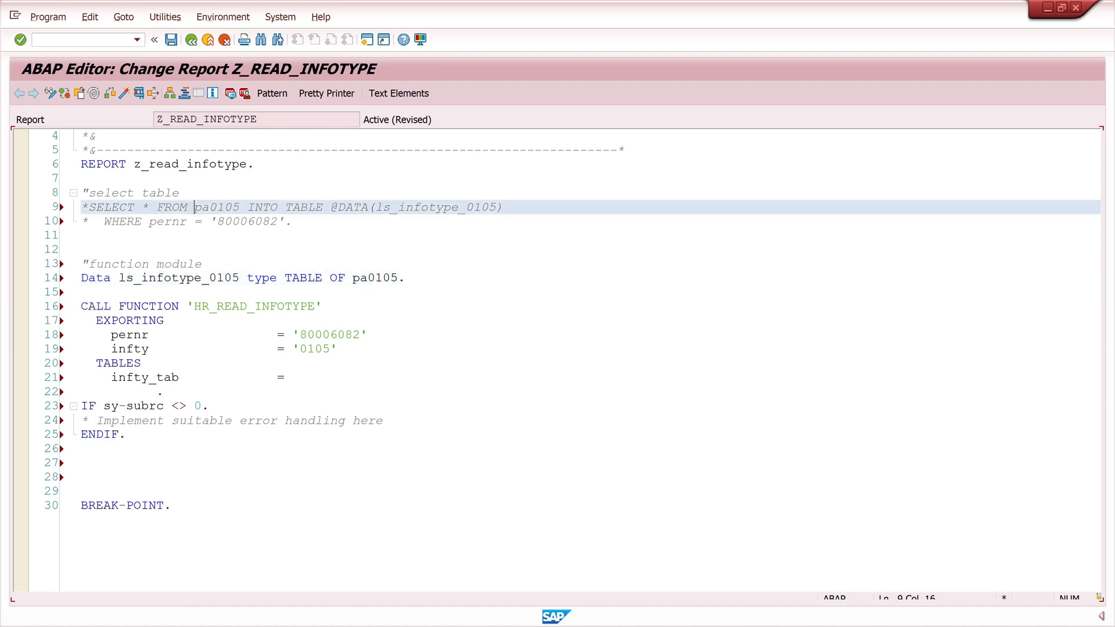
scroll("down", 3)
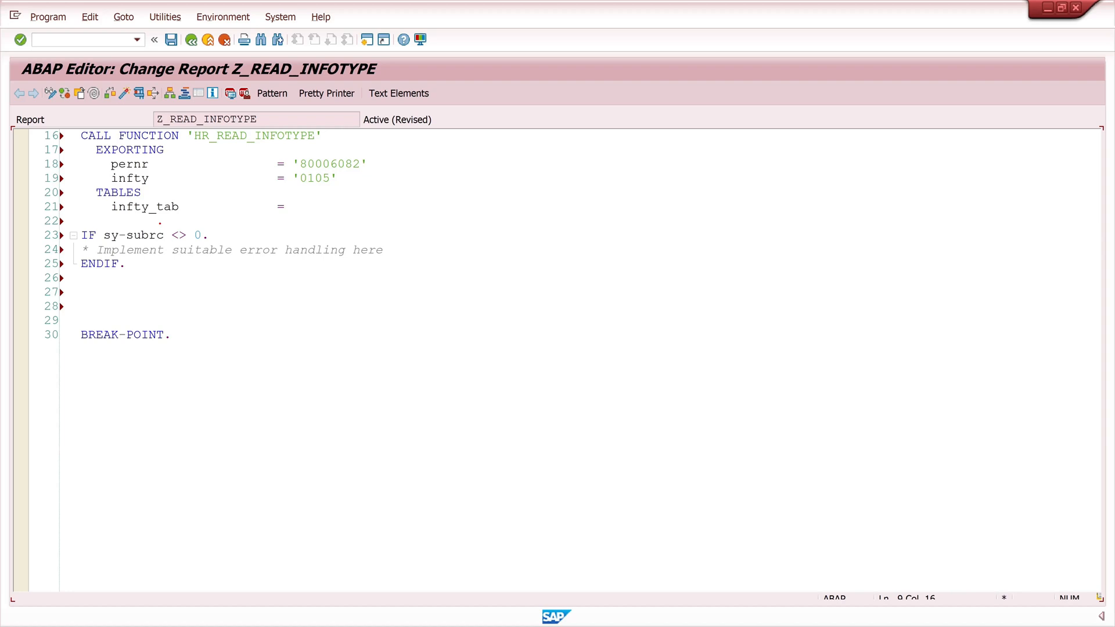
double_click(179, 236)
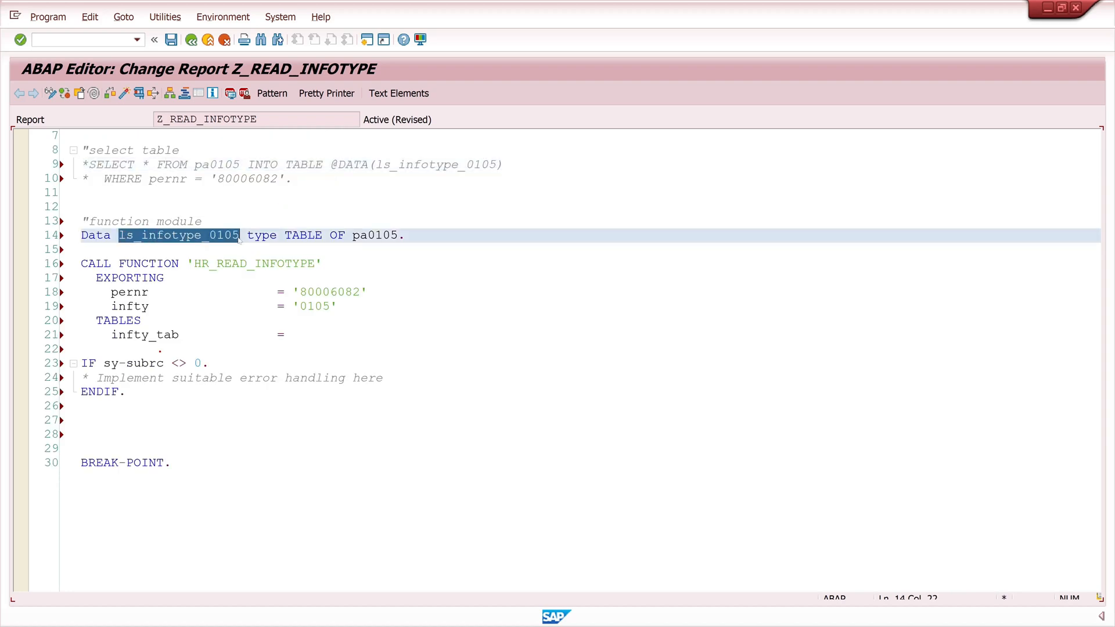
type("ls_infotype_0105.")
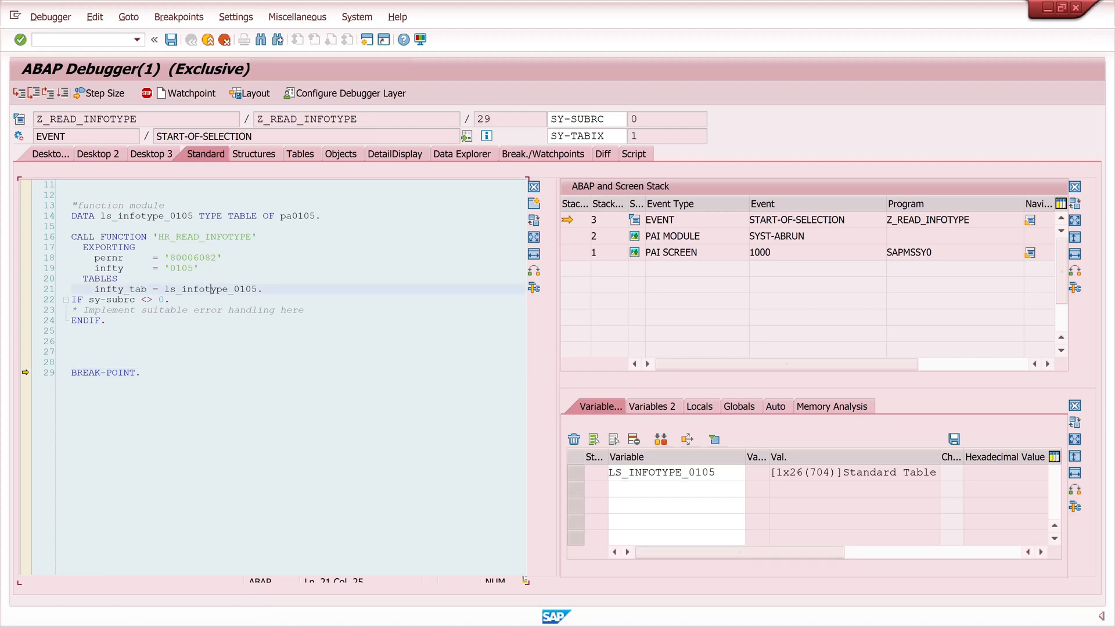
Step: Inspect the single LS_INFOTYPE_0105 row at the breakpoint and return to the editor
left_click(303, 153)
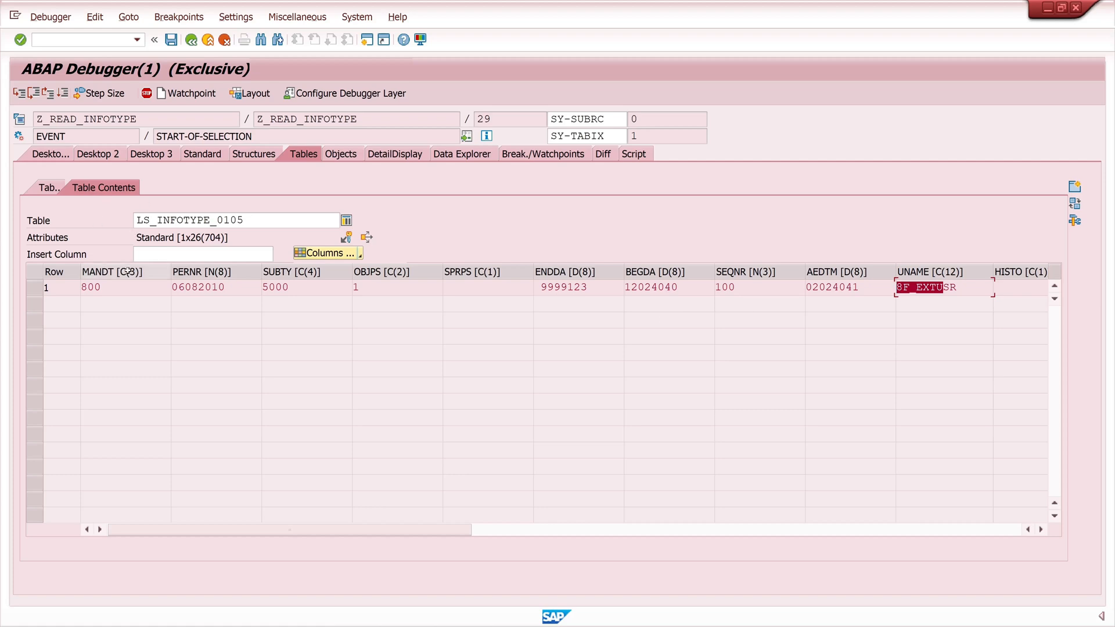
left_click(151, 154)
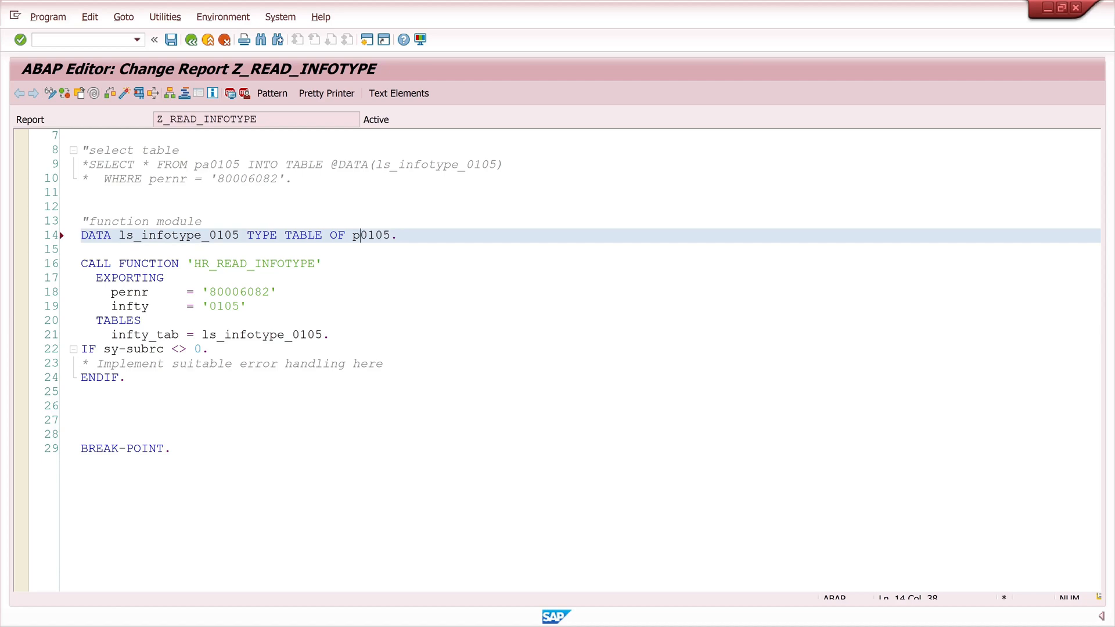
Step: Switch the table row type to p0105 and start a new SE11 session with /o
double_click(371, 236)
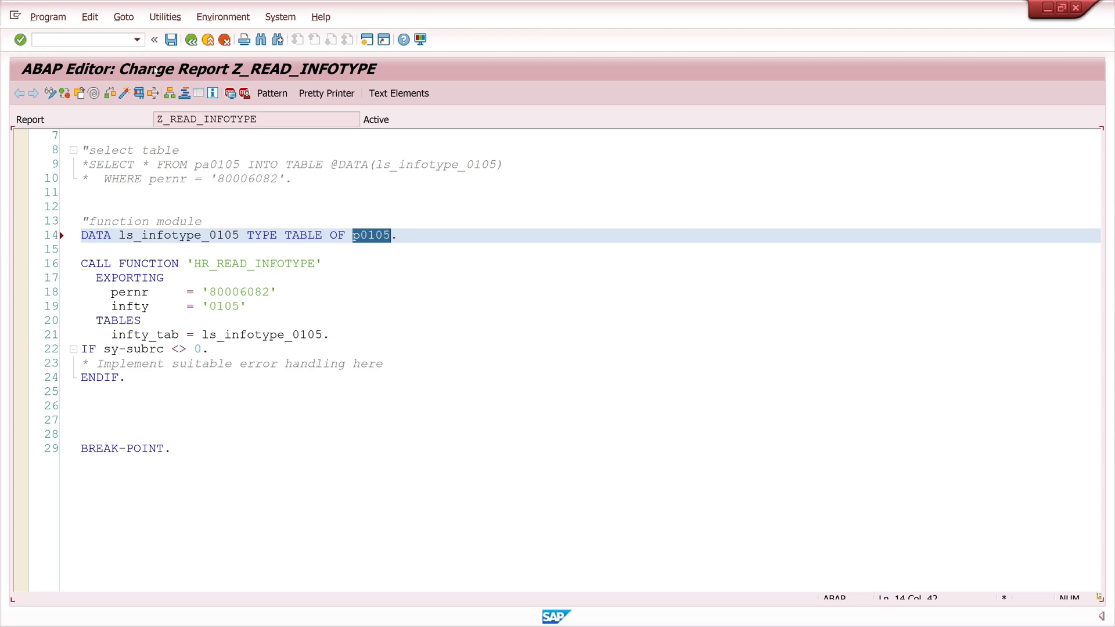
type("/o")
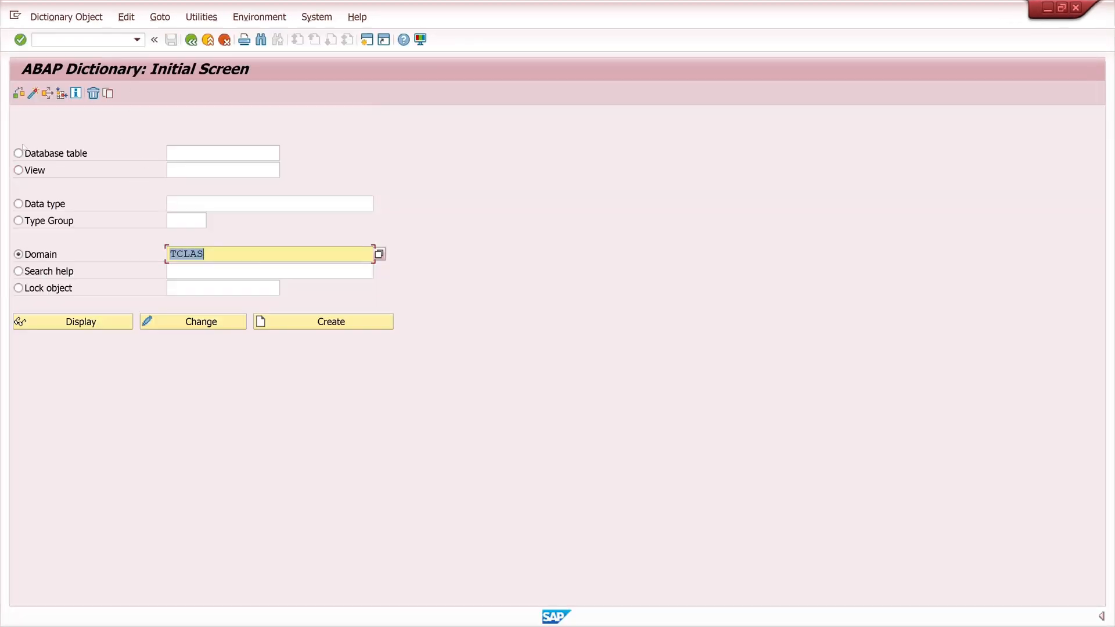
Step: Display database table pa0105's field list in the ABAP Dictionary
left_click(18, 154)
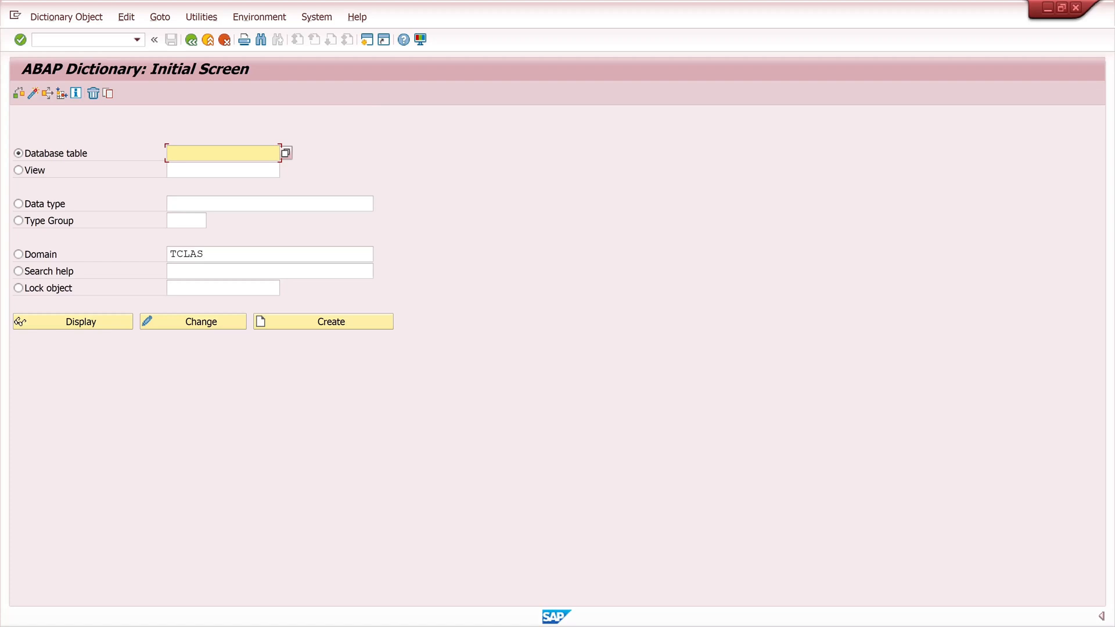
type("pa0105")
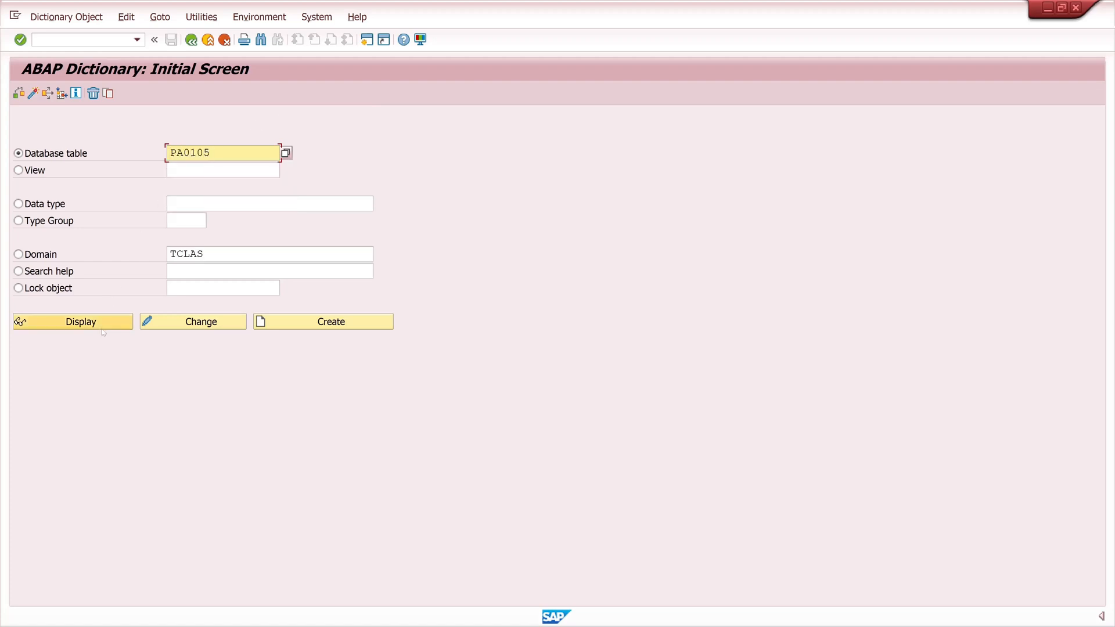
left_click(72, 321)
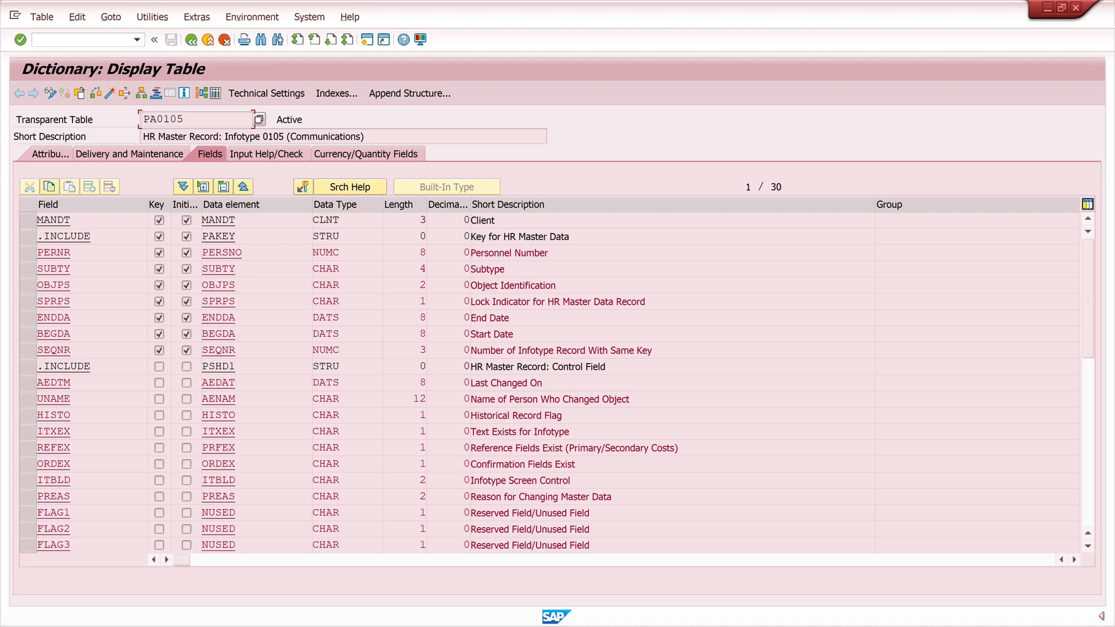
left_click(54, 219)
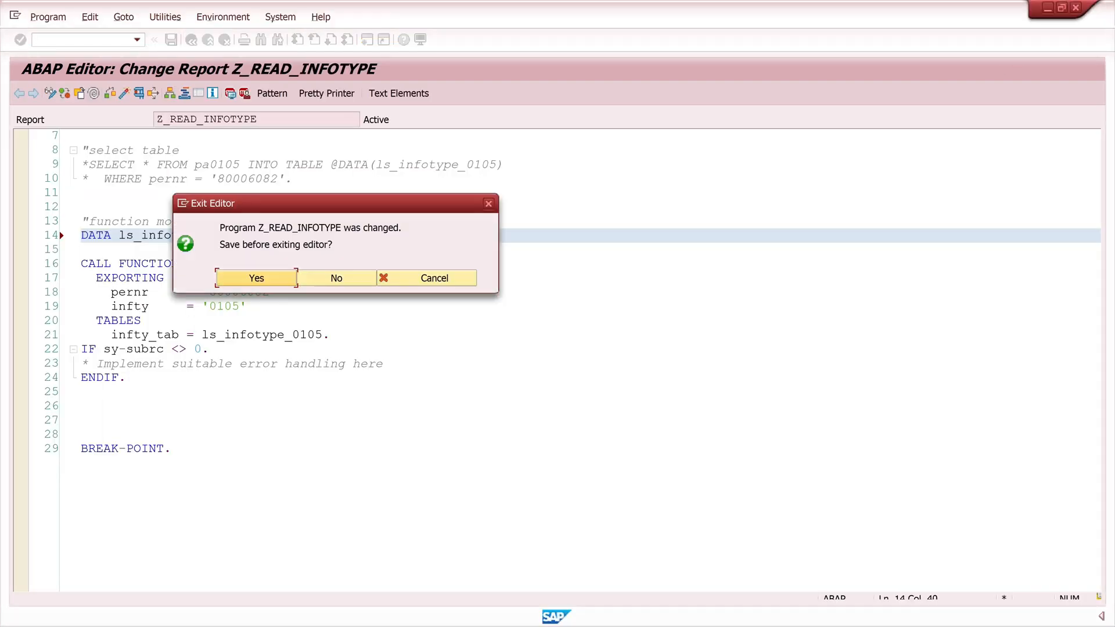
Step: Answer Yes to save Z_READ_INFOTYPE before exiting, then execute the report
left_click(256, 277)
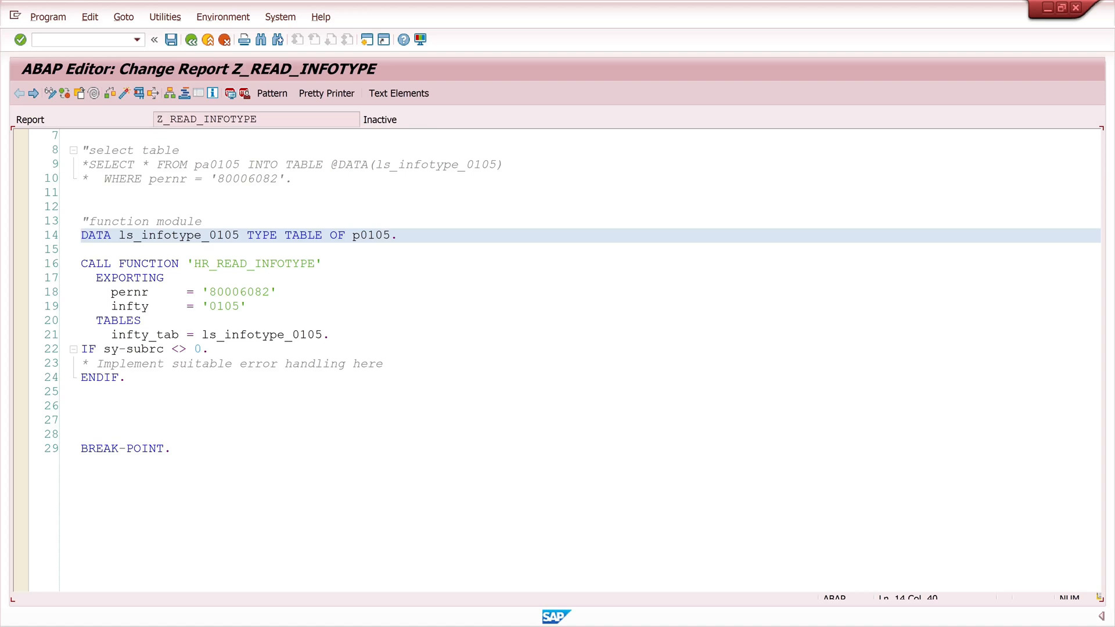
left_click(138, 93)
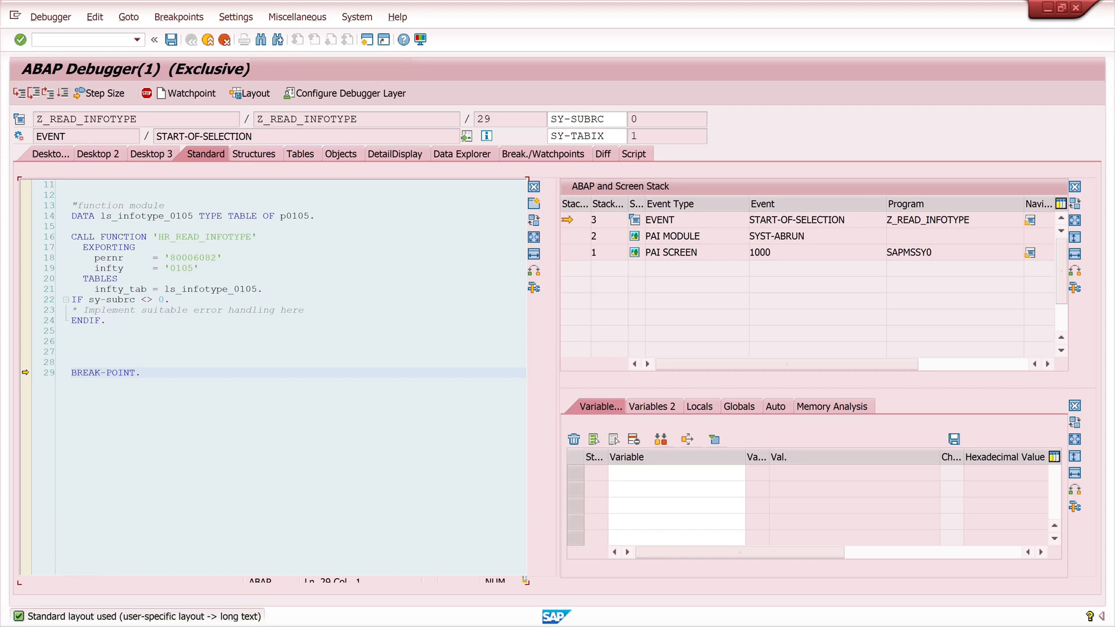
left_click(303, 153)
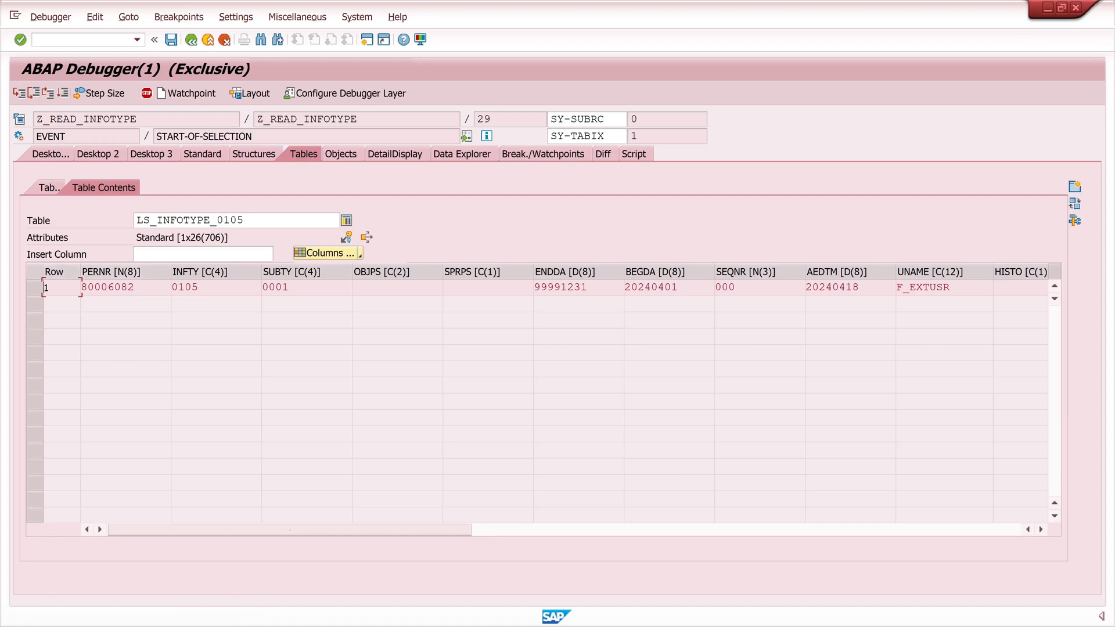
mouse_move(163, 184)
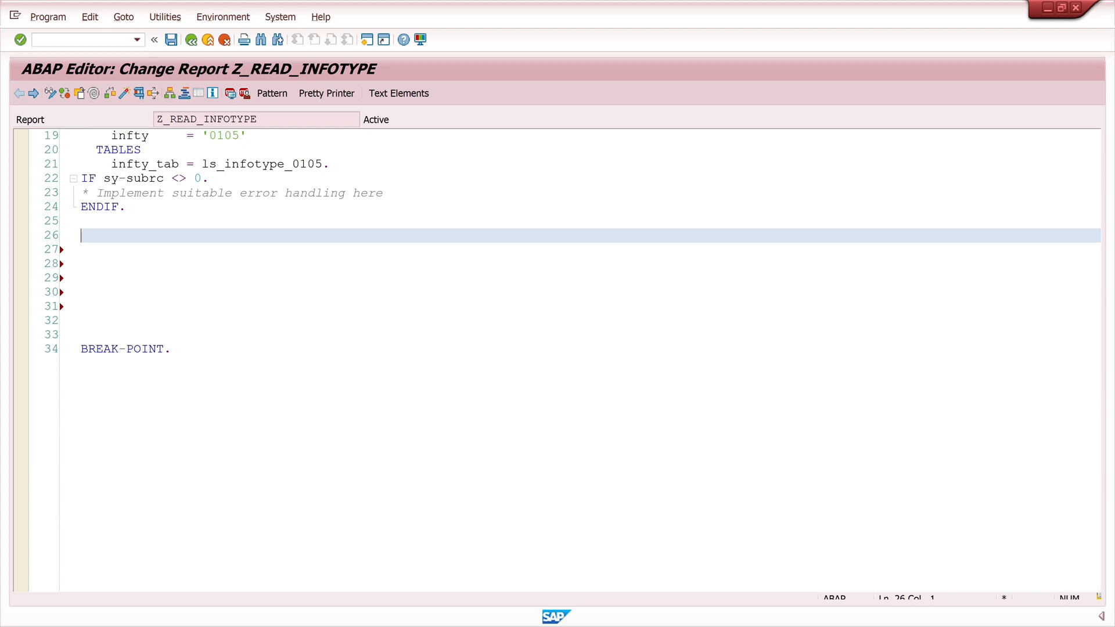
Step: Add the comment line " Object Oriented Approach" to the report source
type("\" object d")
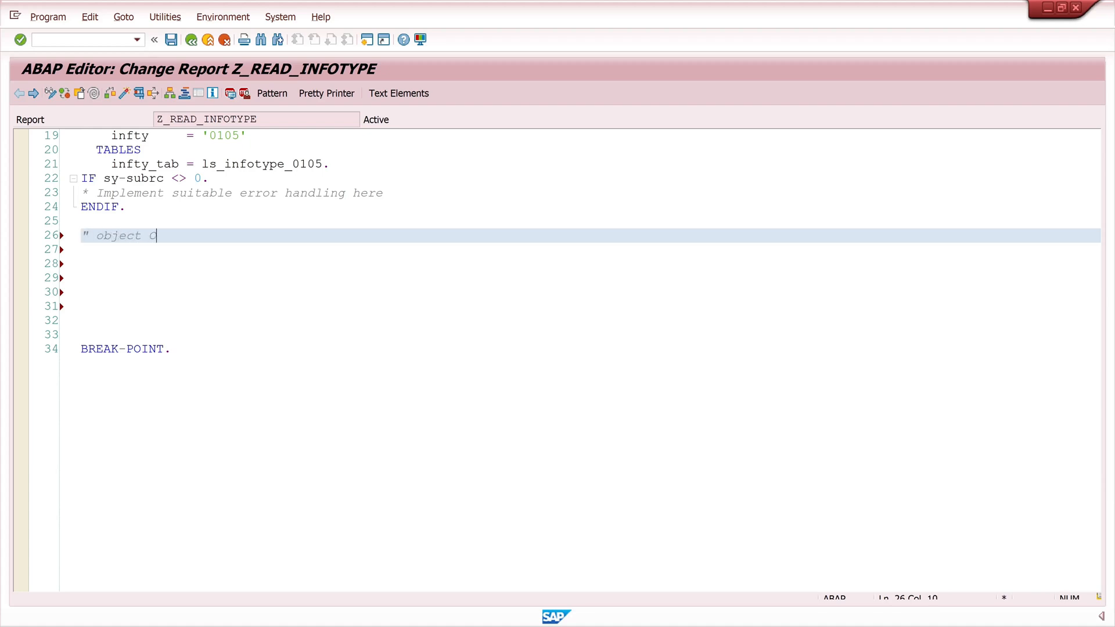
type("riented Approach")
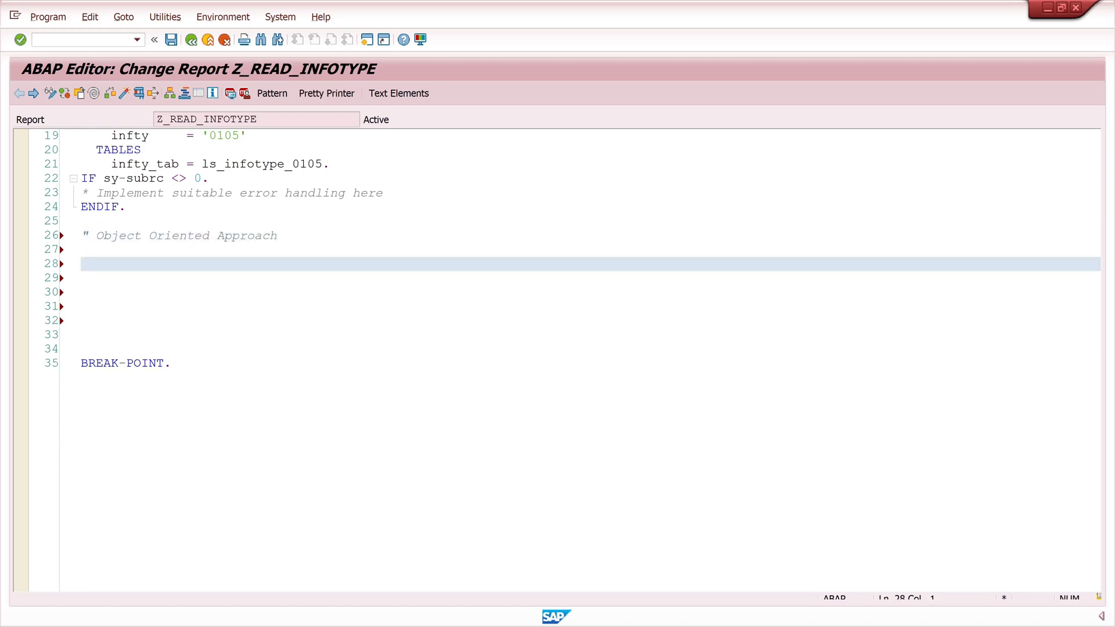
Step: Write a TRY block with CATCH cx_hrpa_violated_assertion and closing ENDTRY
type("TRY.")
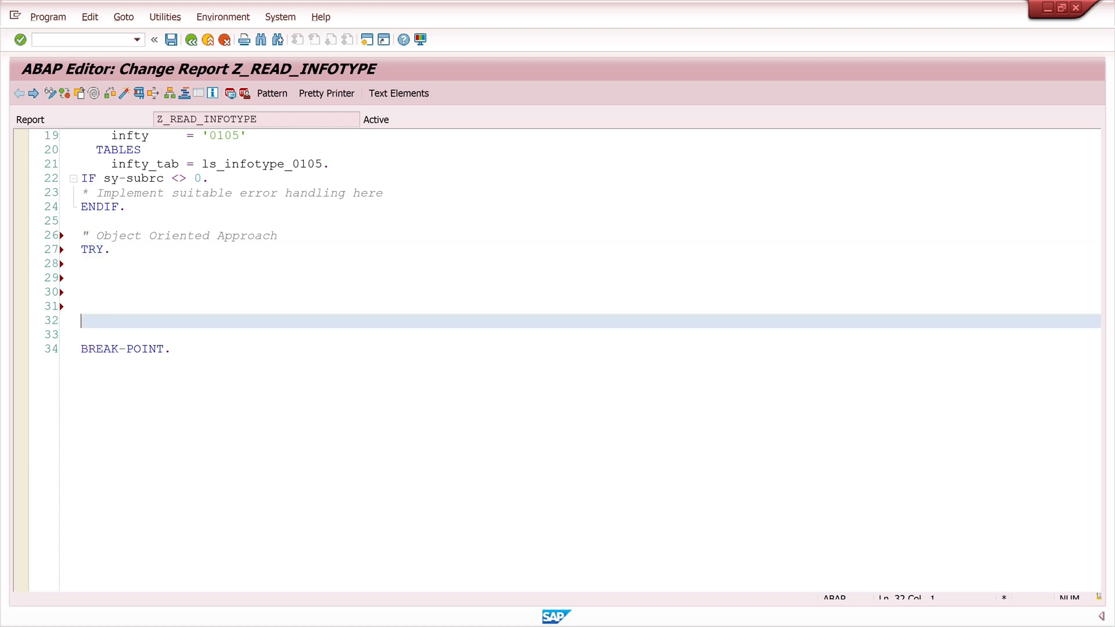
type("CATCH")
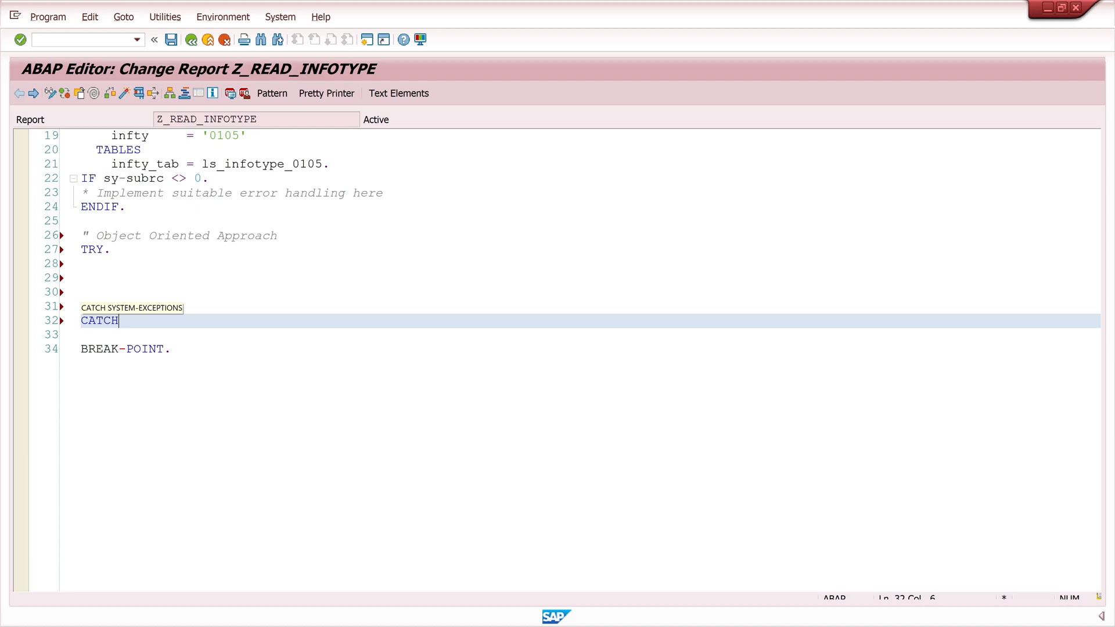
type("cx_")
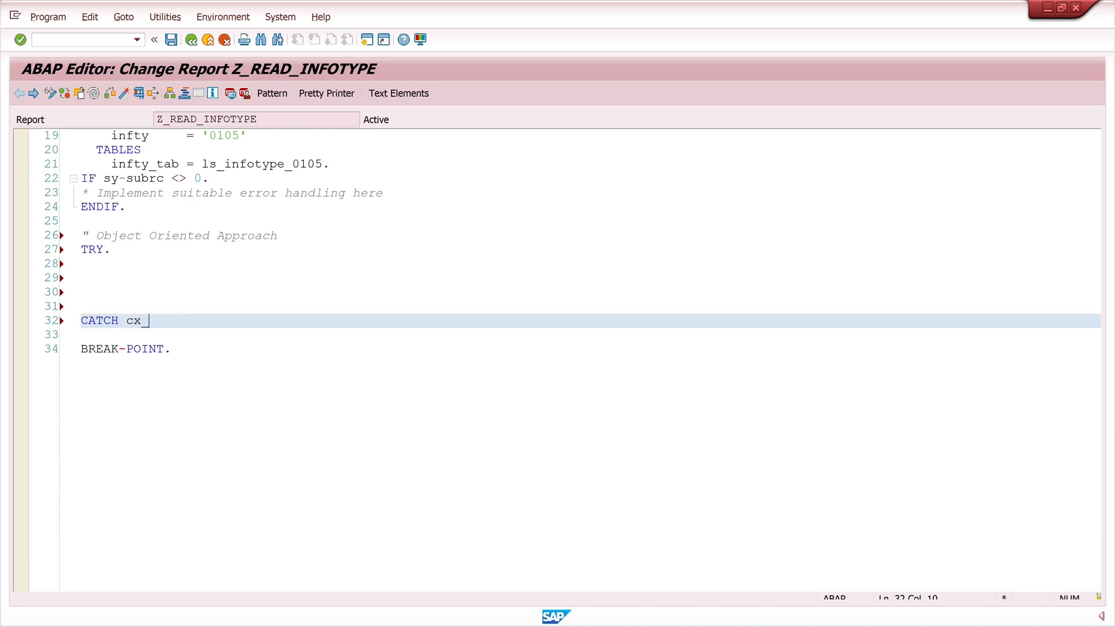
type("hr")
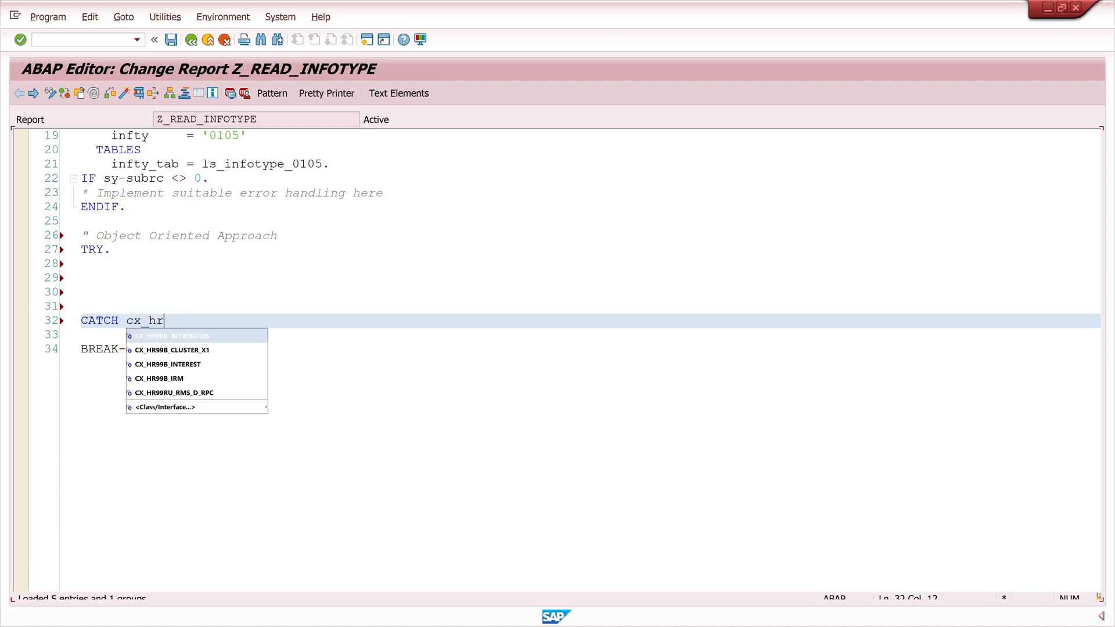
type("pa")
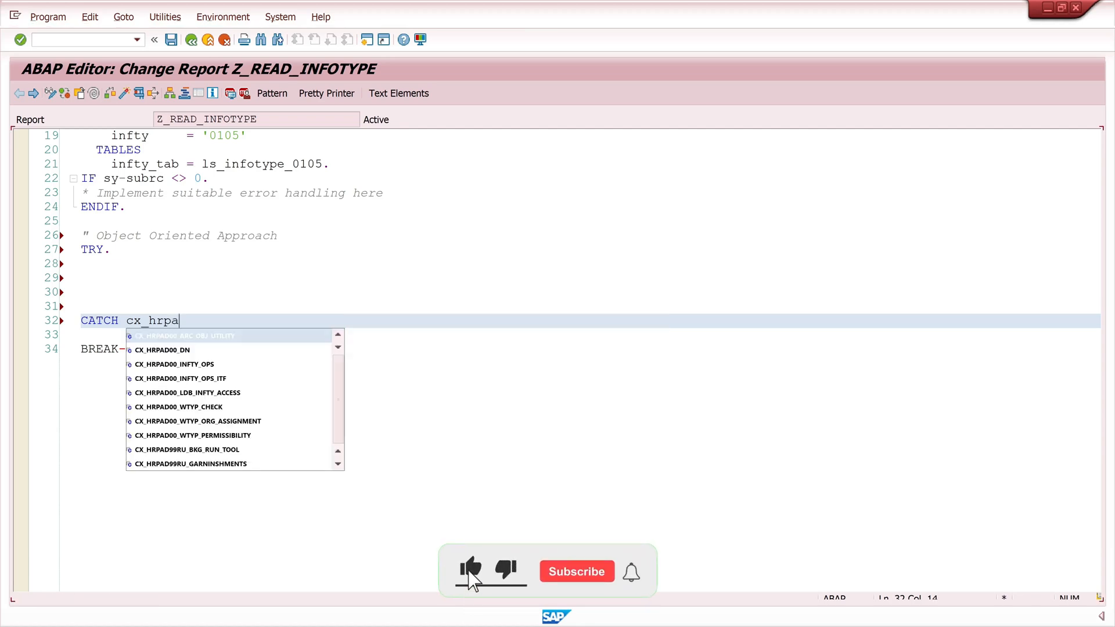
type("_viola")
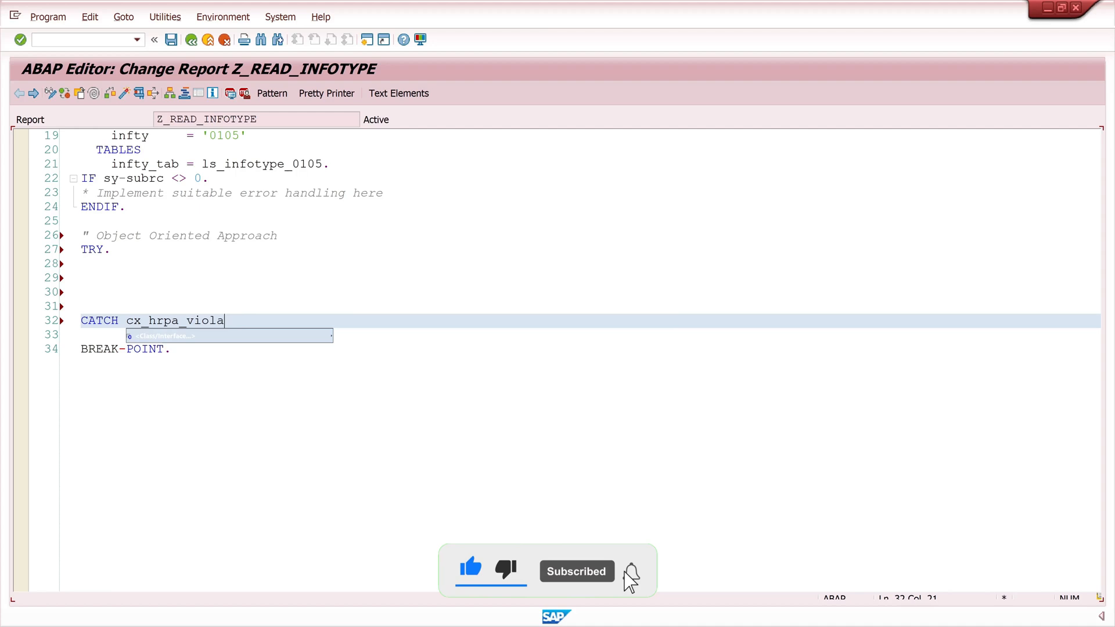
type("ted_assertion.")
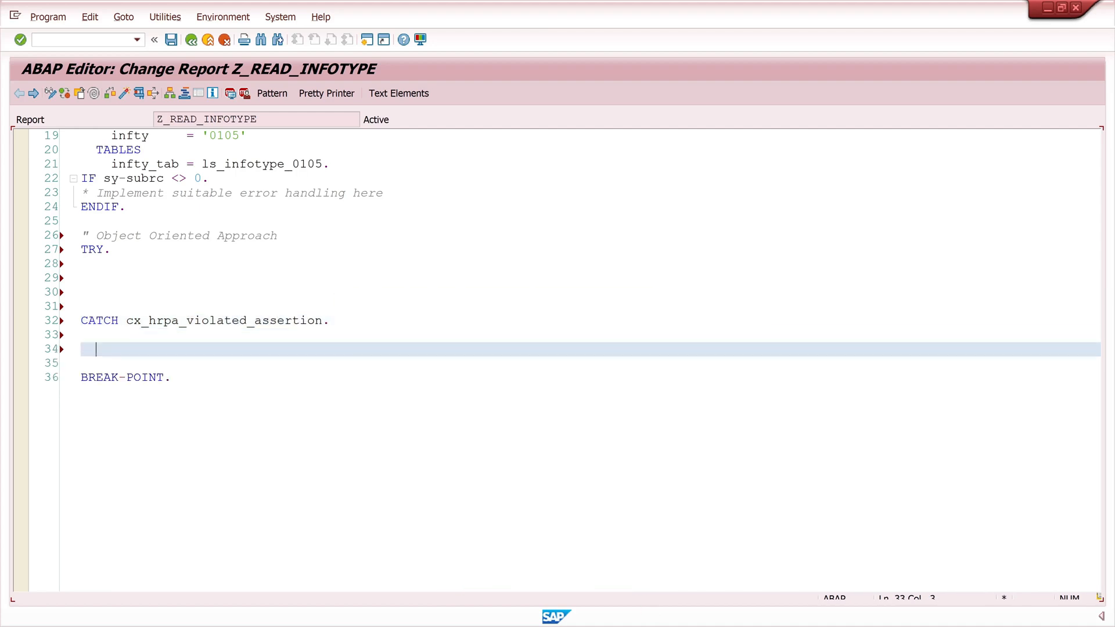
type("endtry.")
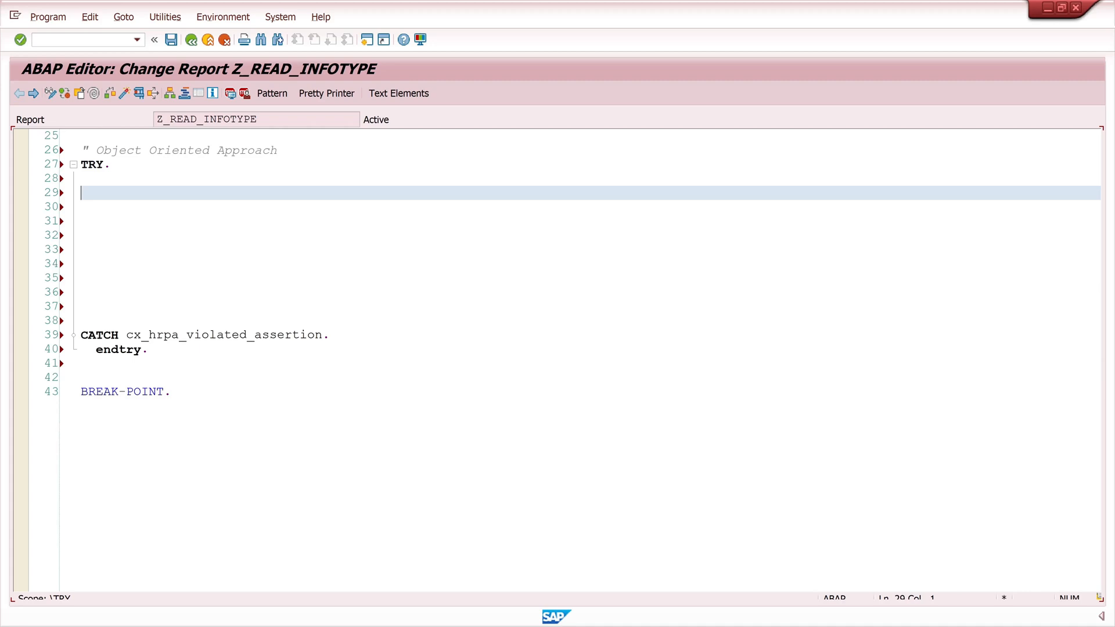
Step: Get an infotype reader via cl_hrpa_read_infotype=>get_instance( IMPORTING infotype_reader = DATA(o_info_type) )
type("cl_")
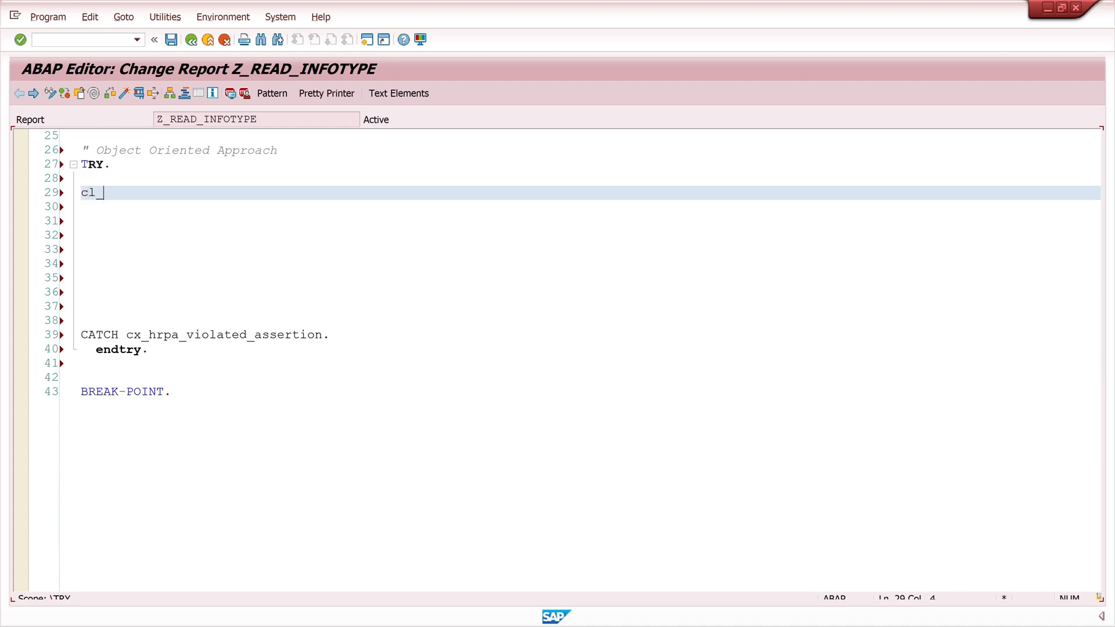
type("hrpa_re")
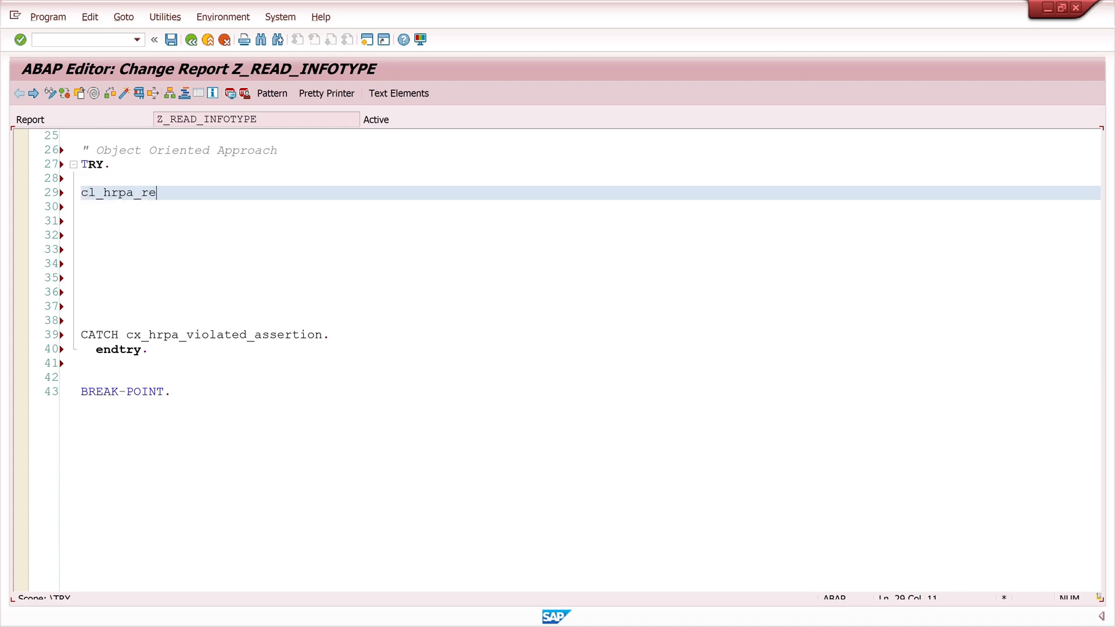
type("ad_infotype")
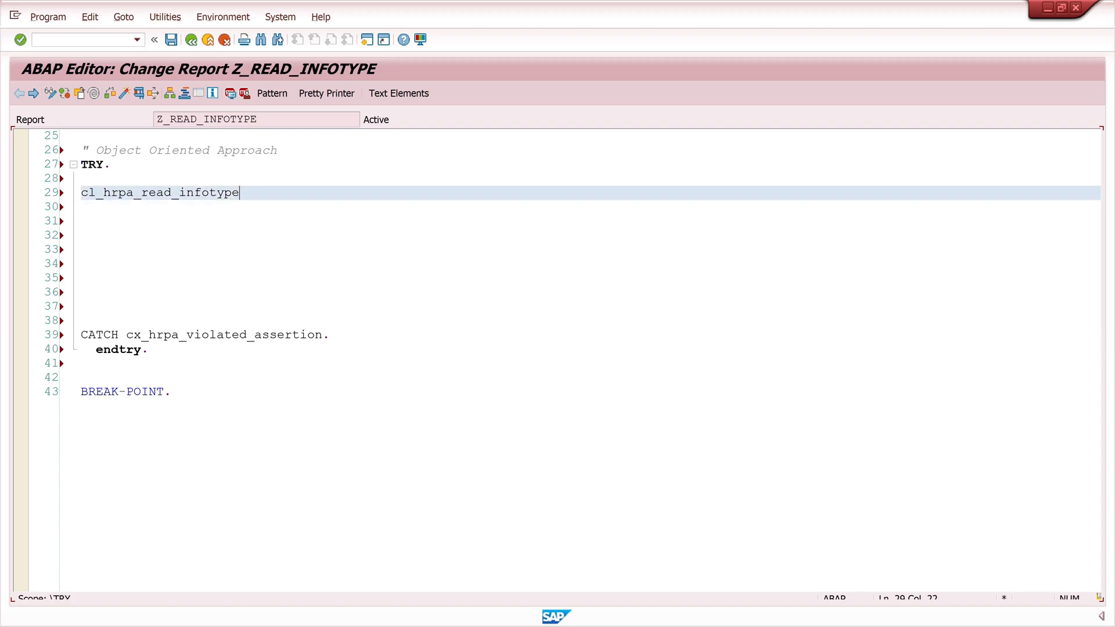
type("=>g")
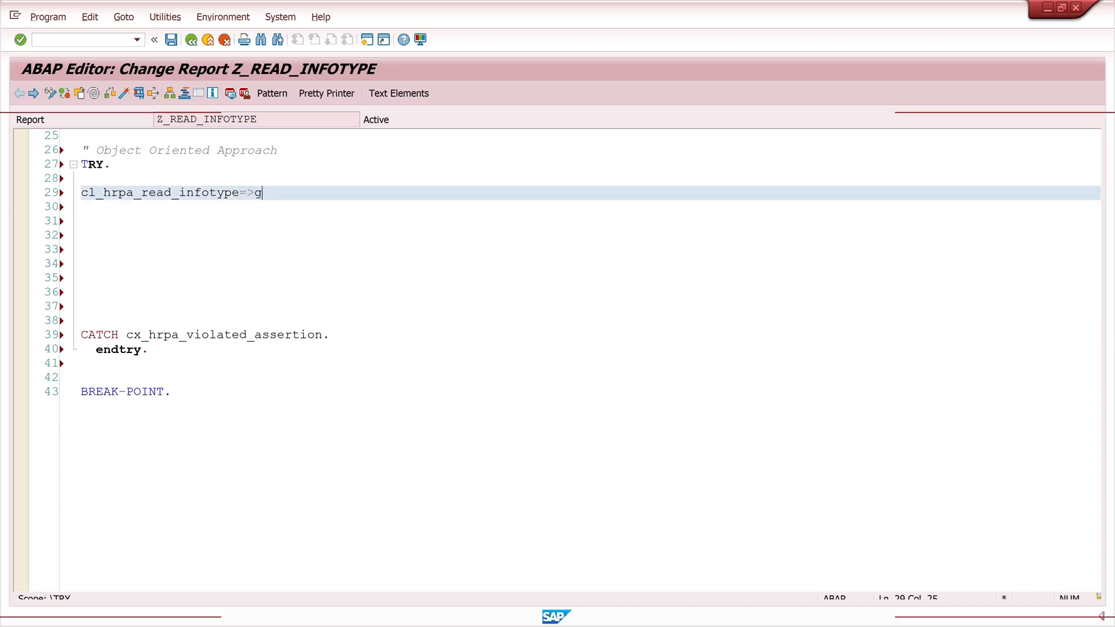
type("et_instance")
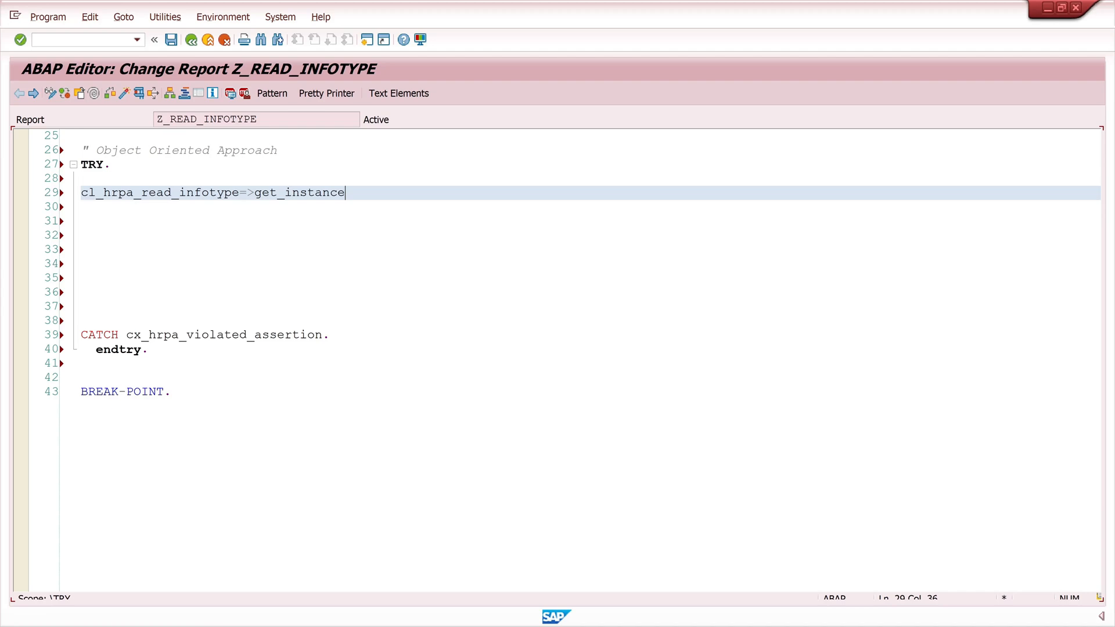
type("( IMPORTING")
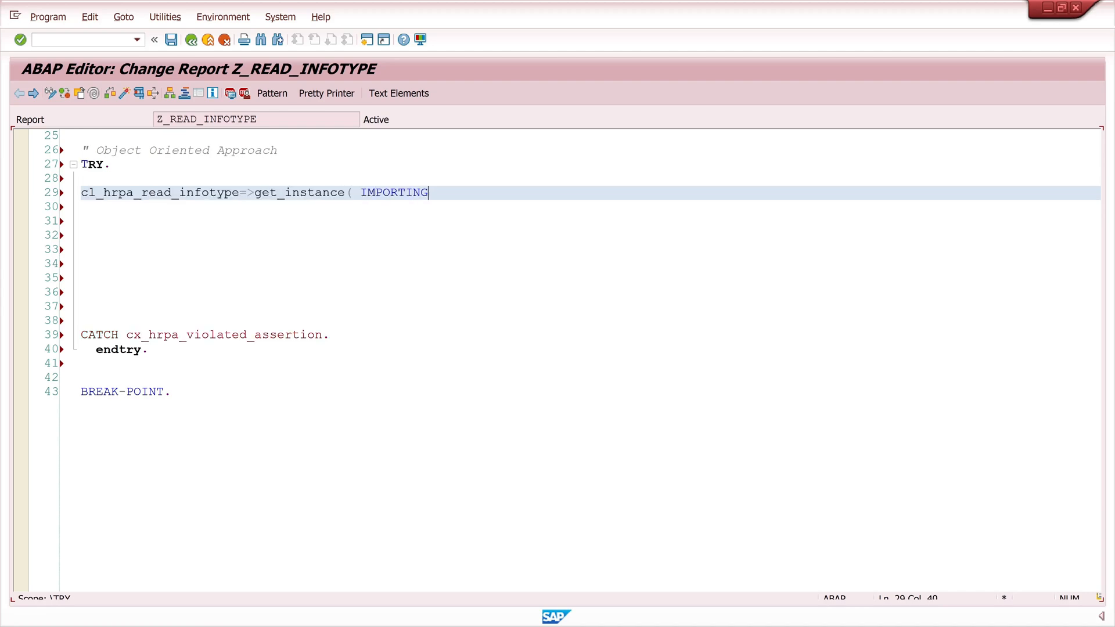
type("infotype_reader =")
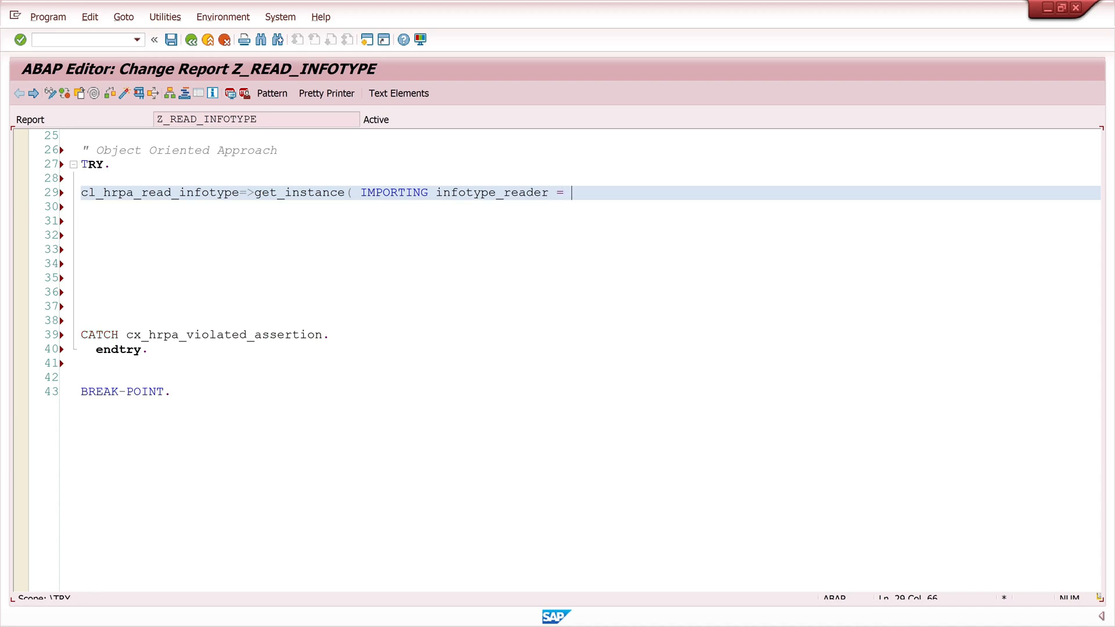
type("DATA")
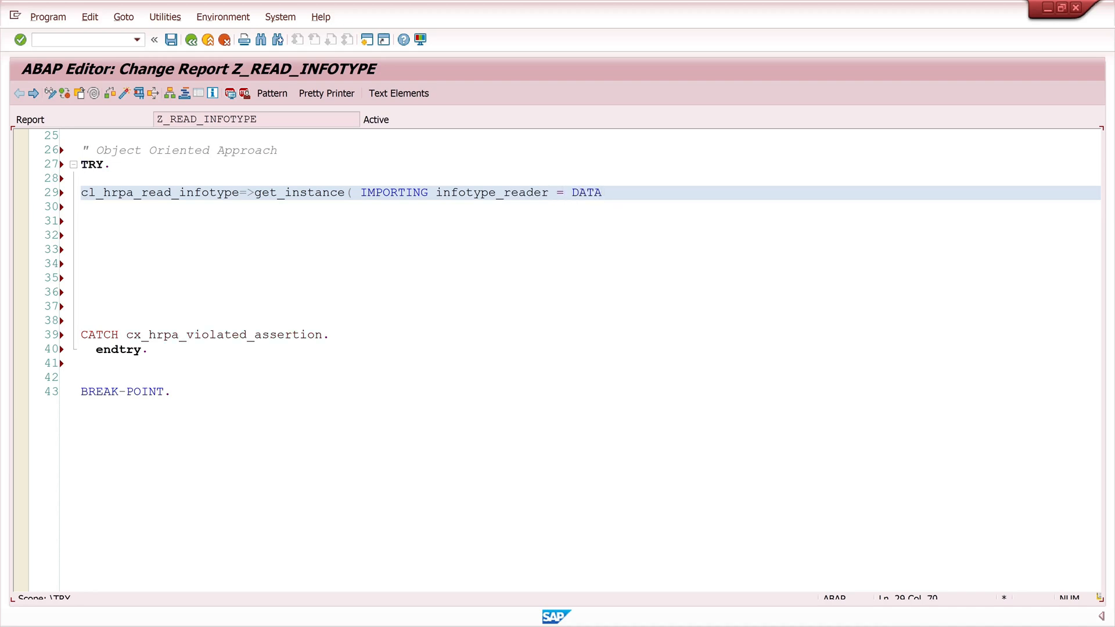
type("(o_info")
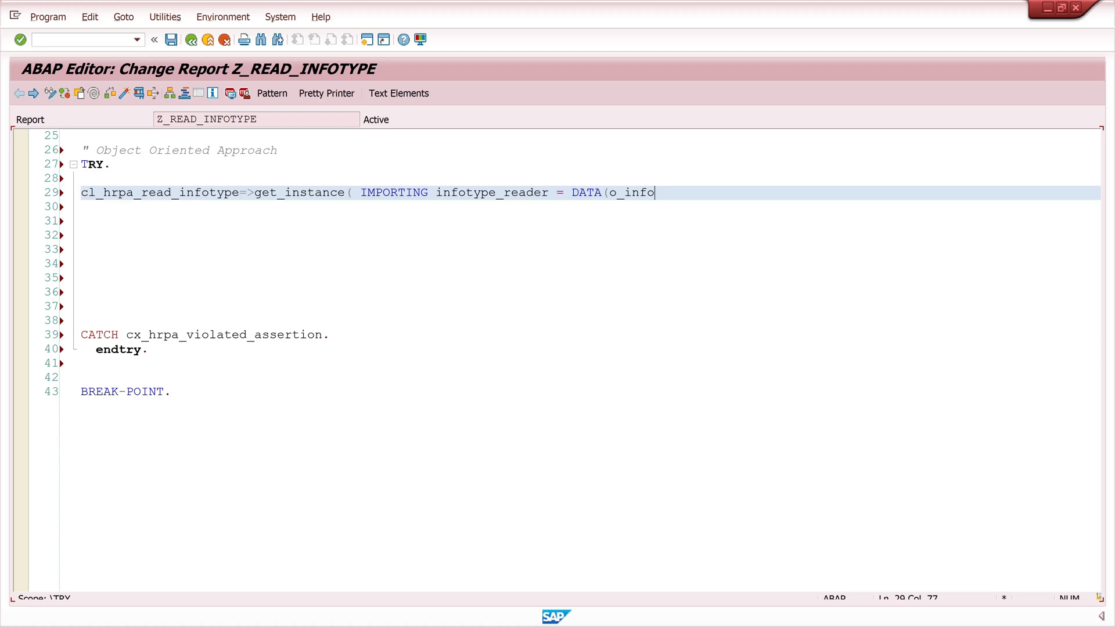
type("_type) ).")
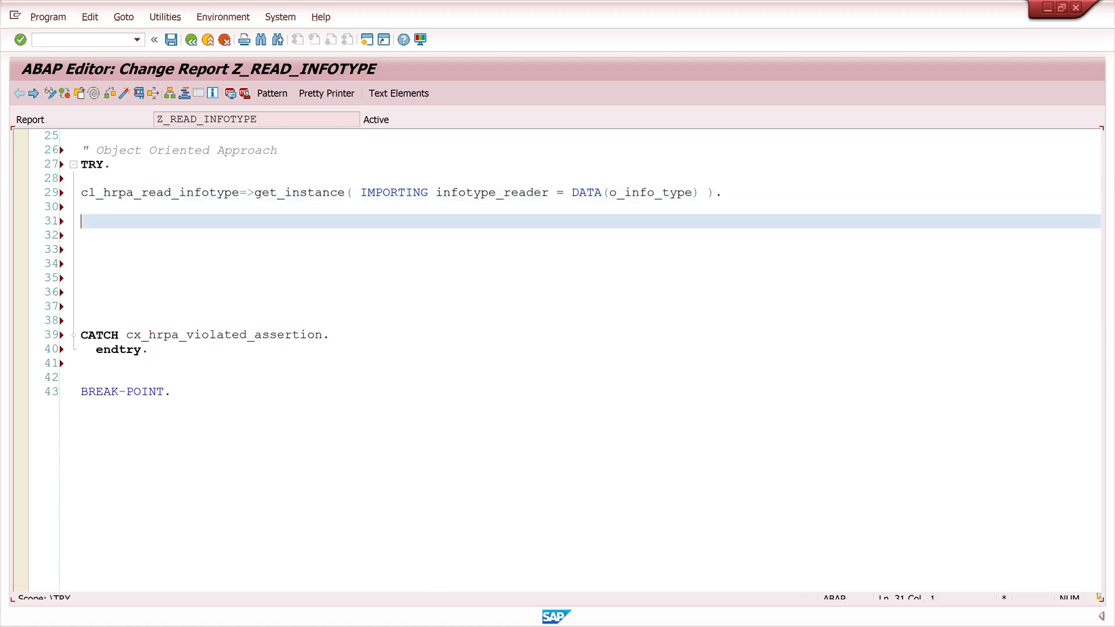
Step: Begin the o_info_type->read( EXPORTING call on the next line
type("o_info")
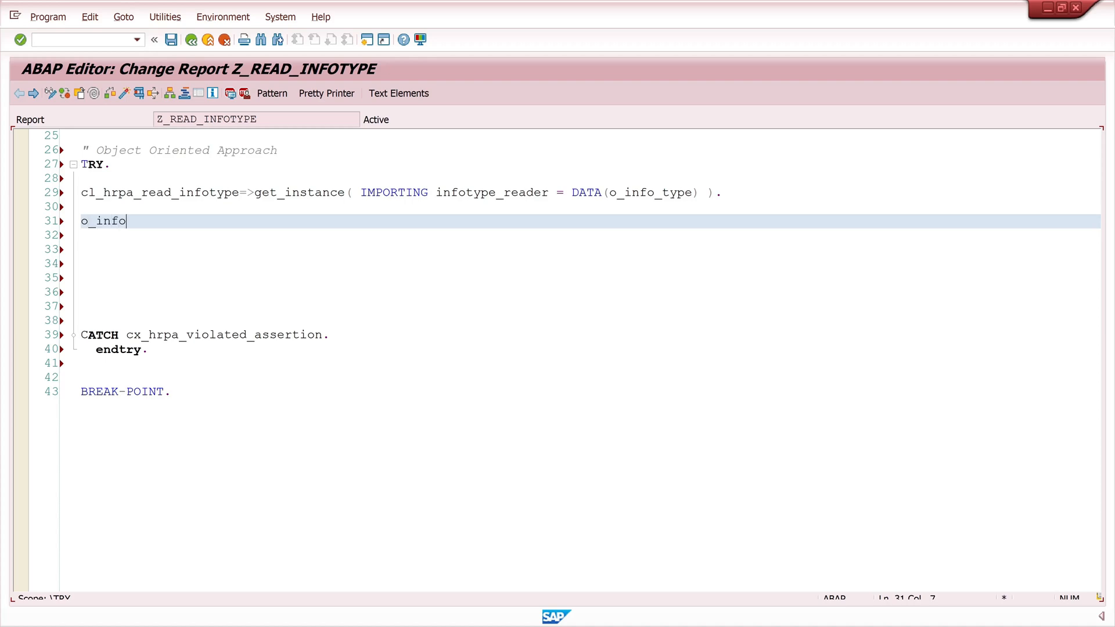
type("_type->")
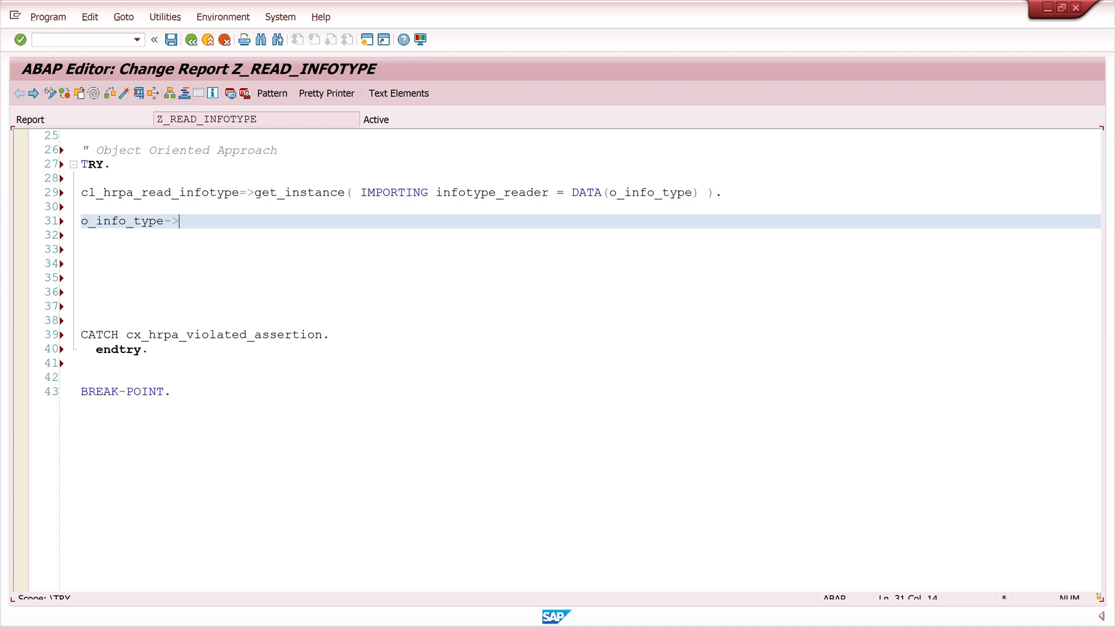
type("read(")
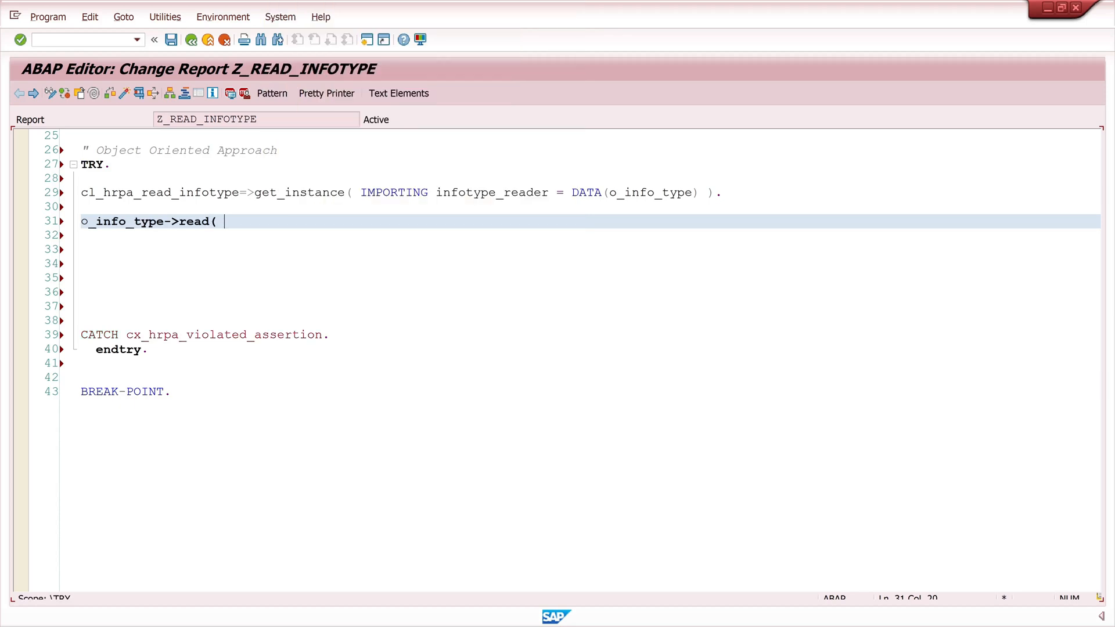
type("EXPORTING")
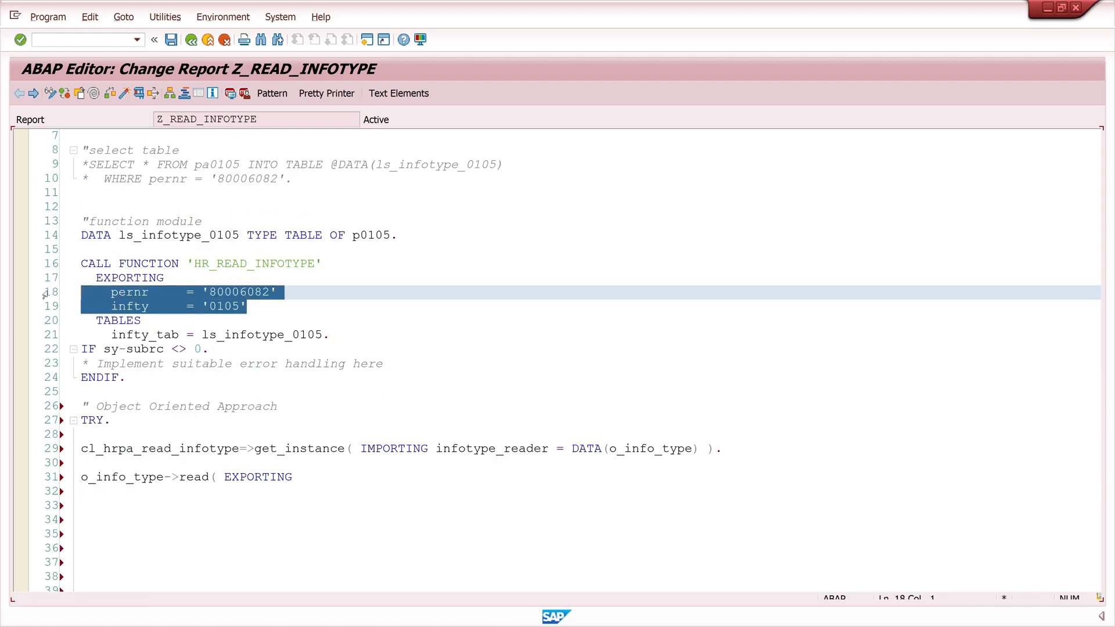
Step: Add IMPORTING infotype_tab = DATA(ls_infotype_pre_0105) ). to the read call
scroll("down", 3)
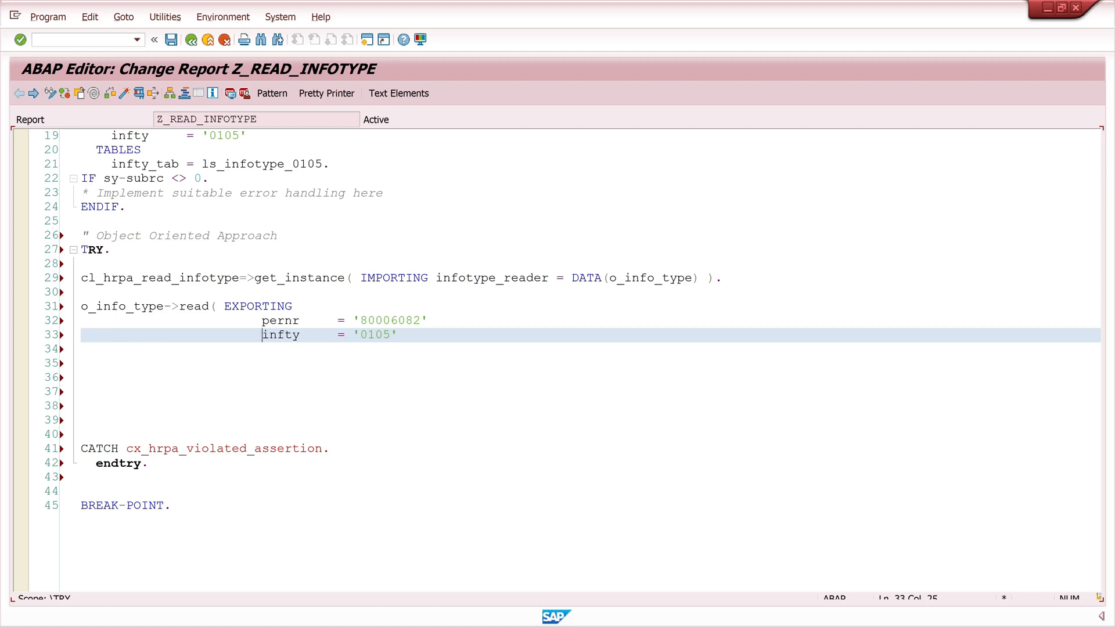
key("Enter")
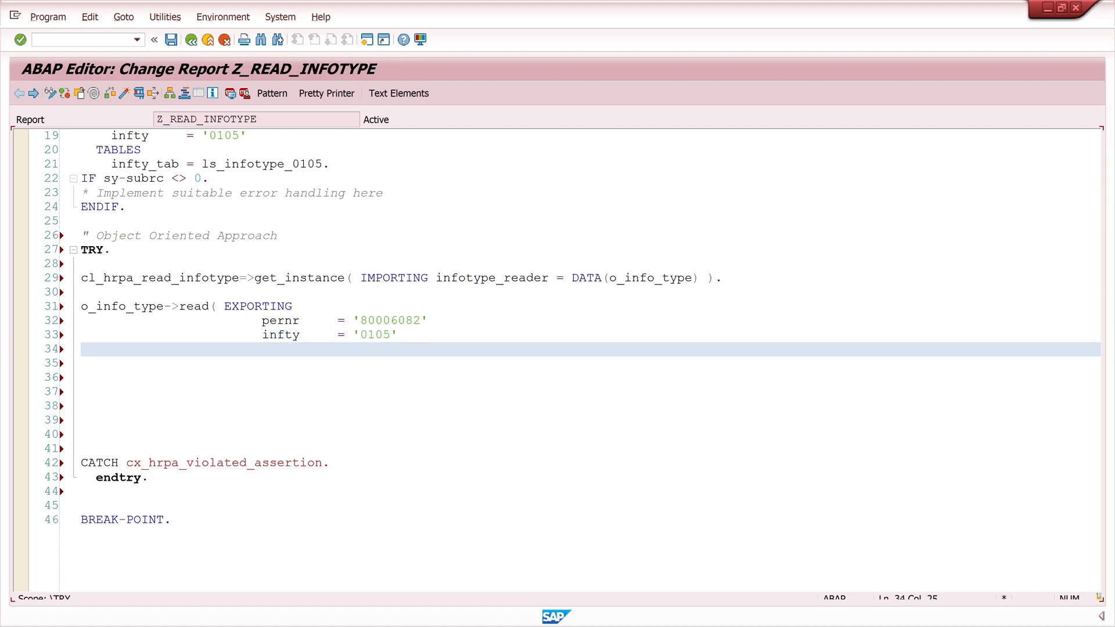
type("IMPORTING")
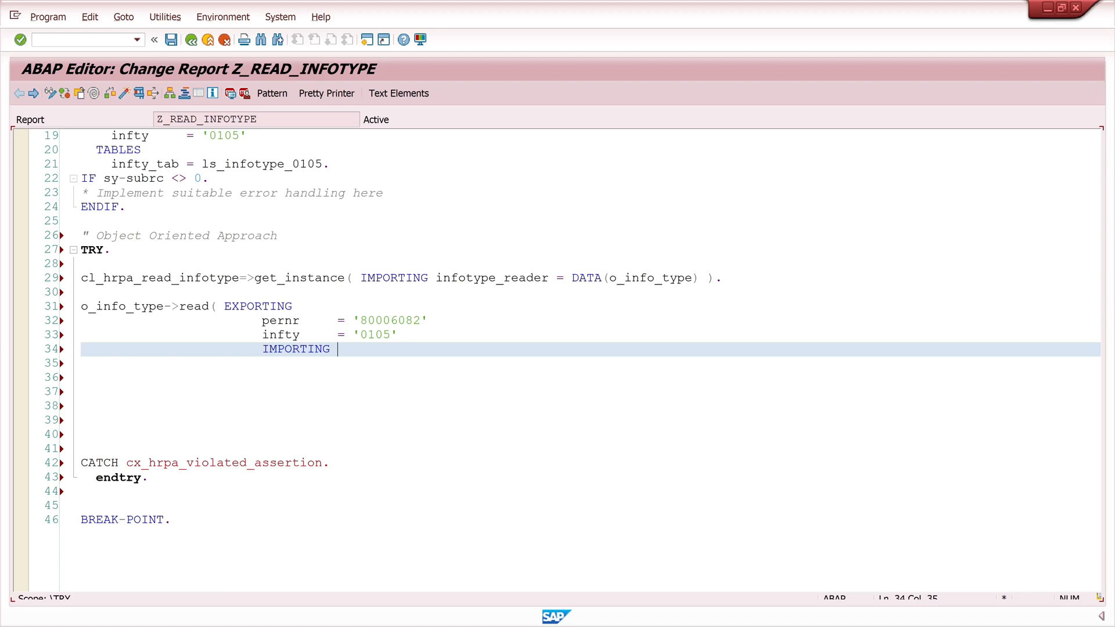
type("infotype_tab = data")
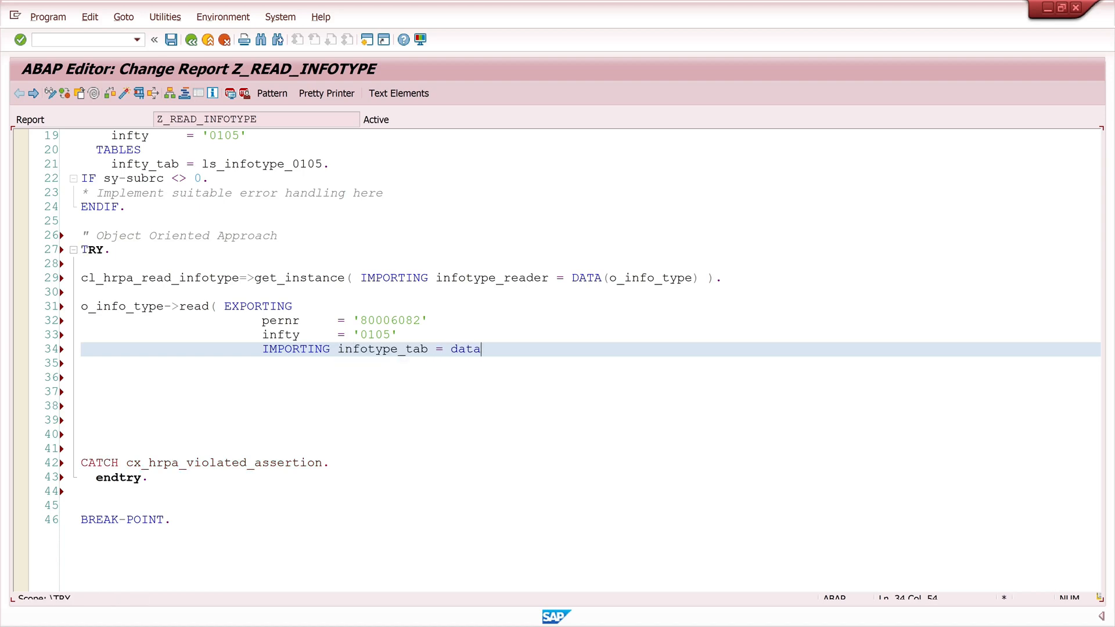
type("(ls_")
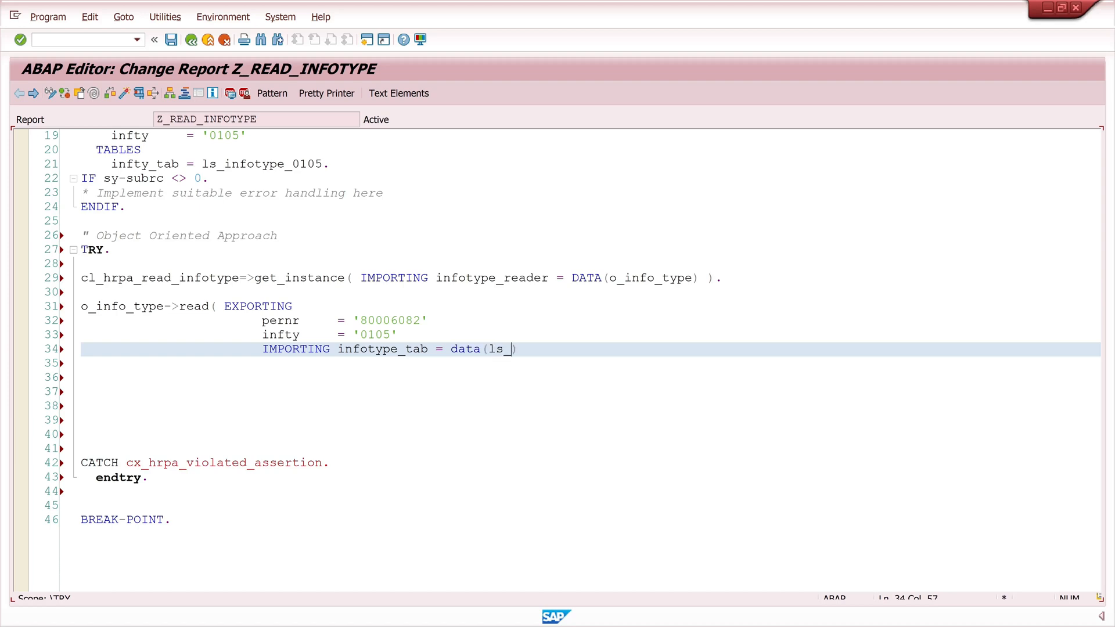
type("infotype")
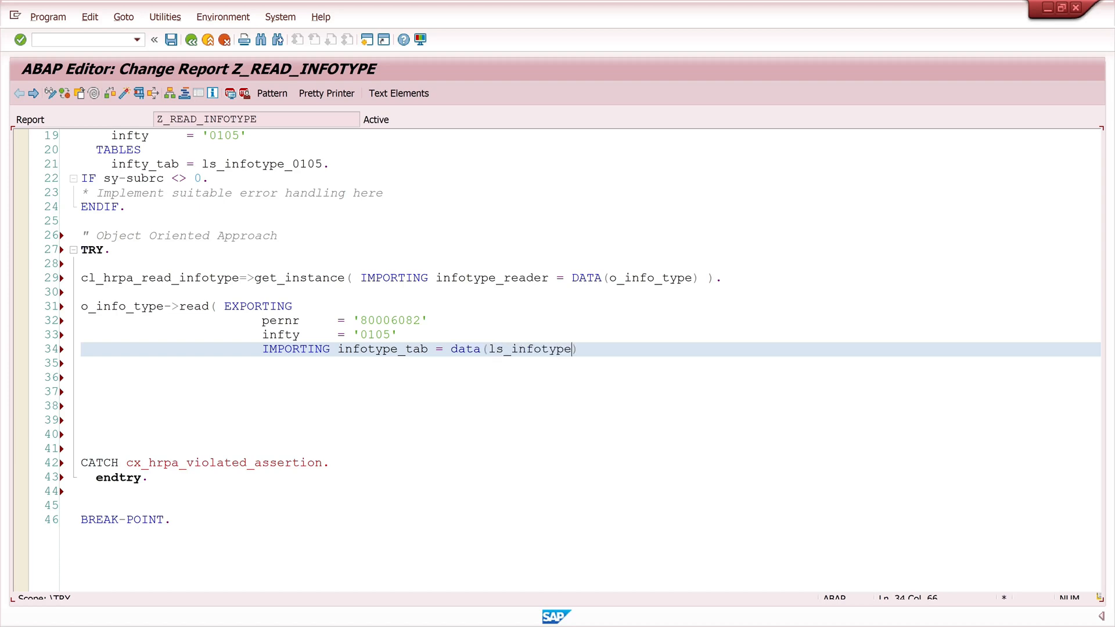
type("_pre_")
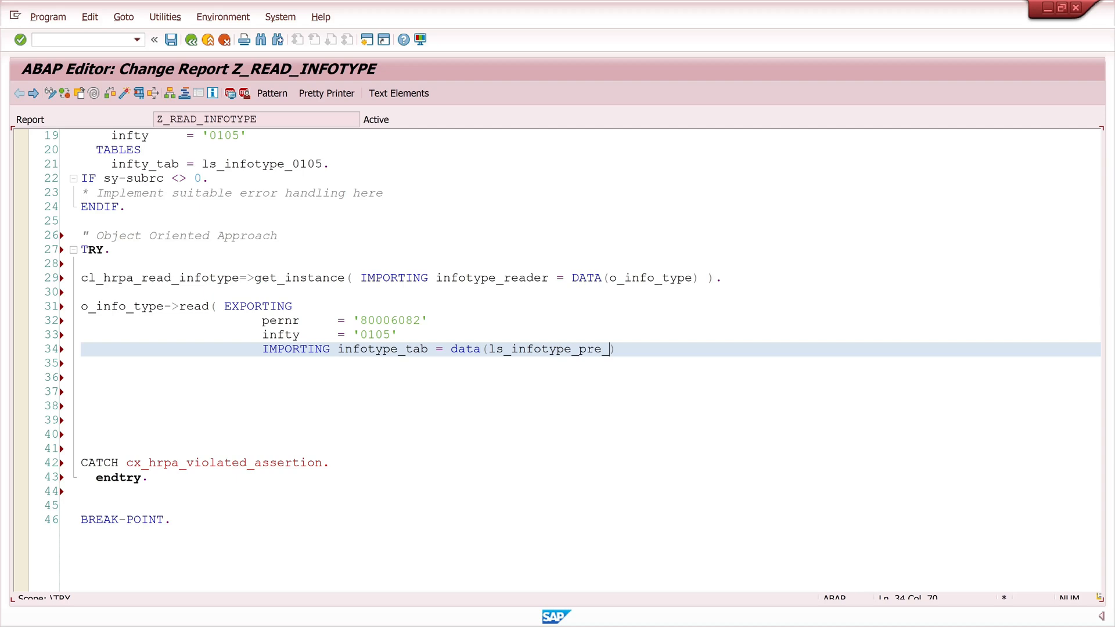
type("0105")
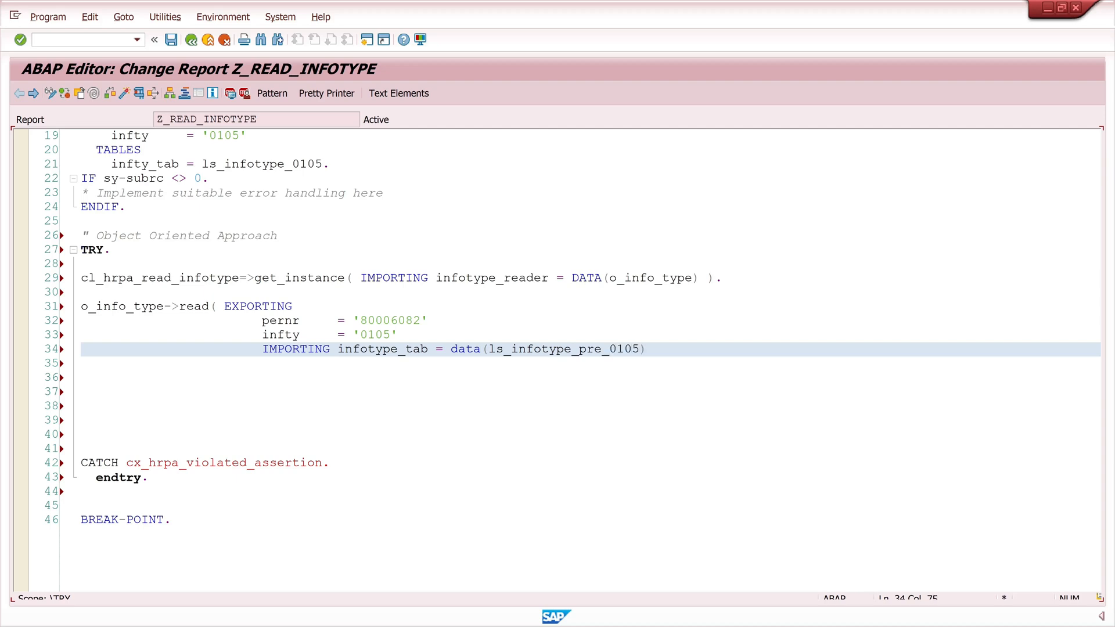
key("enter")
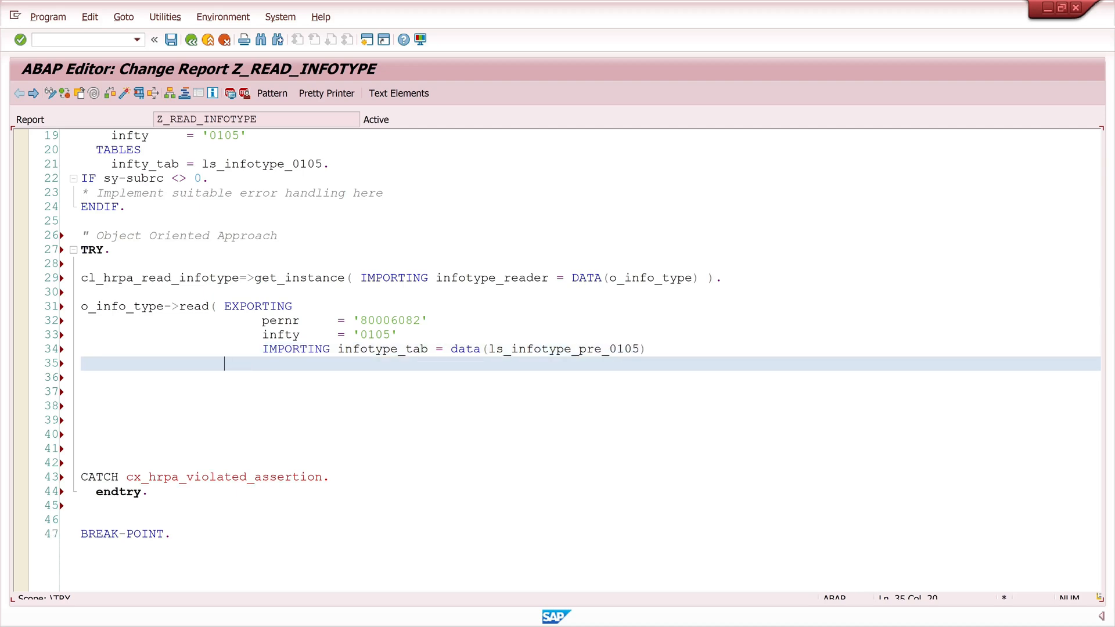
type(").")
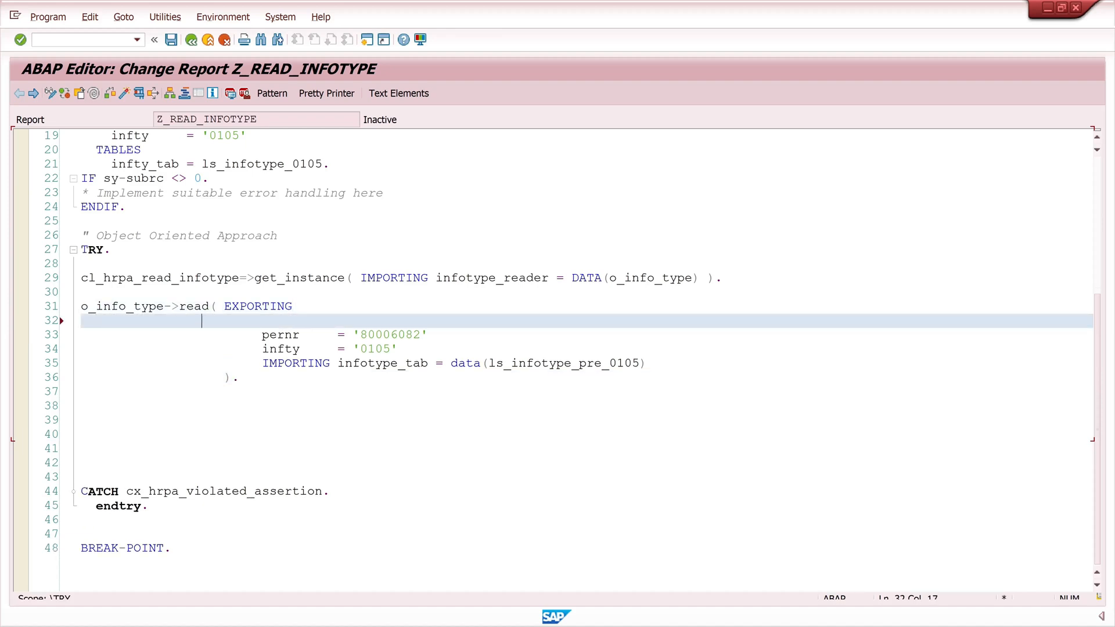
Step: Pass exporting parameters tclas 'A', begda '20240401', endda '9991231' and no_auth_check = abap_false
type("tclas")
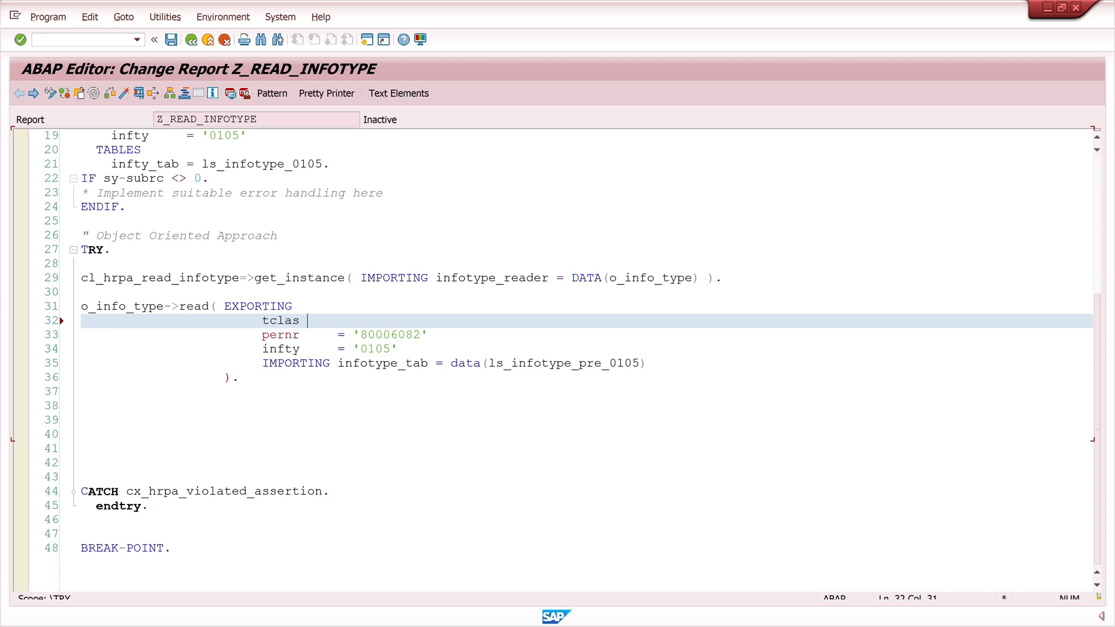
type("= 'A'")
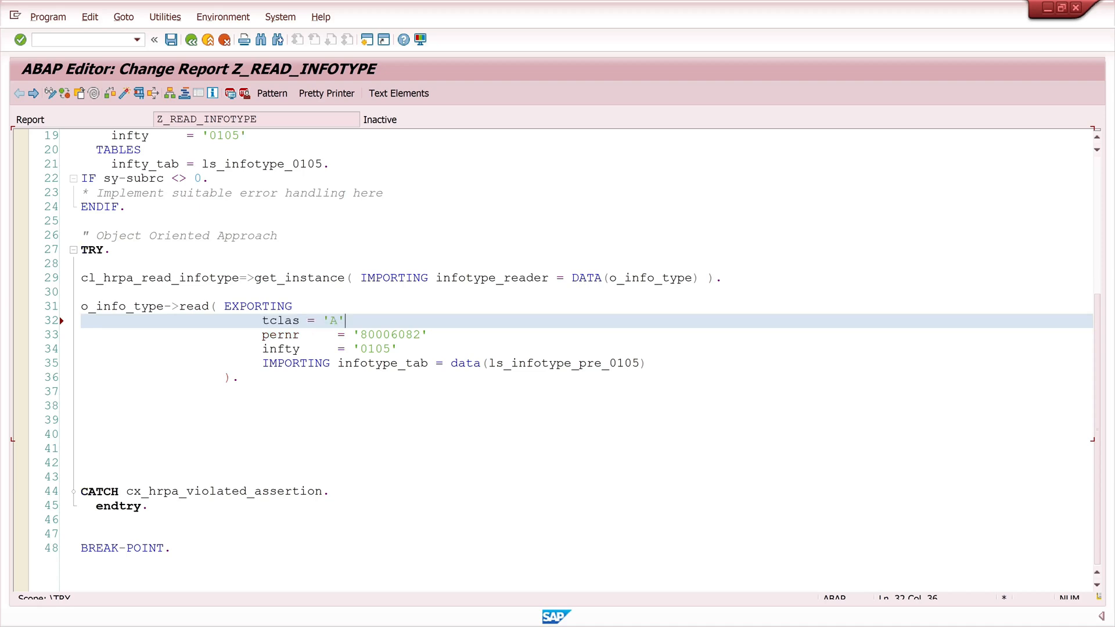
key("Enter")
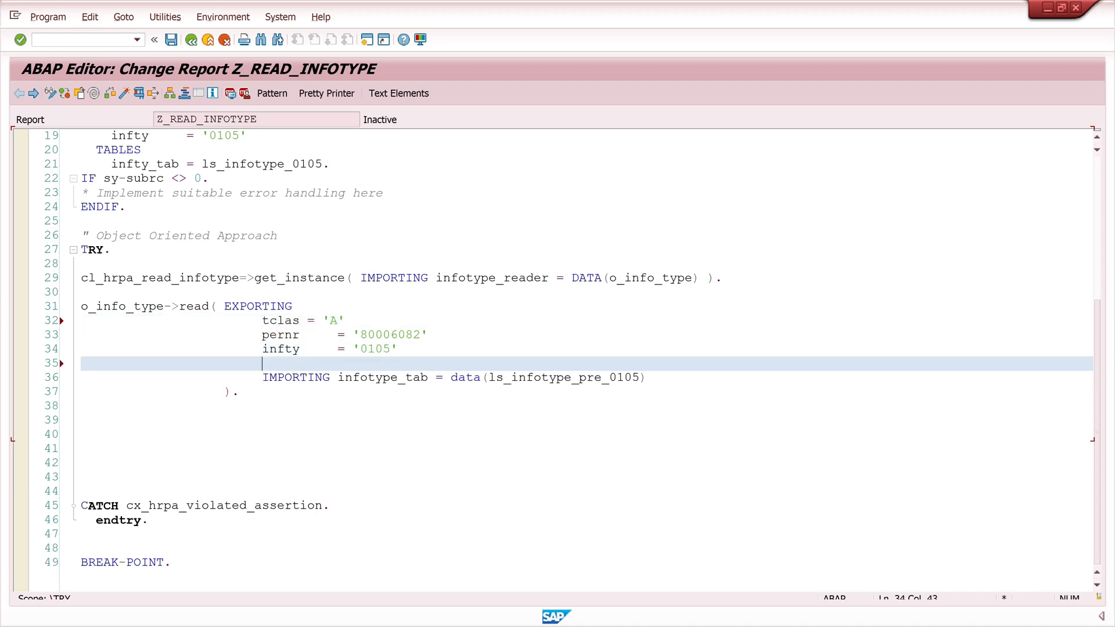
type("beg")
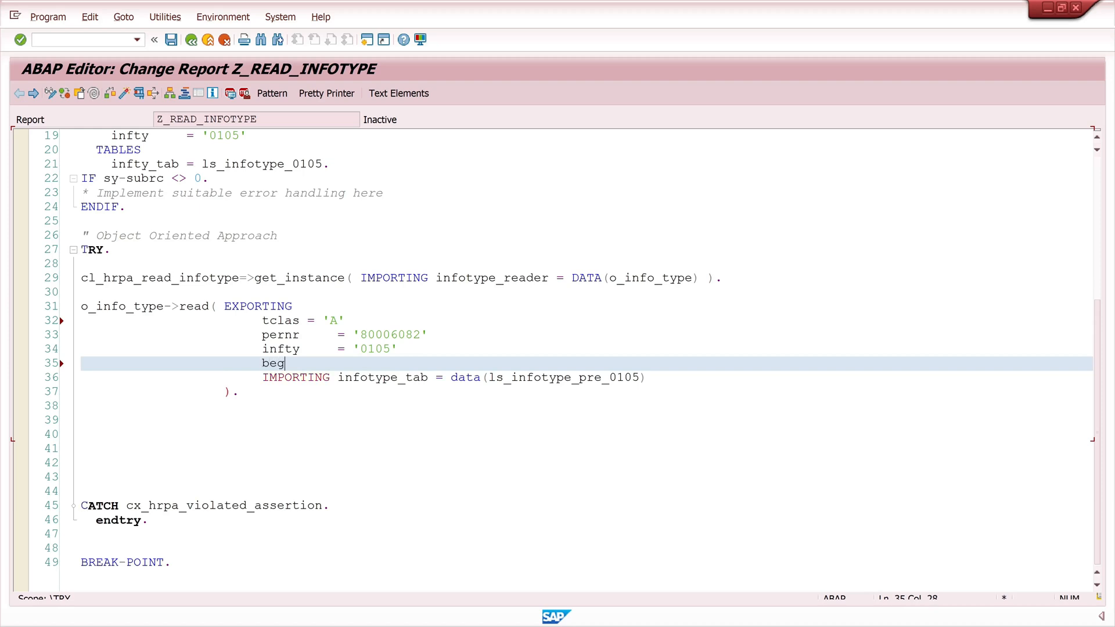
type("da = ''")
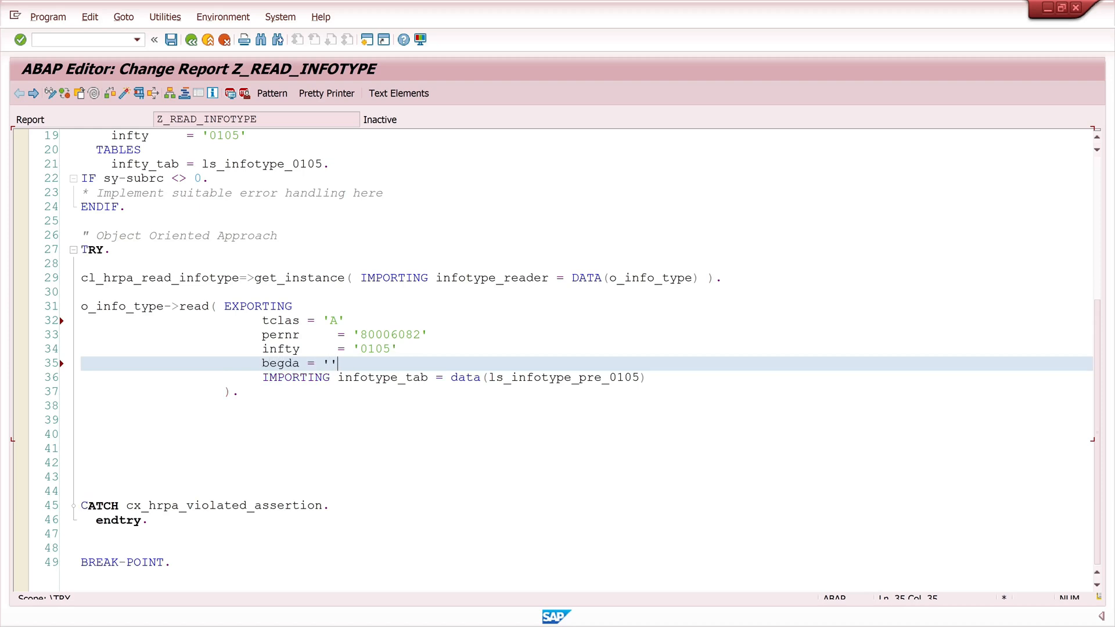
type("20240401")
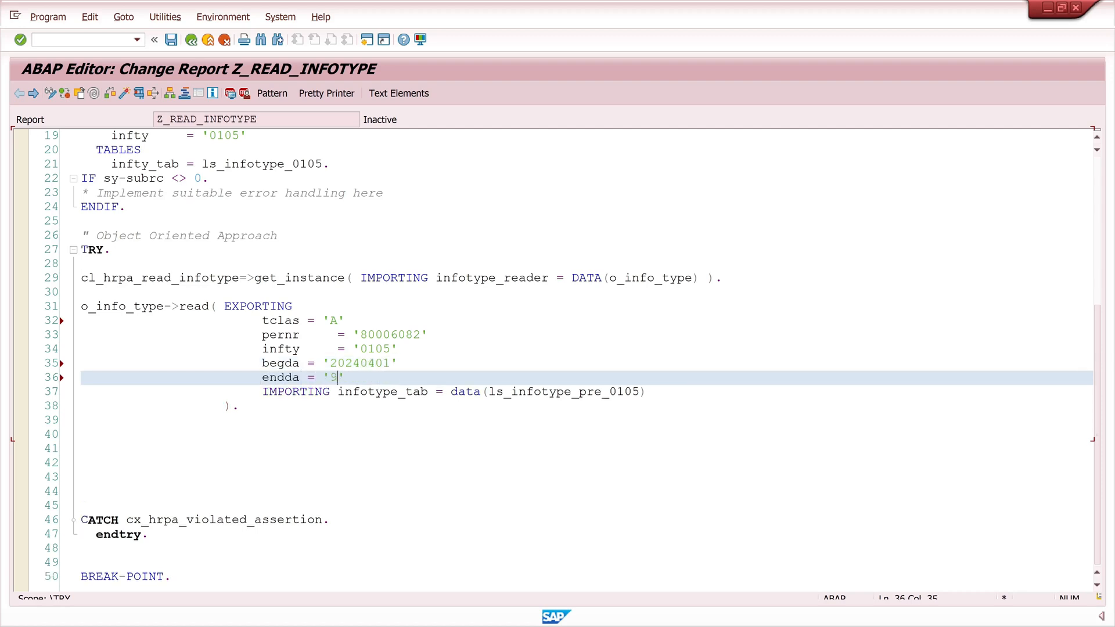
type("991231")
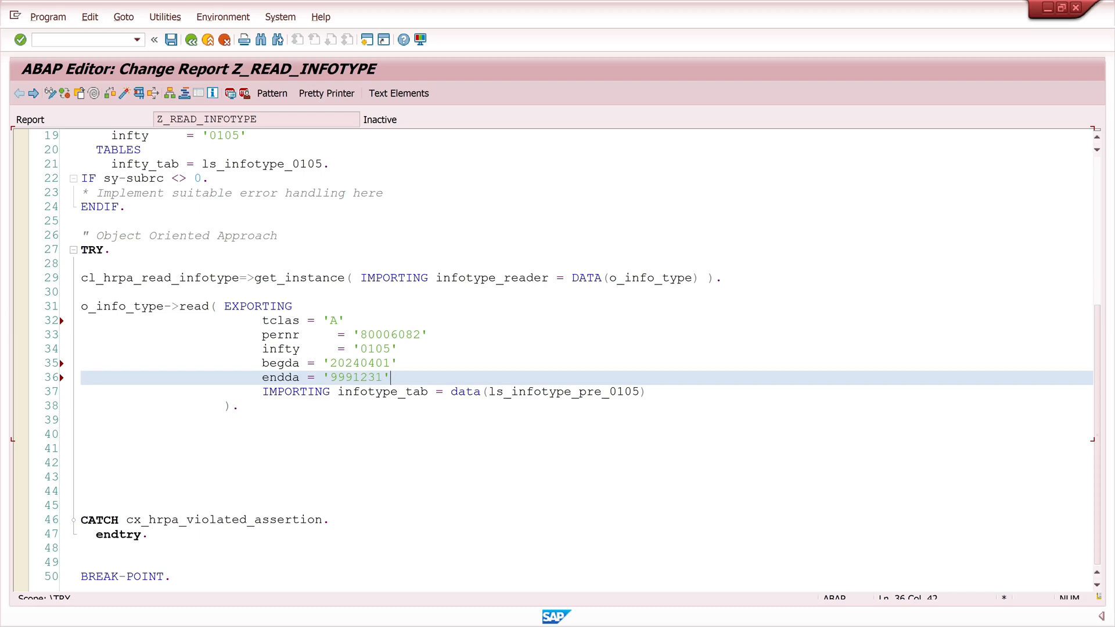
type("no")
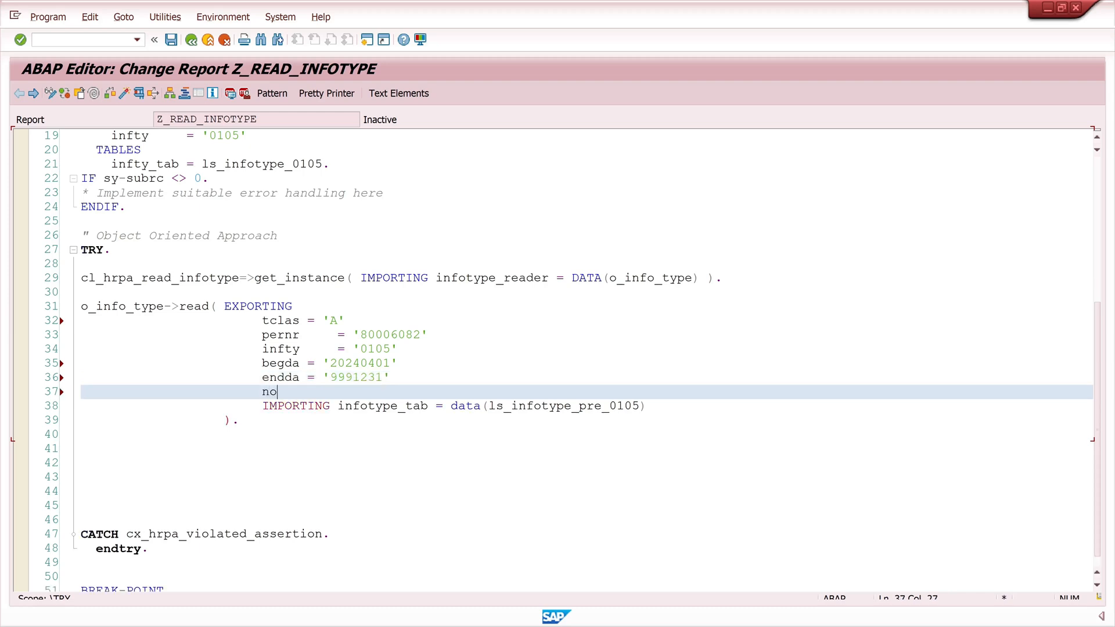
type("_auth_check =")
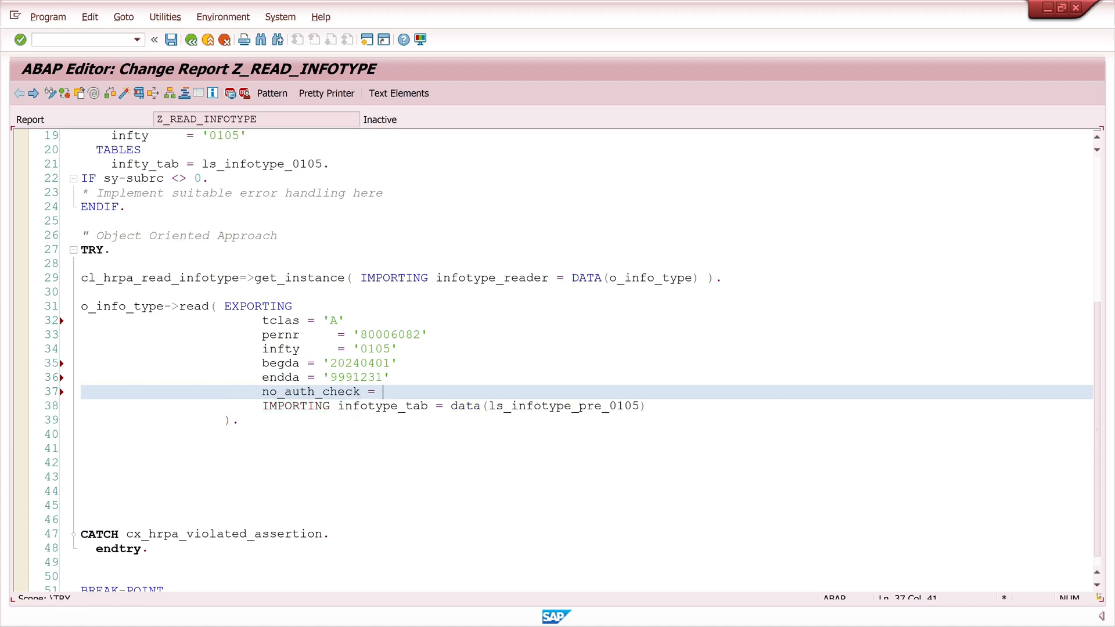
type("abap_fa")
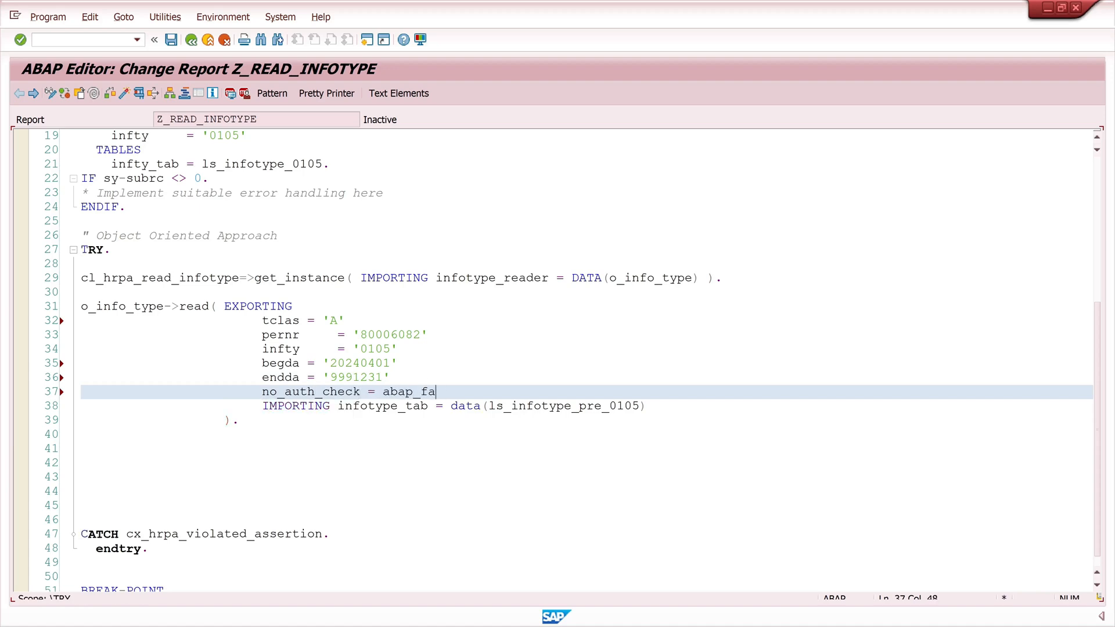
type("lse")
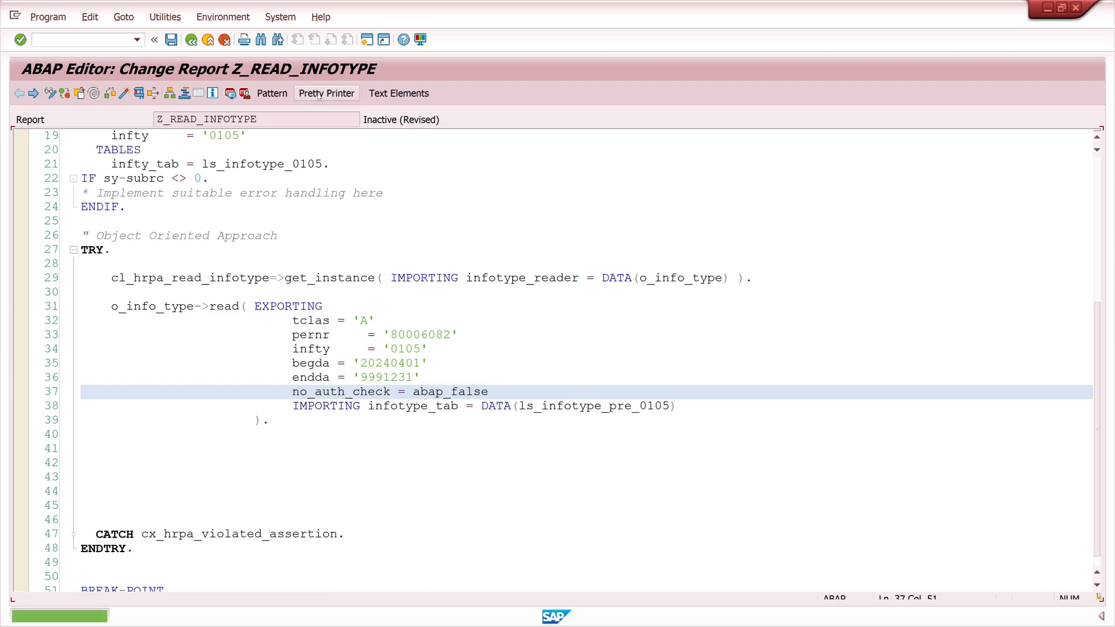
Step: Syntax-check the report, correct endda to '99991231', and recheck
left_click(327, 93)
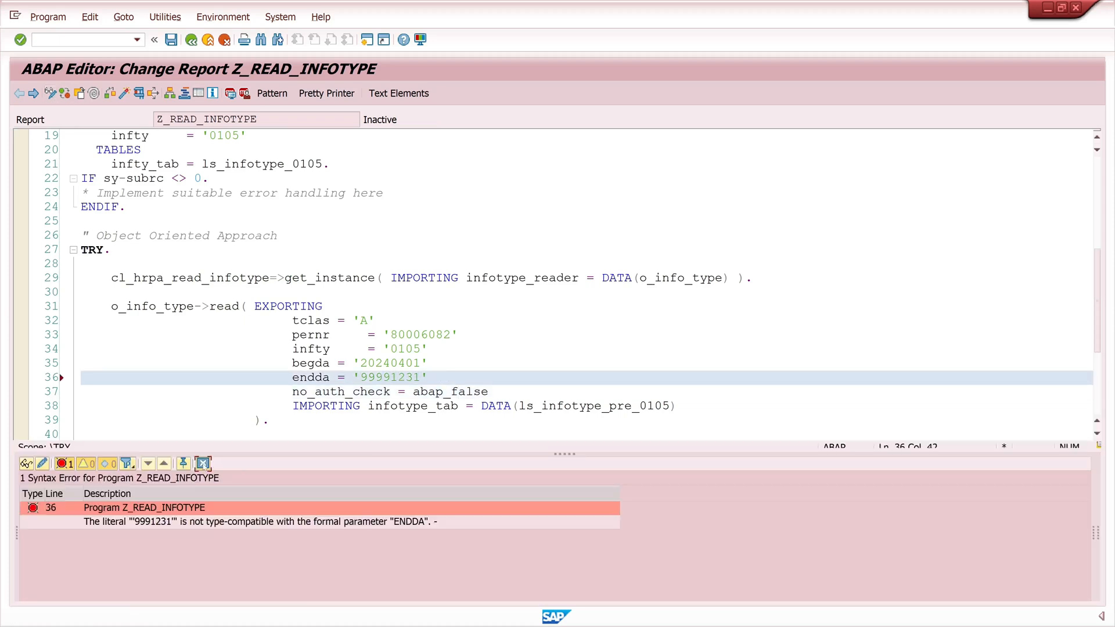
left_click(327, 93)
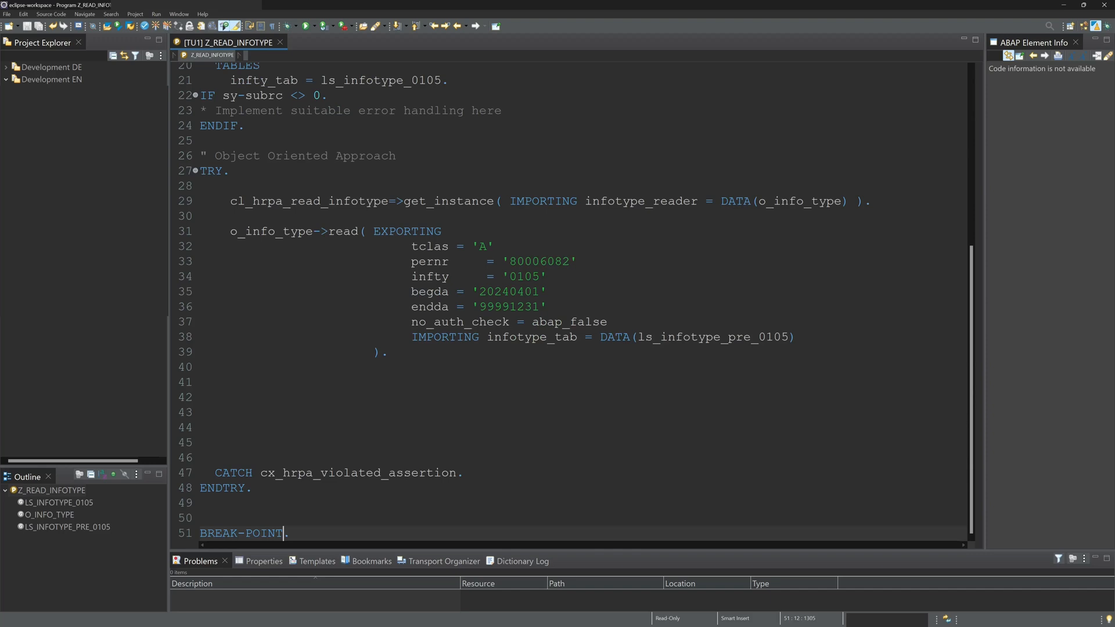
Step: Reformat Z_READ_INFOTYPE in Eclipse so the read call's parameters align
left_click(50, 14)
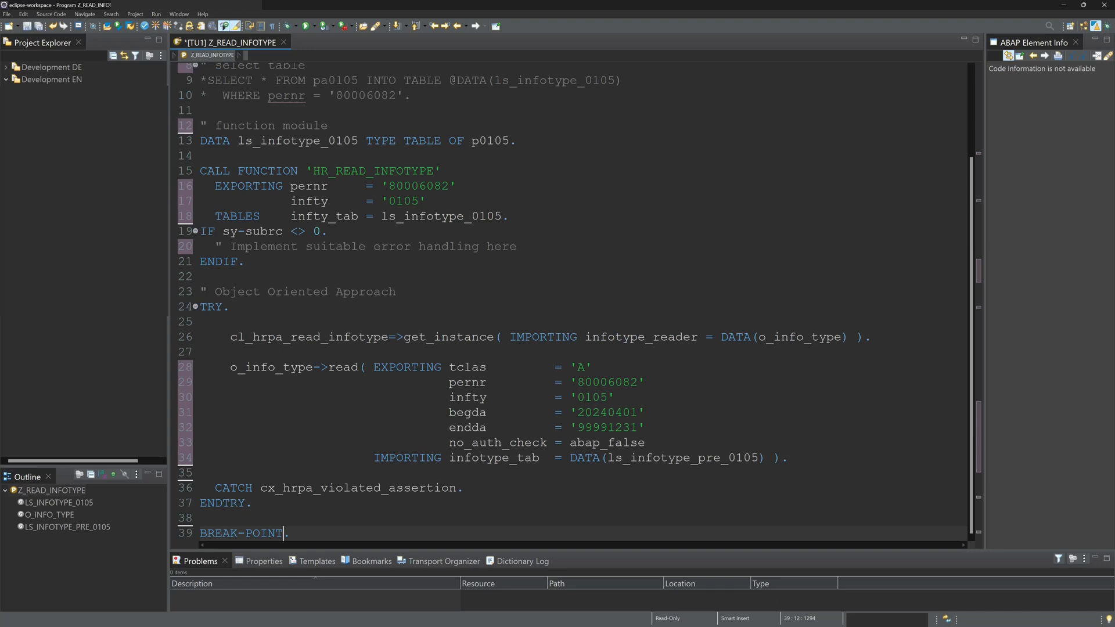
mouse_move(164, 27)
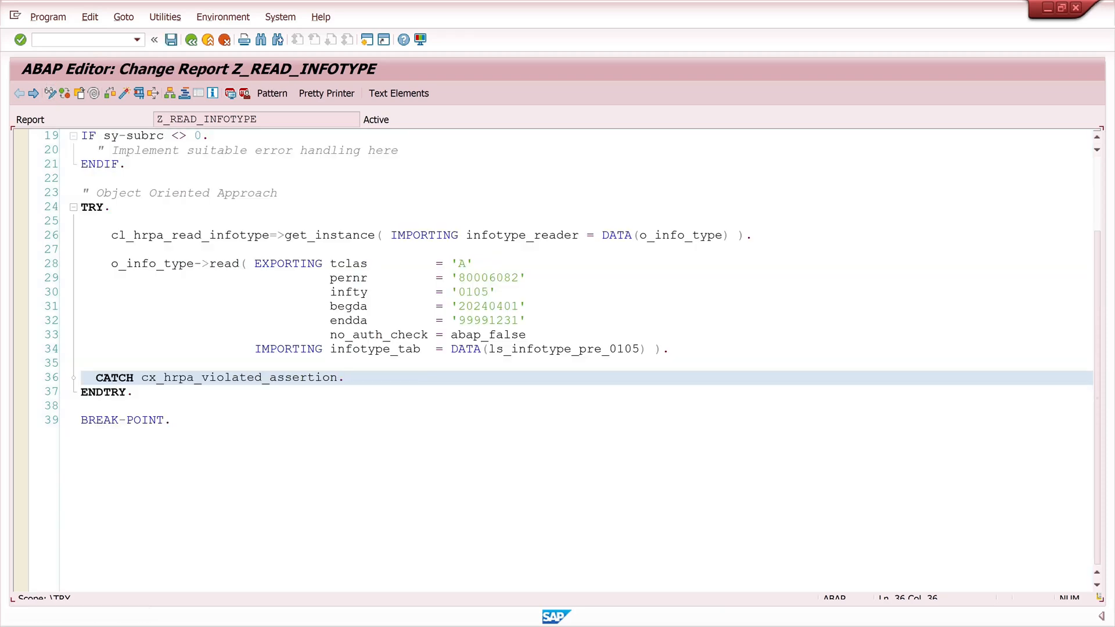
Step: Execute the report so the debugger stops at the BREAK-POINT
left_click(345, 377)
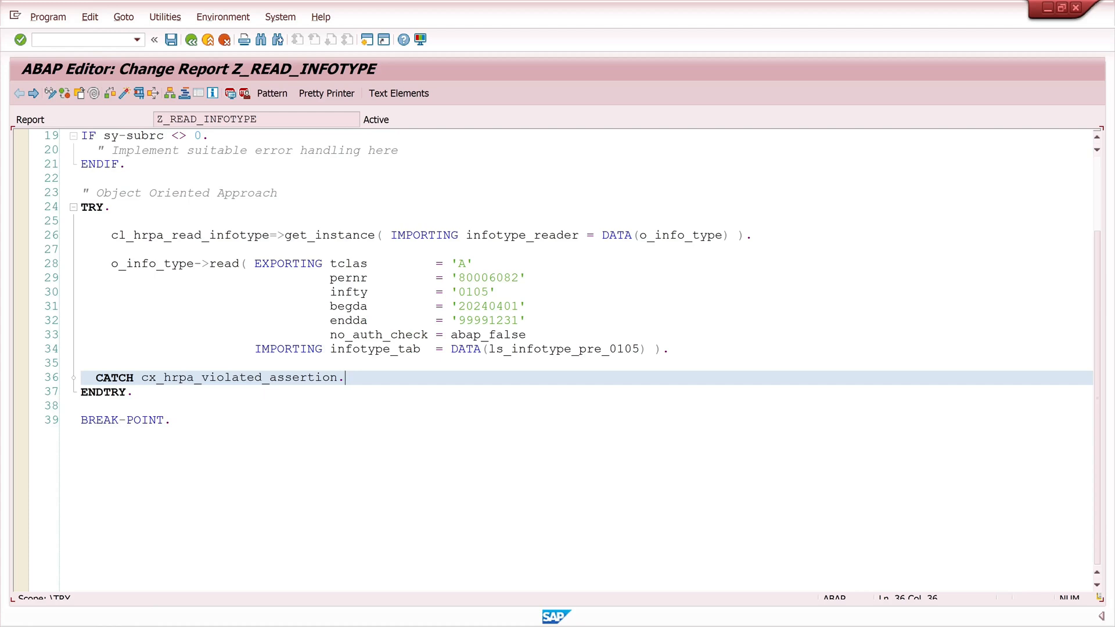
mouse_move(138, 93)
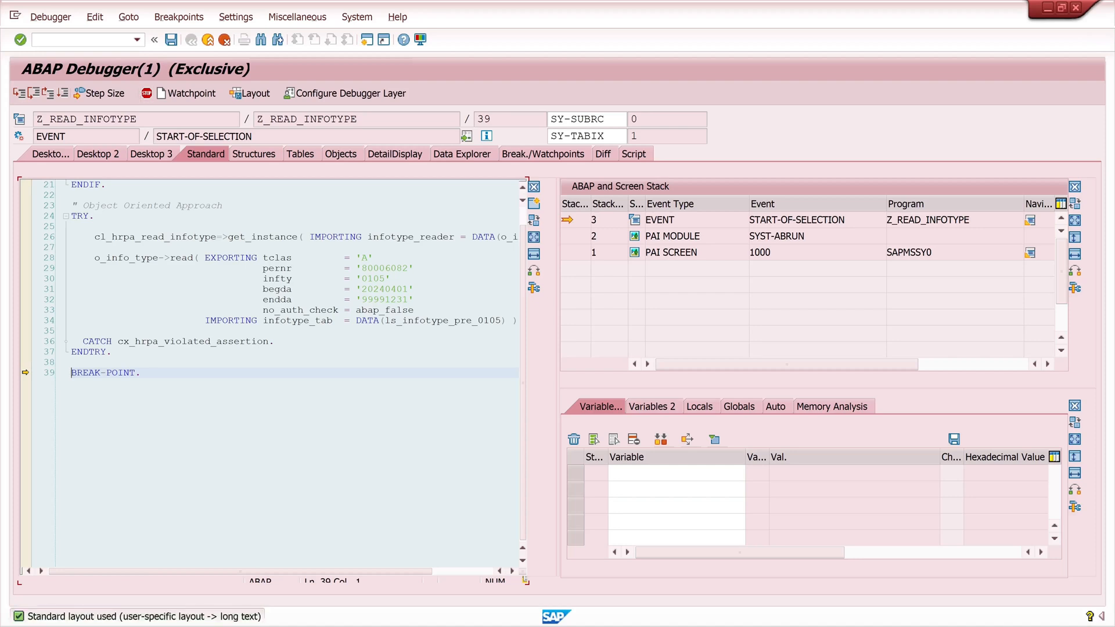
Step: Inspect ls_infotype_pre_0105 in the debugger, then return to the editor and add a blank line after the read call
left_click(284, 321)
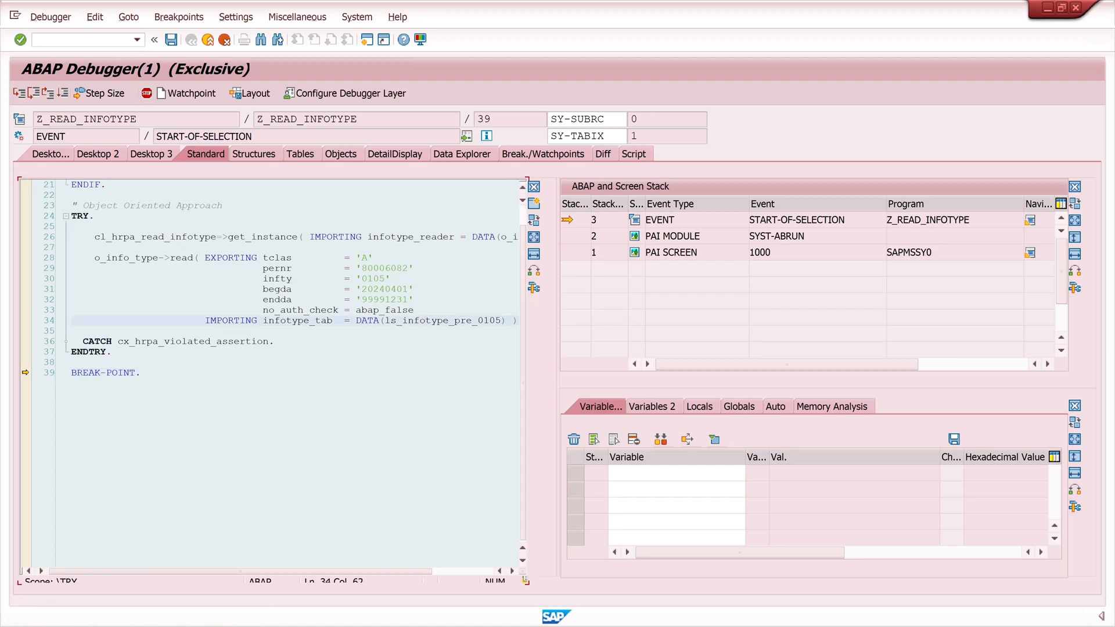
double_click(430, 320)
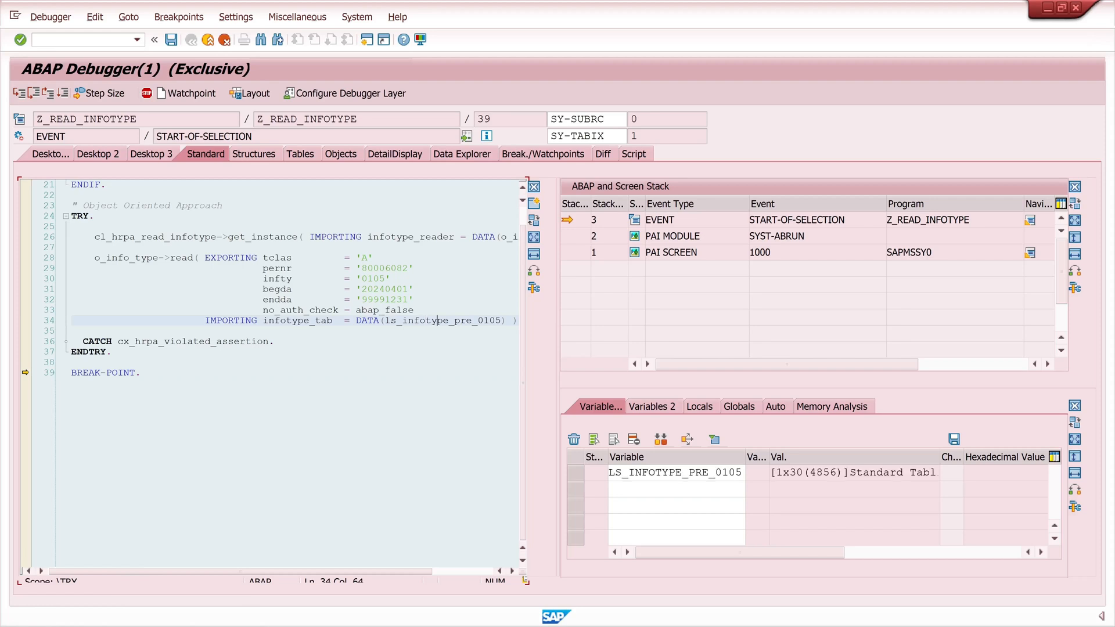
left_click(303, 153)
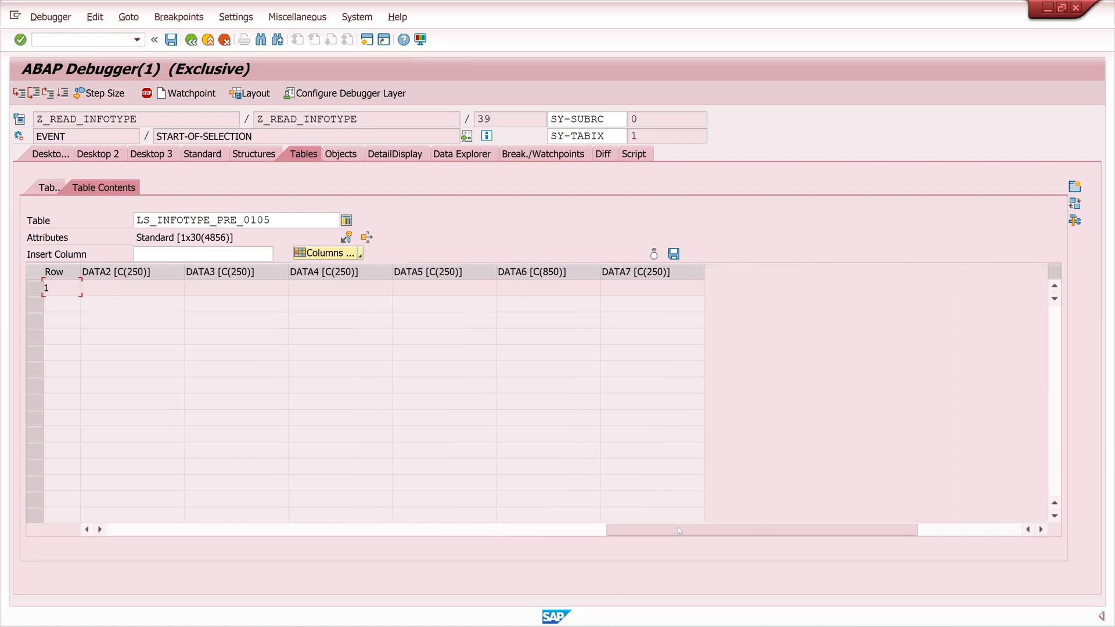
scroll("left", 3)
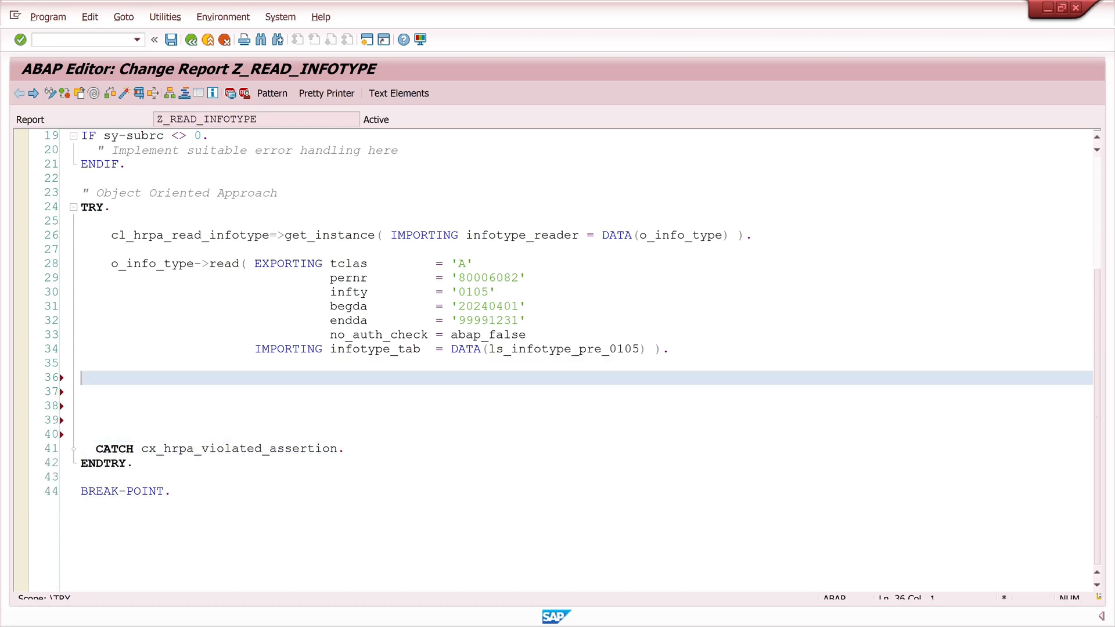
Step: Call cl_hr_pnnnn_type_cast=>prelp_to_pnnnn_tab( EXPORTING prelp_tab = ls_infotype_pre_0105
type("cl_hr")
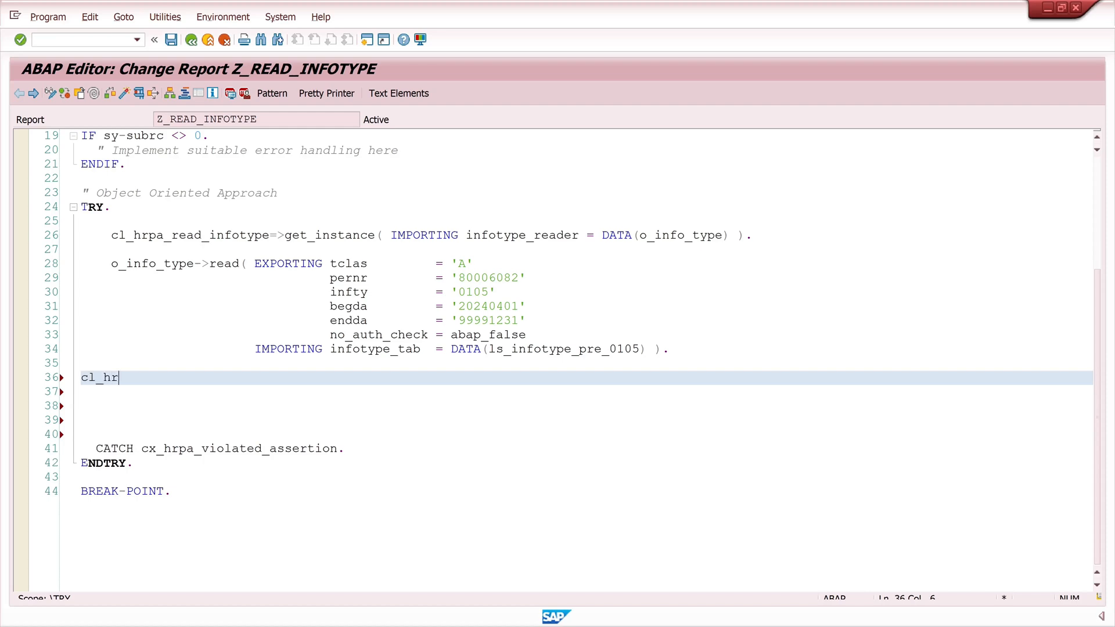
type("_pn")
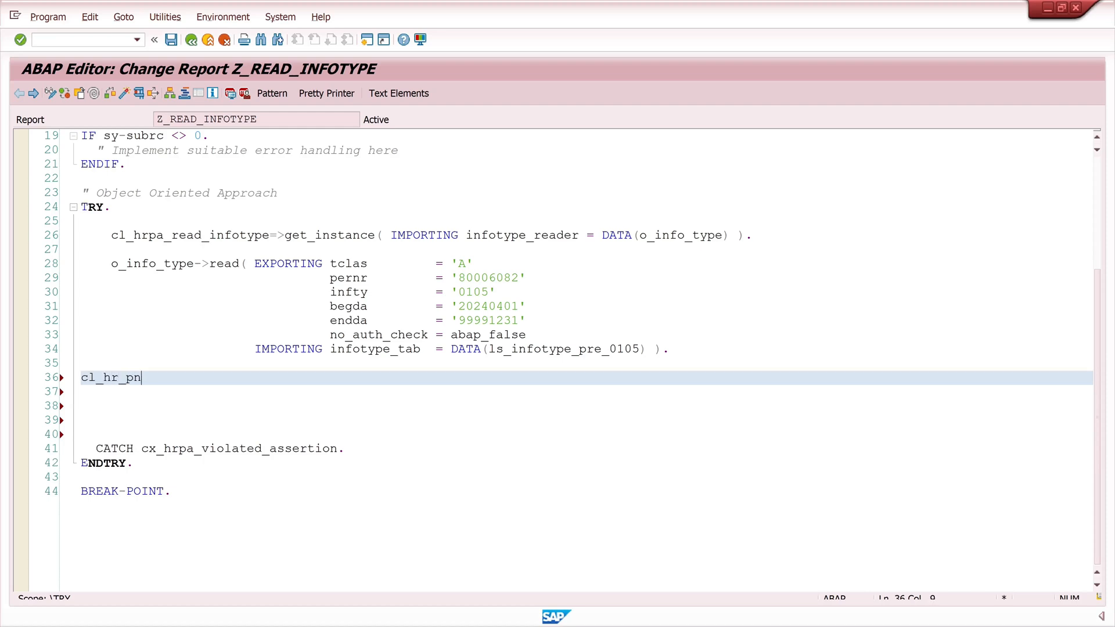
type("nnn_type")
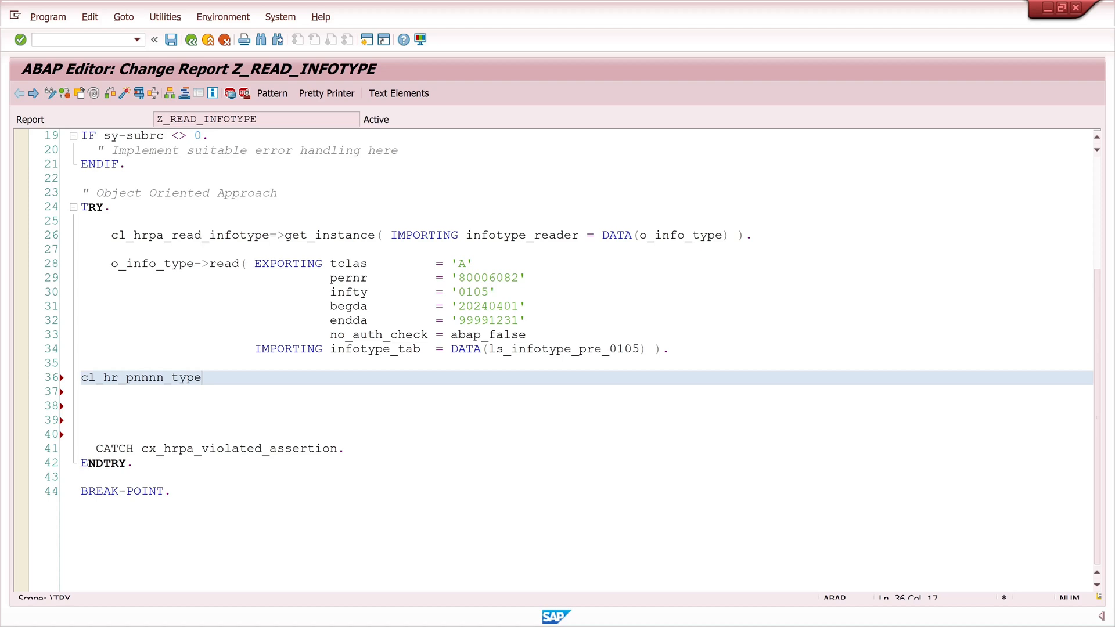
type("_cast")
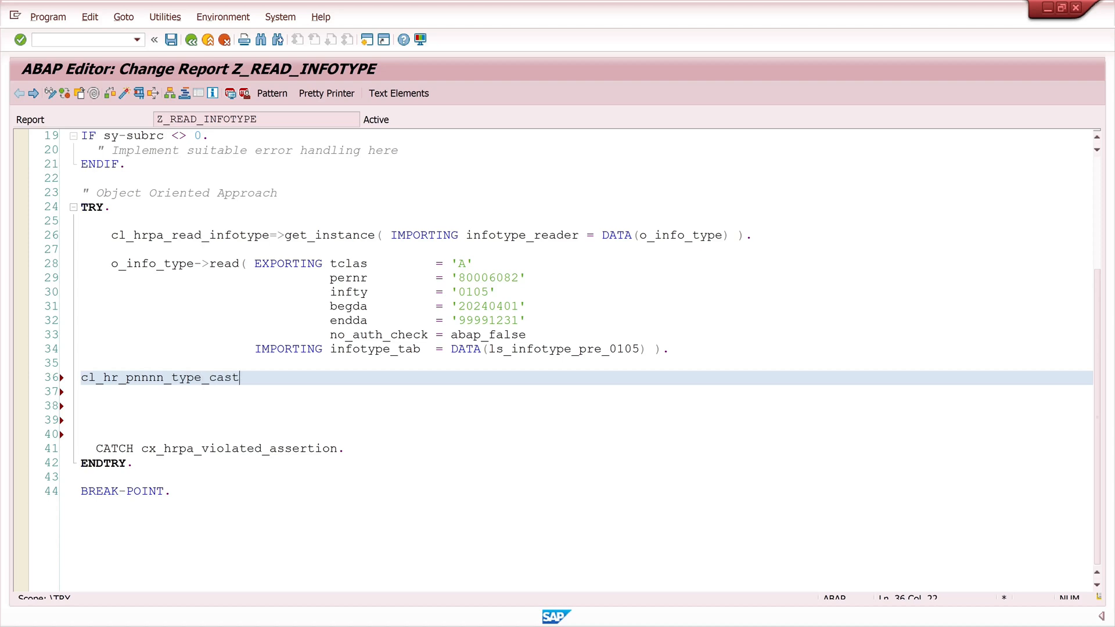
type("=>")
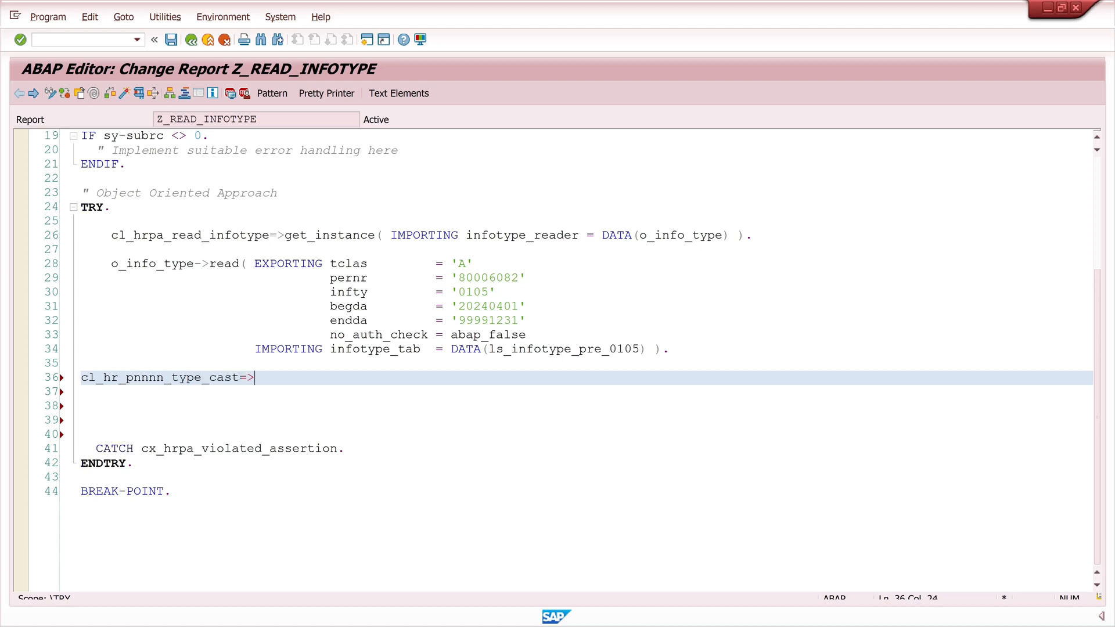
type("pr")
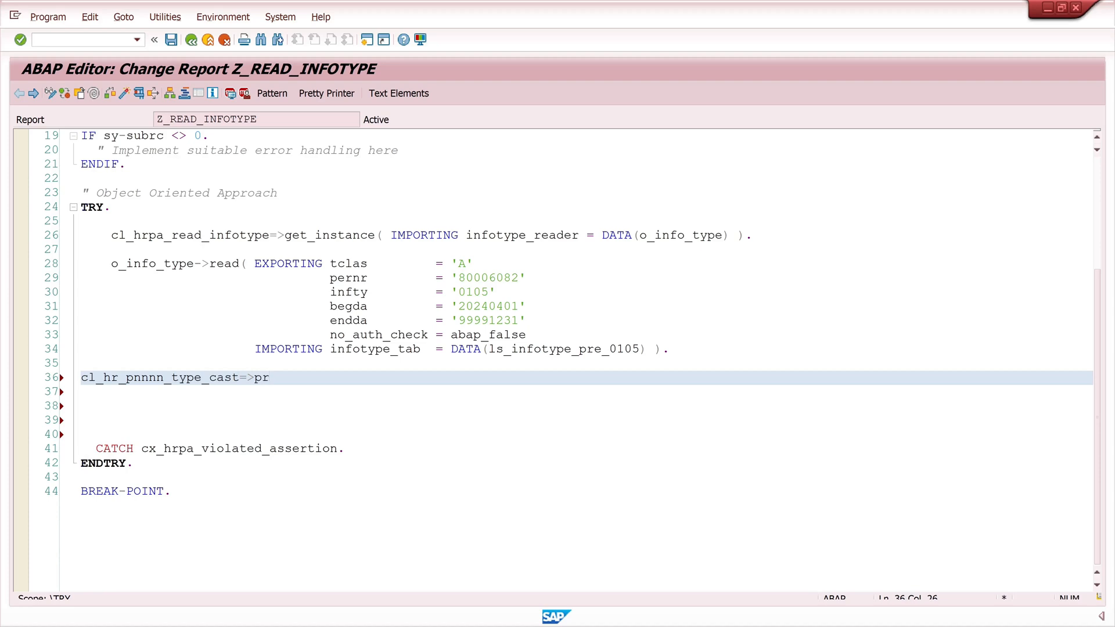
type("elp")
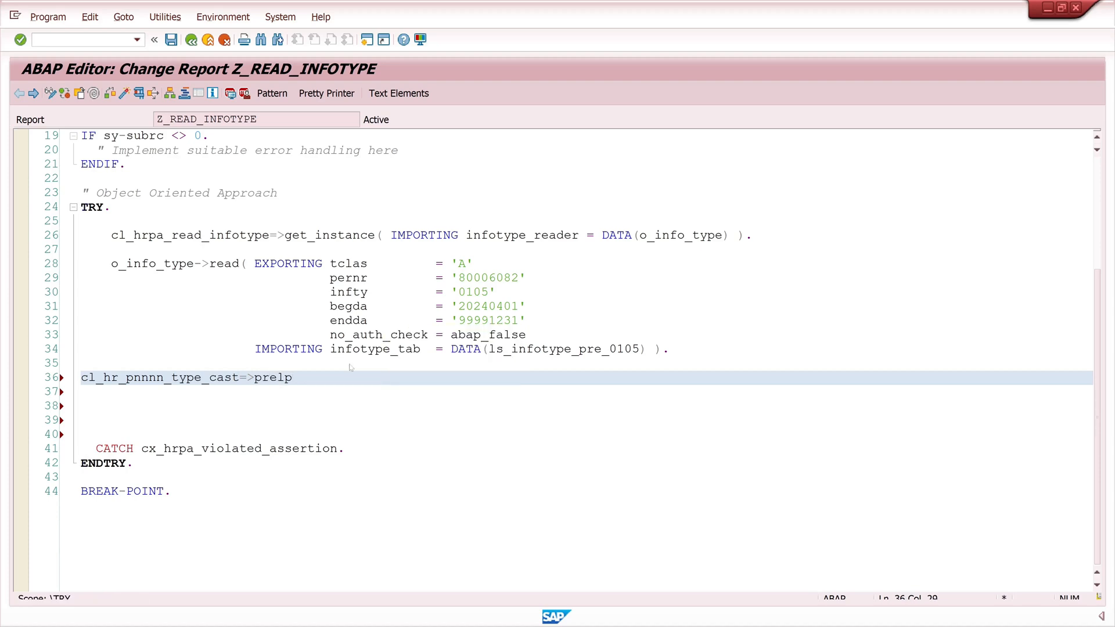
type("_to_pnnnn_tab(")
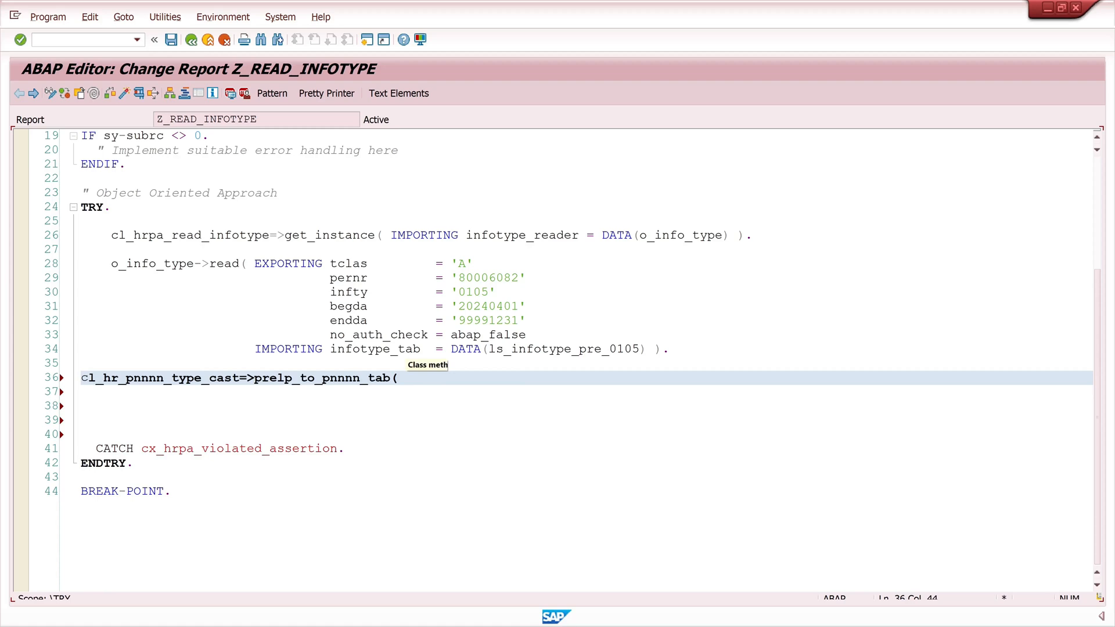
type("EXPORTING prelp_tab =")
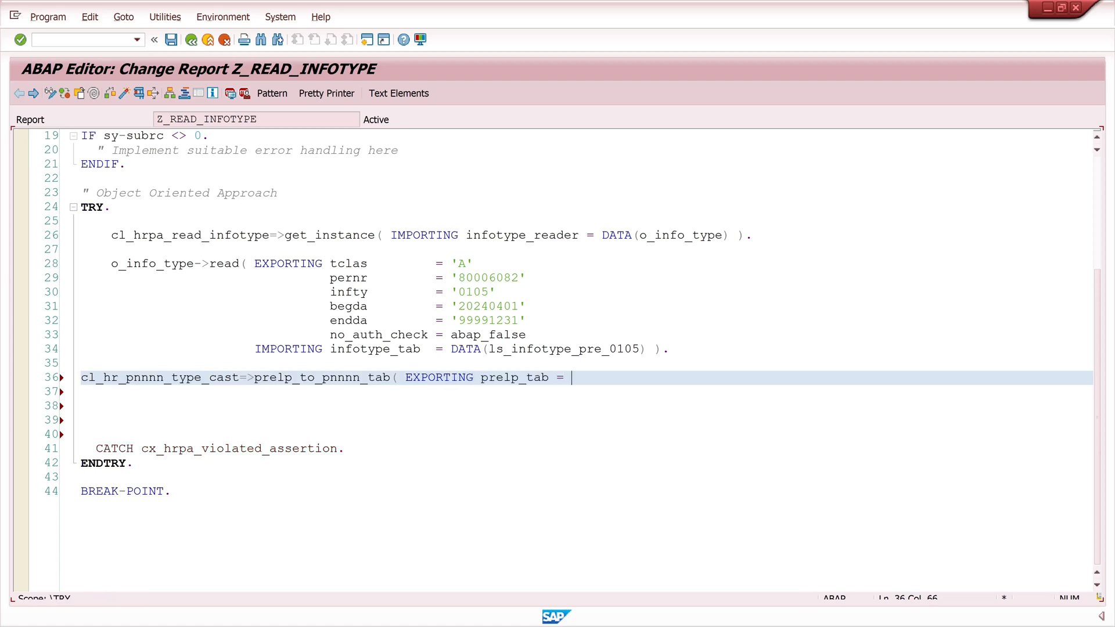
double_click(564, 350)
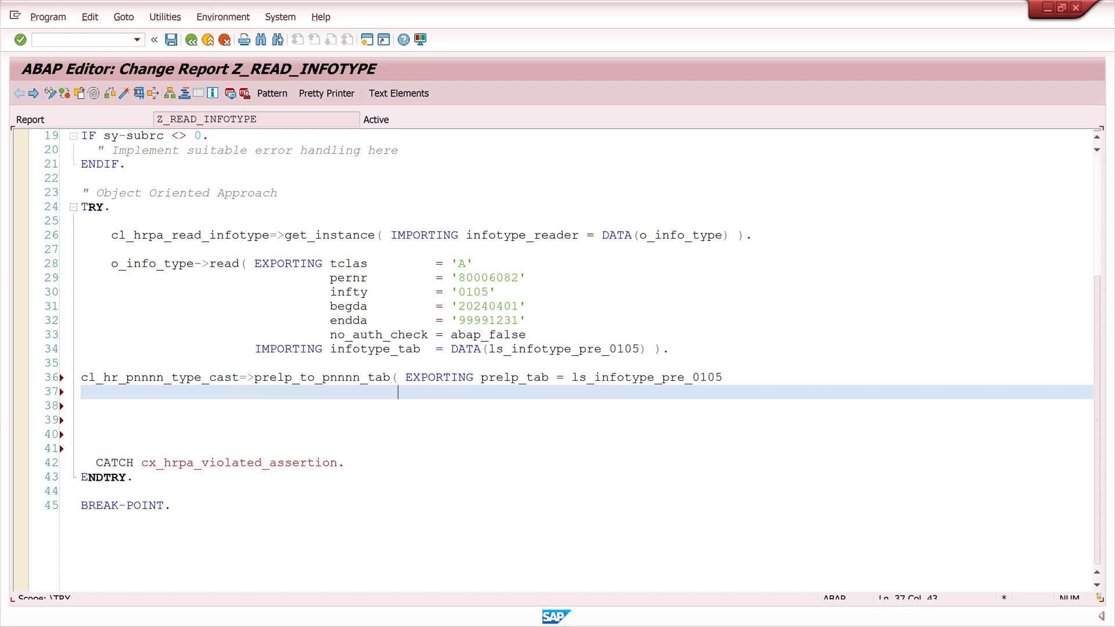
Step: Finish with IMPORTING pnnnn_tab = ls_infotype_0105 ). and activate the report
type("IMPORTING")
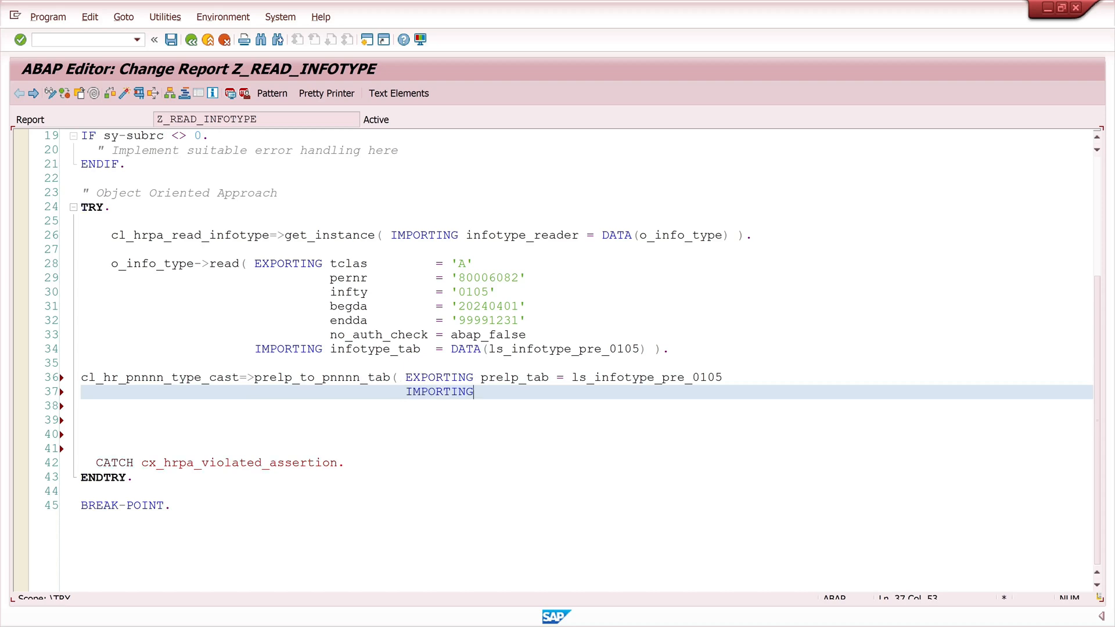
type("pnnnn_tab")
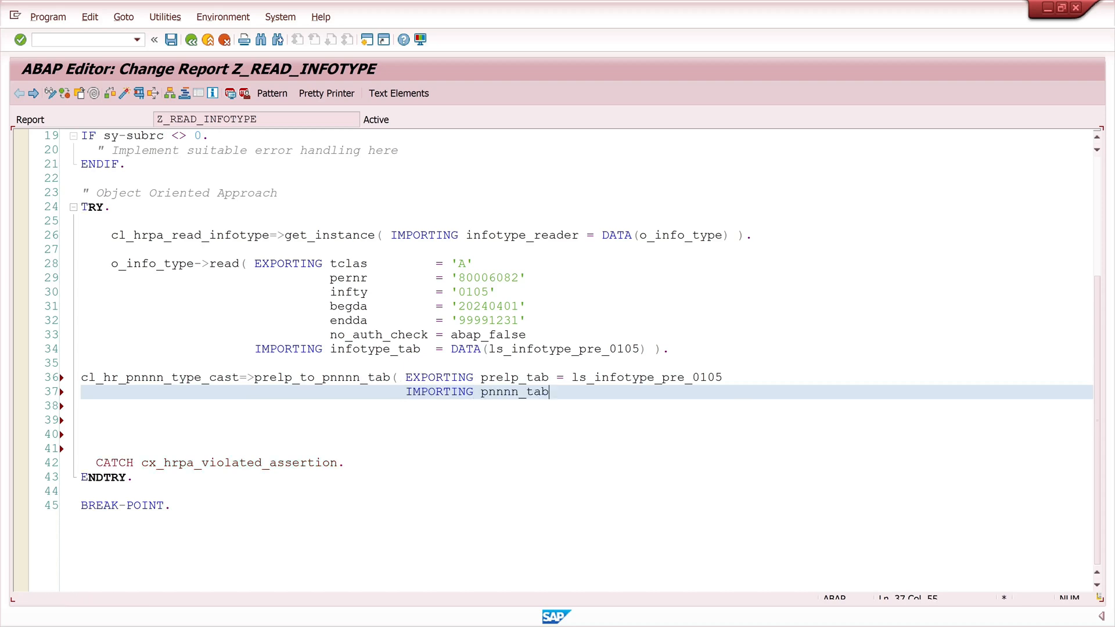
type("=")
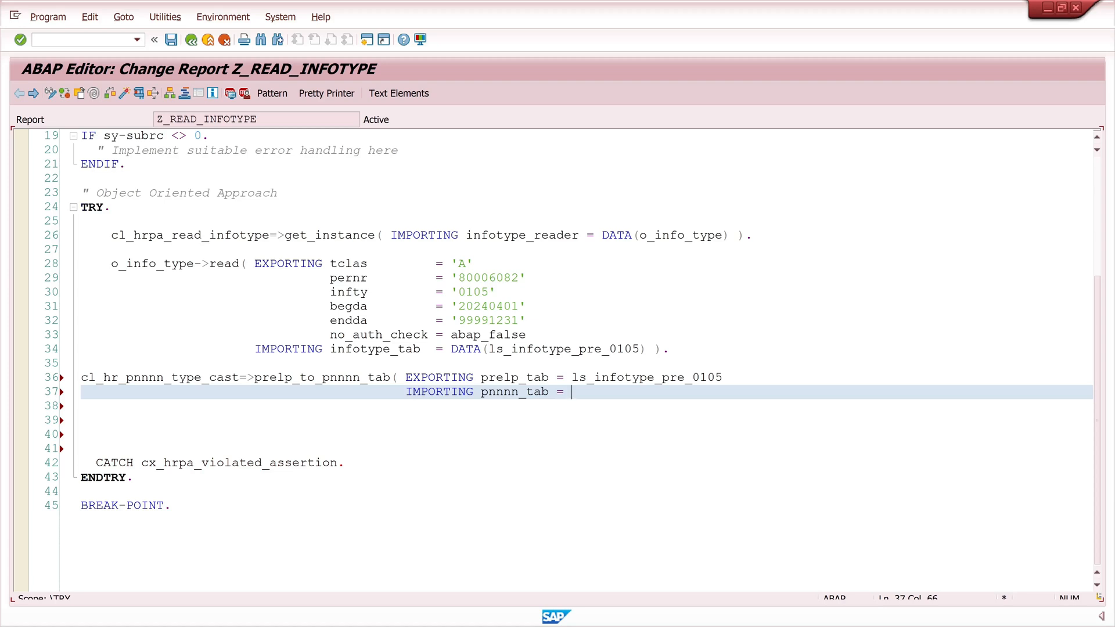
type("ls_info")
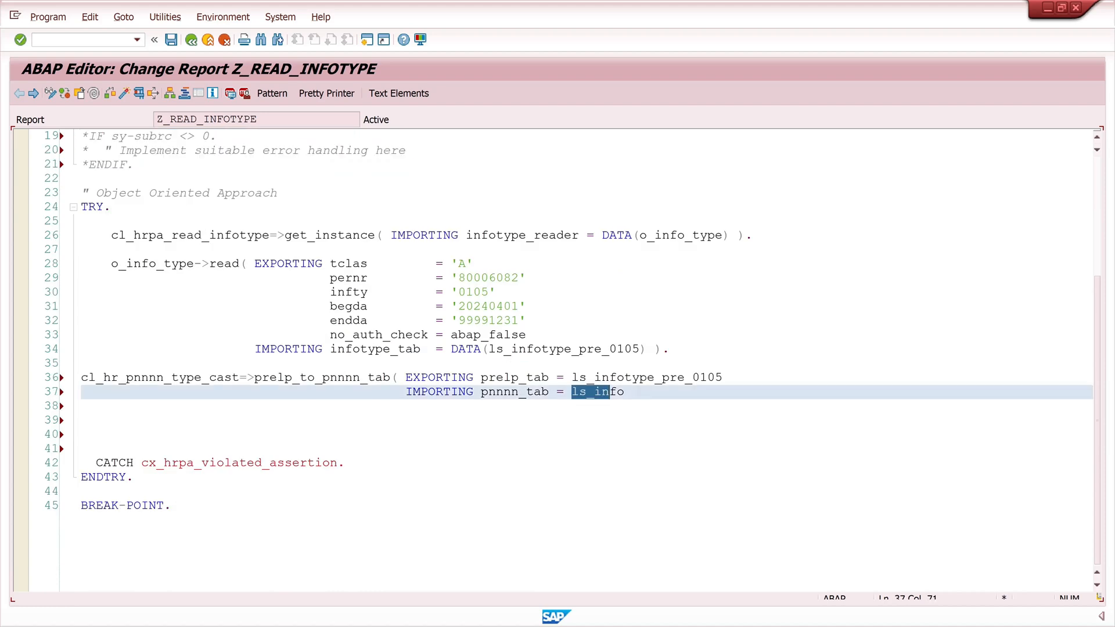
type("ls_infotype_0105 ).")
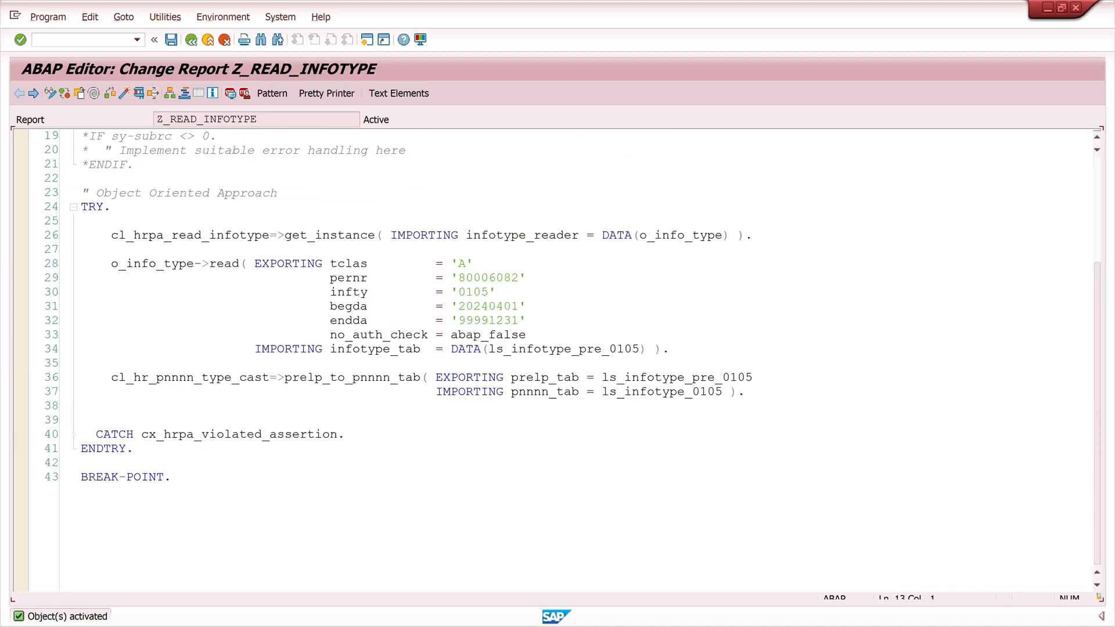
mouse_move(122, 93)
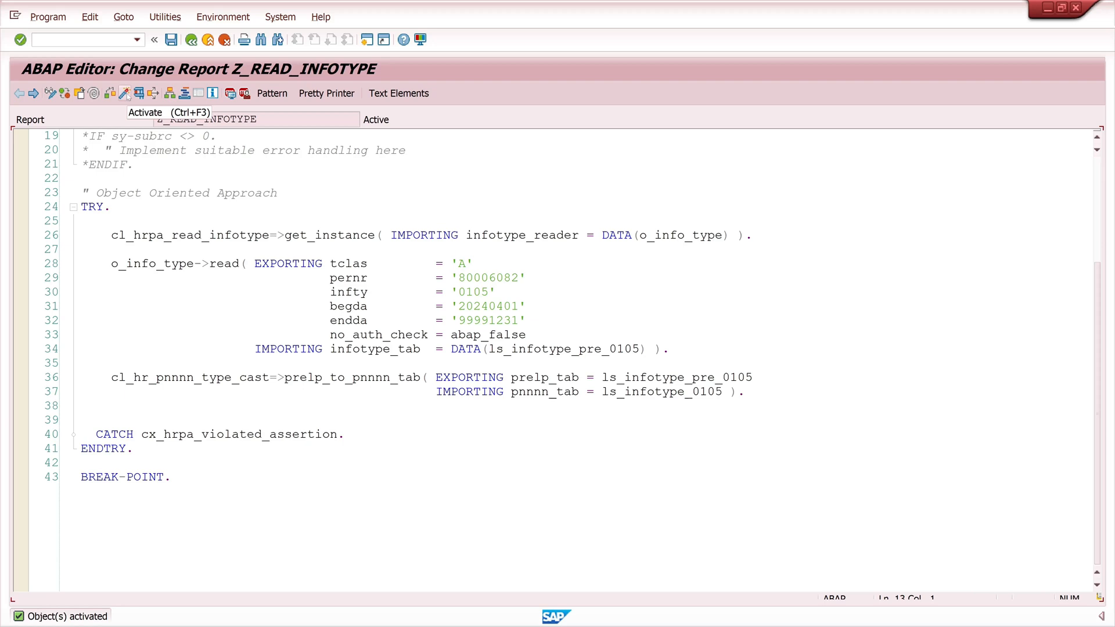
Step: Run to the breakpoint, confirm LS_INFOTYPE_0105 holds one typed record, and return to the source
left_click(138, 93)
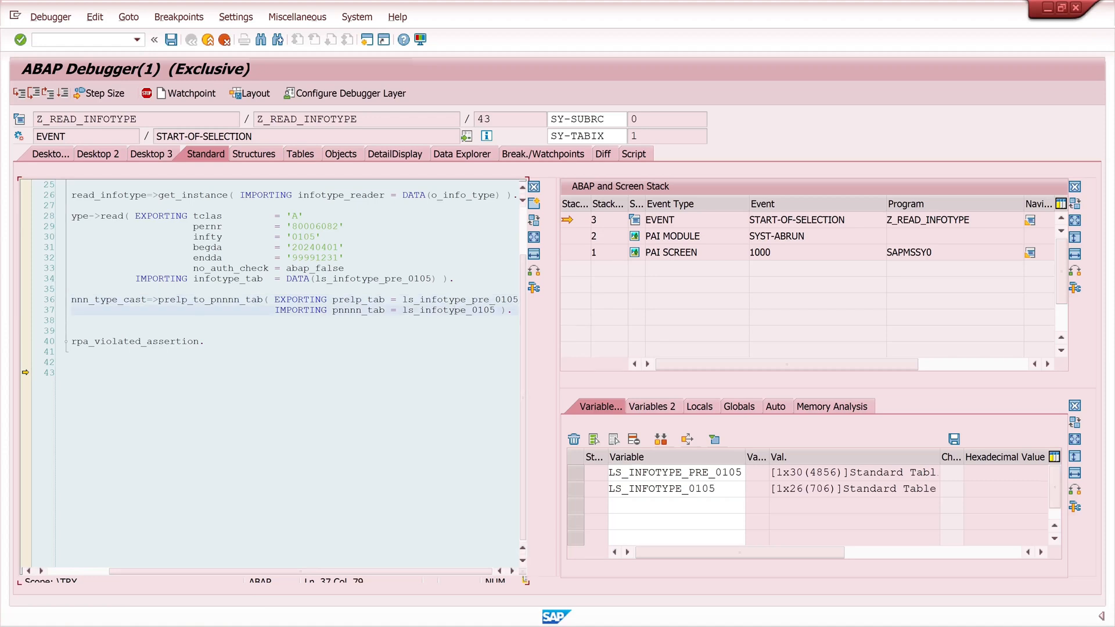
left_click(303, 153)
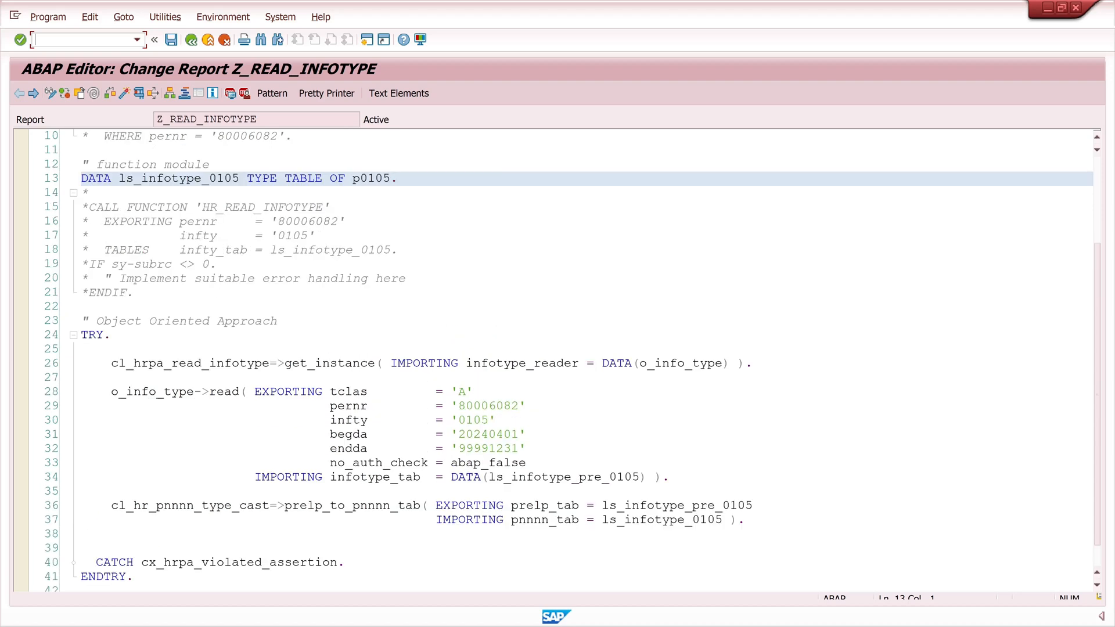
scroll("up", 3)
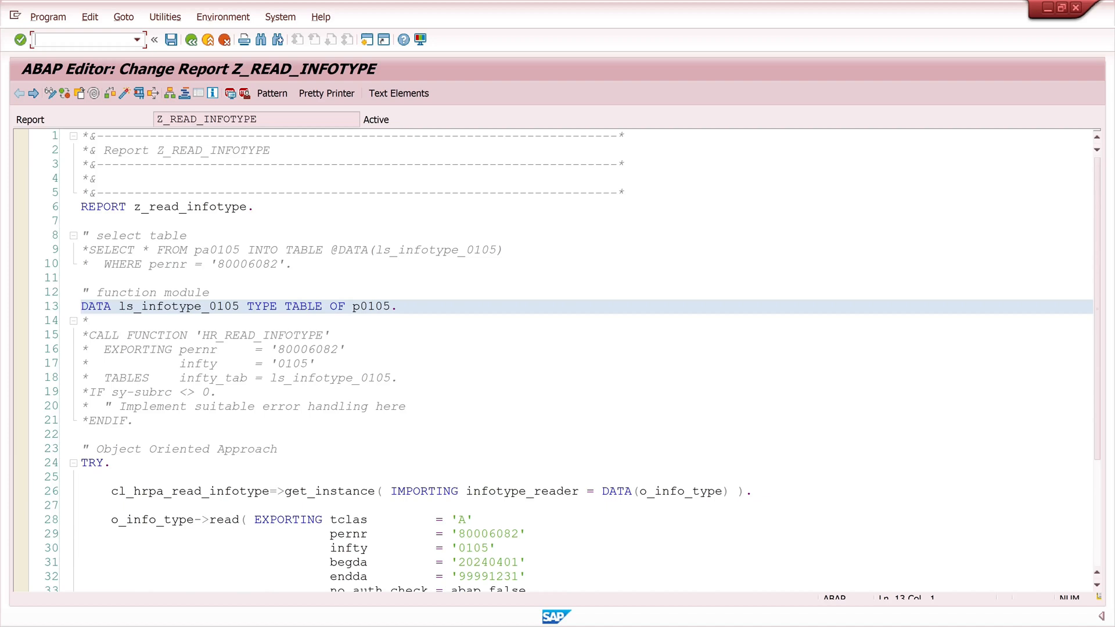
scroll("down", 3)
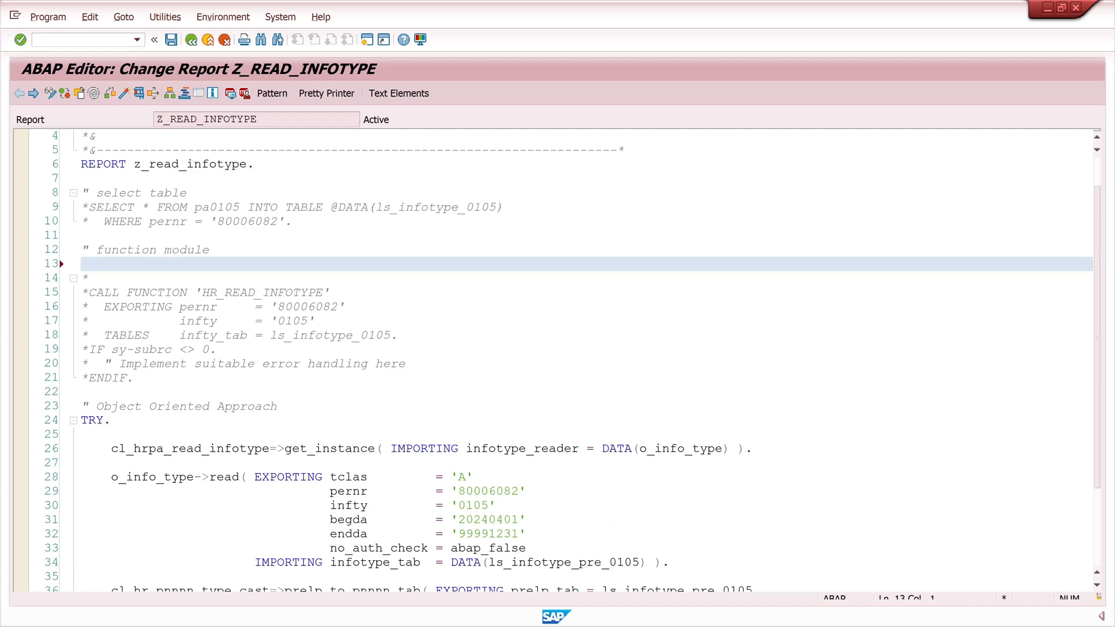
type("DATA ls_infotype_0105 TYPE TABLE OF p0105.")
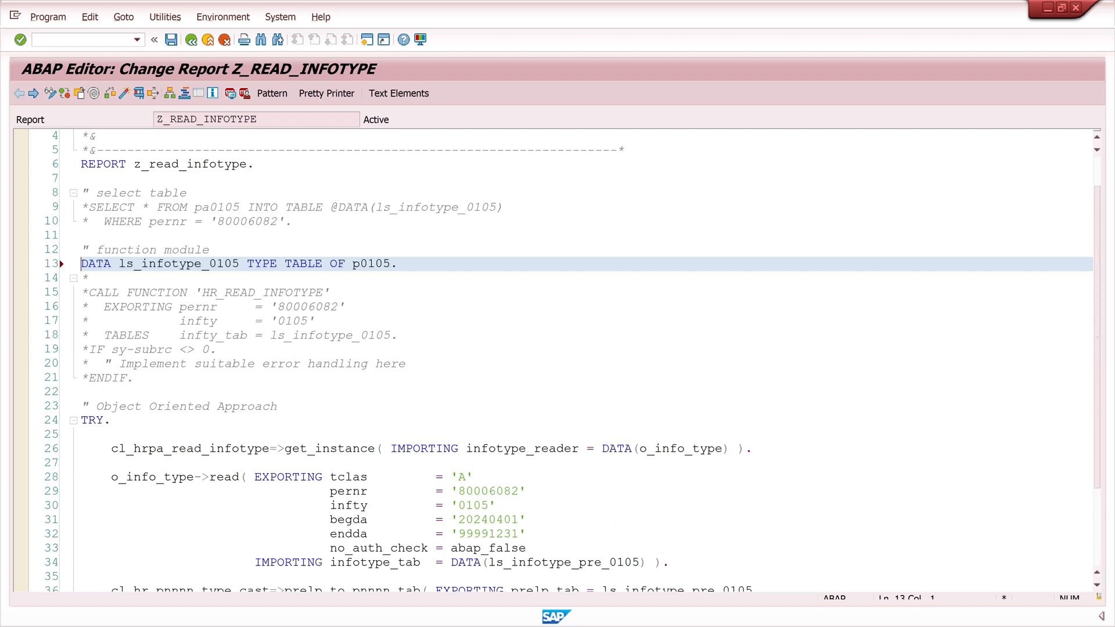